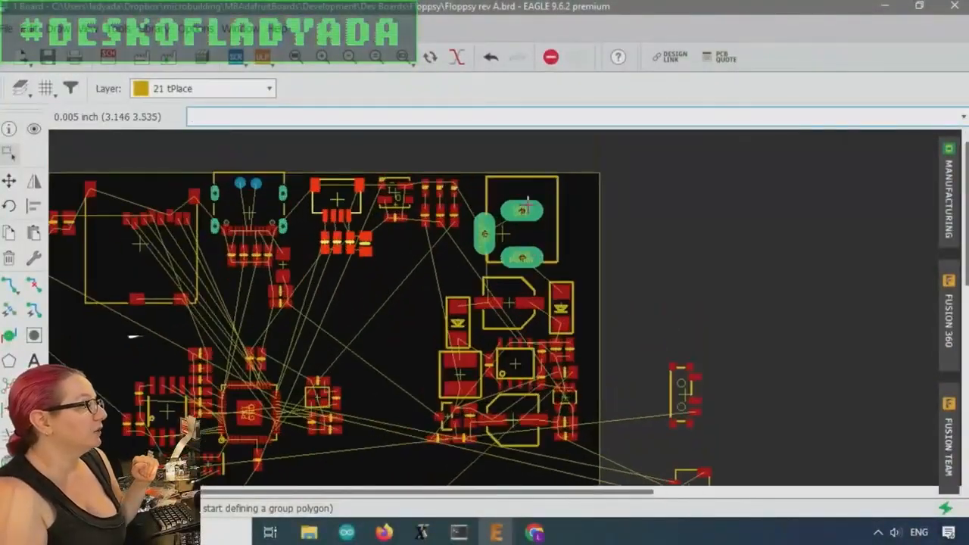
mouse_move(548, 250)
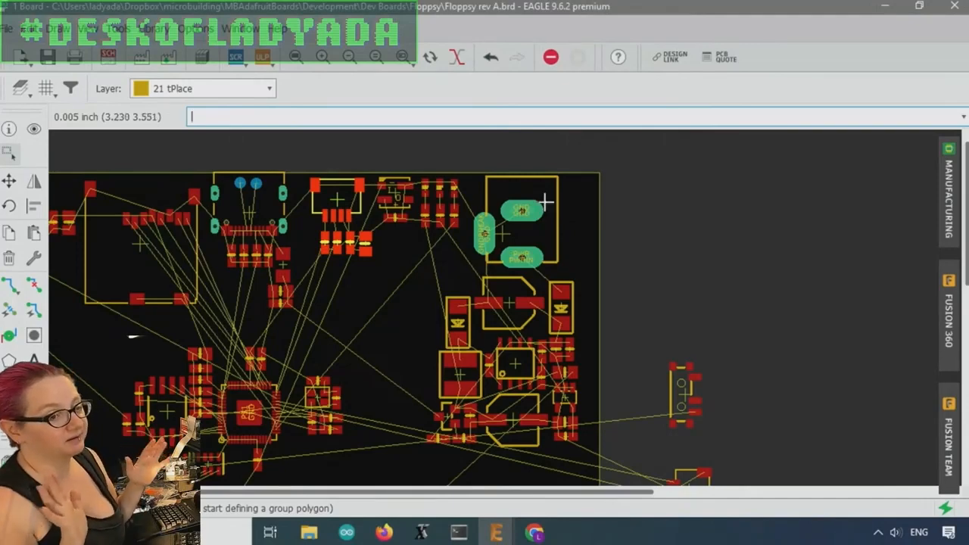
mouse_move(560, 260)
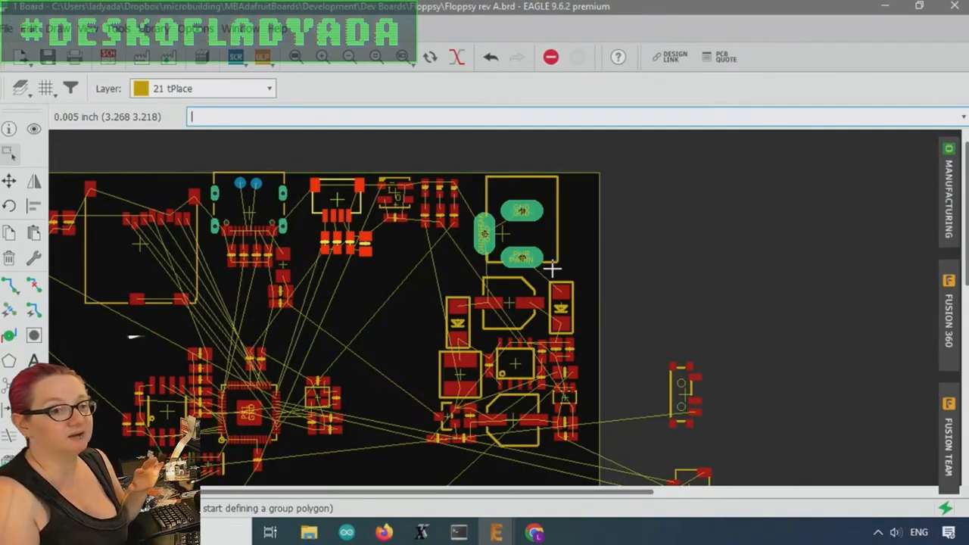
mouse_move(593, 233)
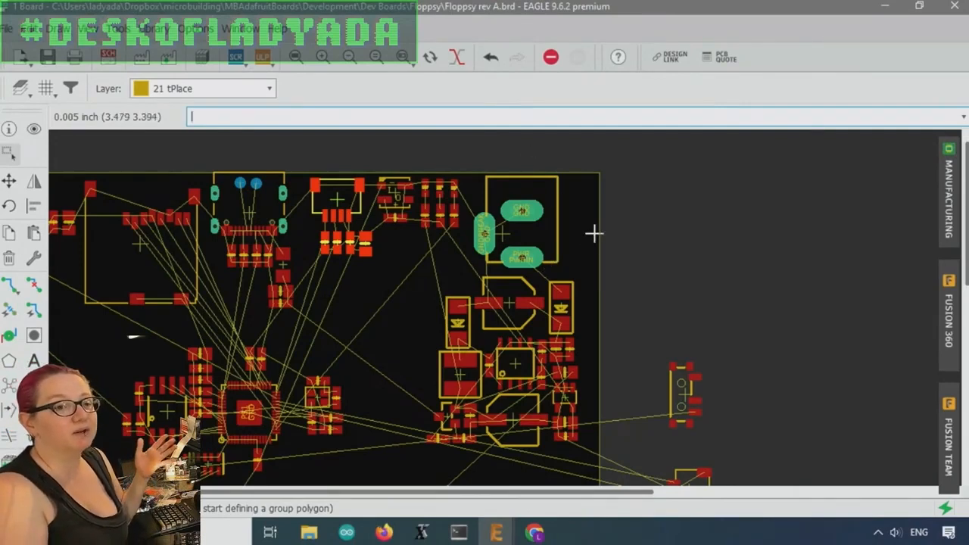
mouse_move(543, 248)
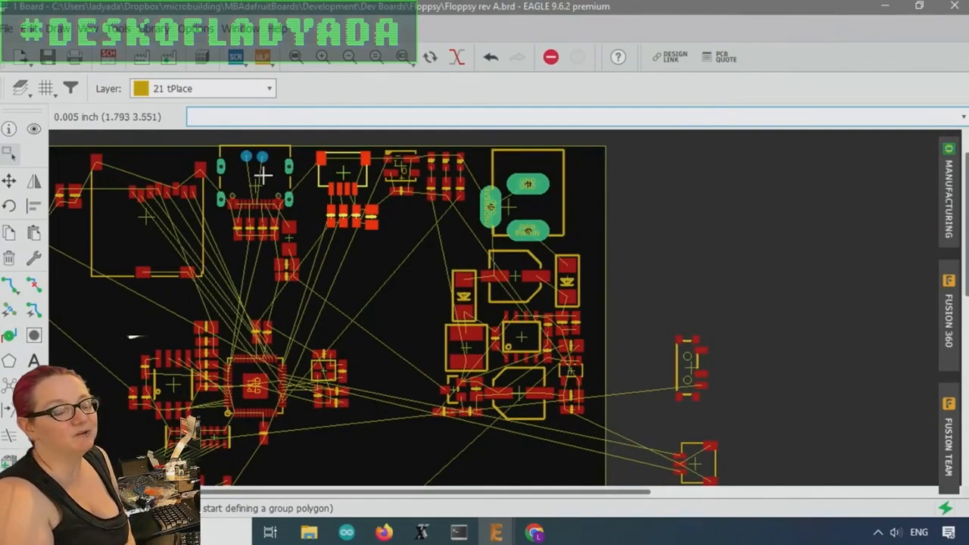
mouse_move(247, 221)
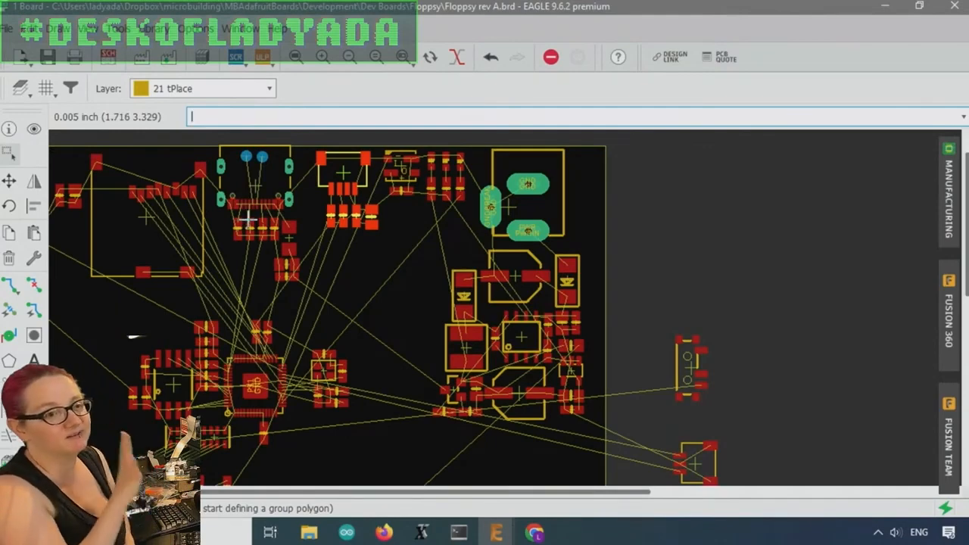
mouse_move(286, 206)
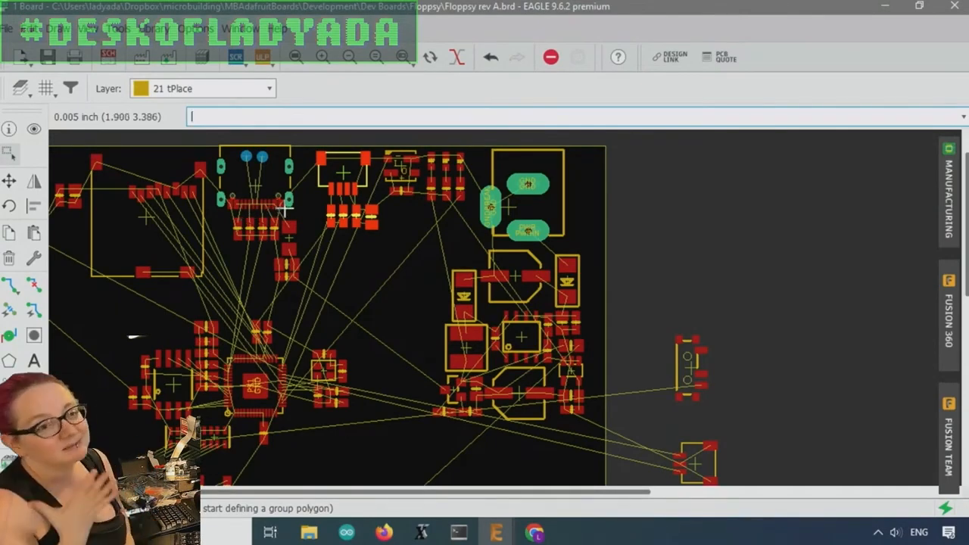
mouse_move(481, 261)
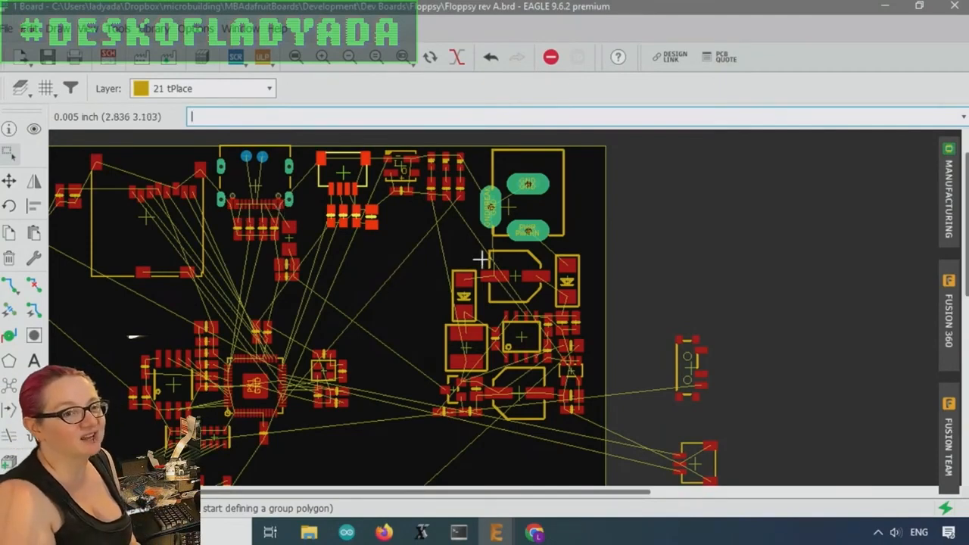
mouse_move(521, 168)
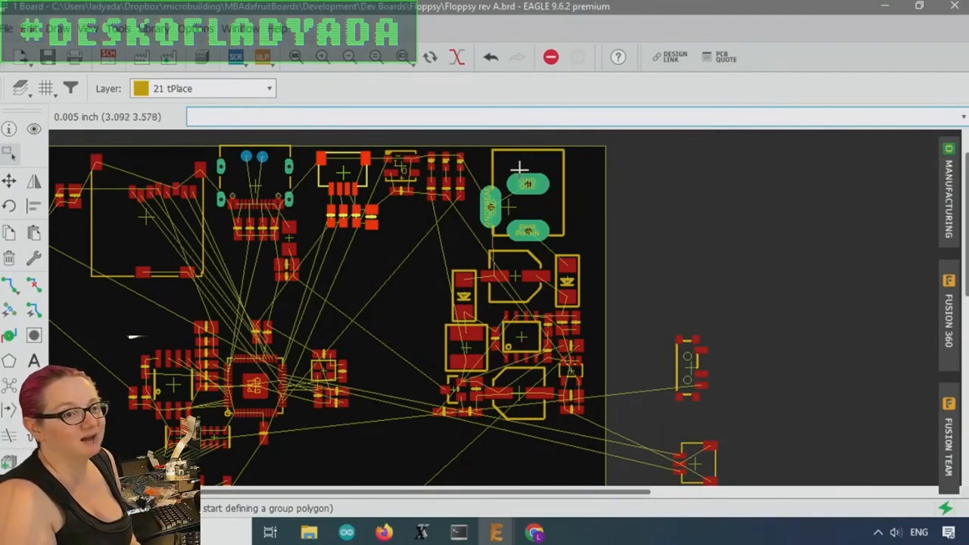
mouse_move(204, 206)
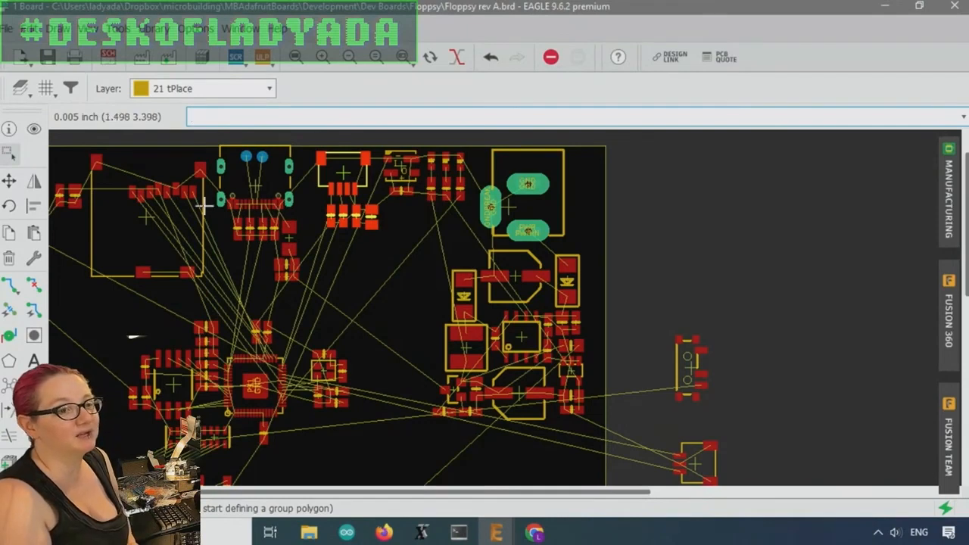
mouse_move(234, 209)
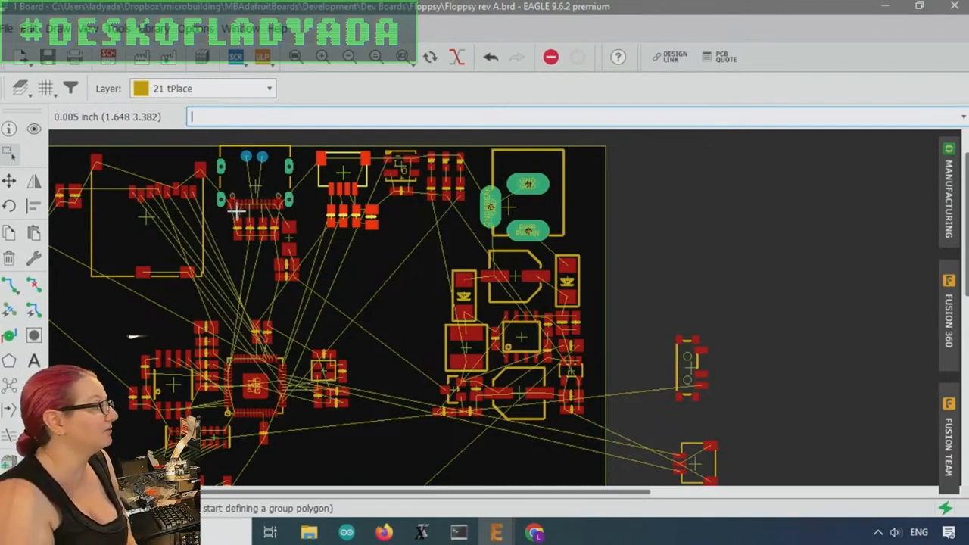
mouse_move(598, 280)
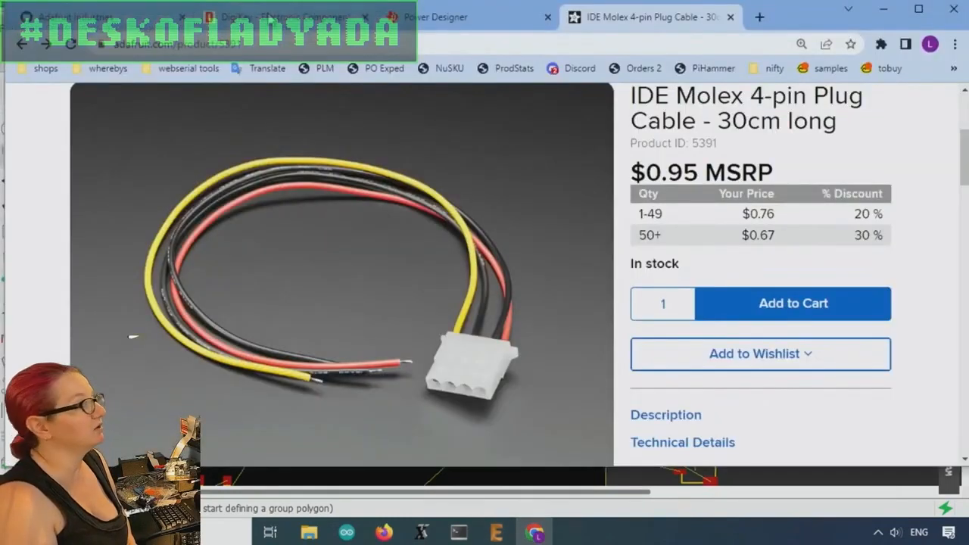
Search DigiKey for az1117
left_click(280, 17)
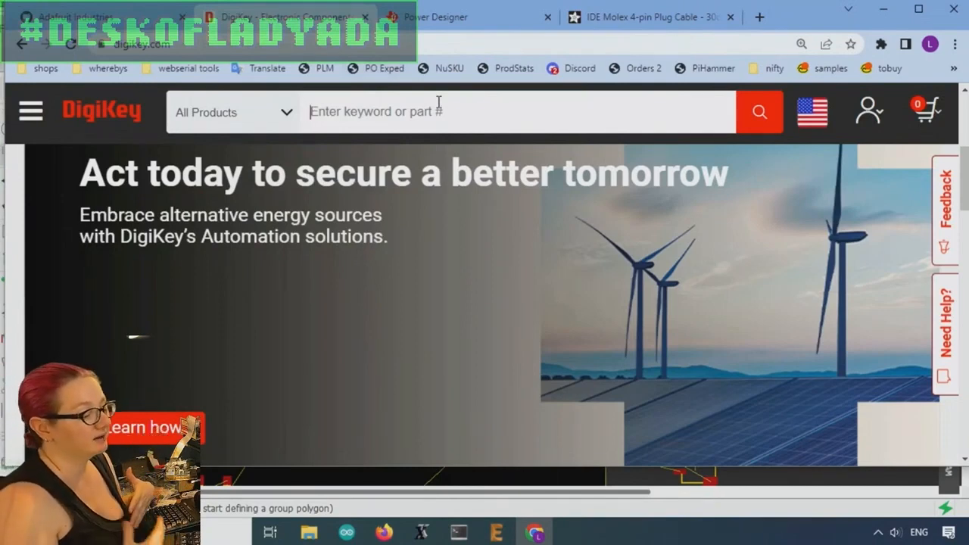
mouse_move(408, 142)
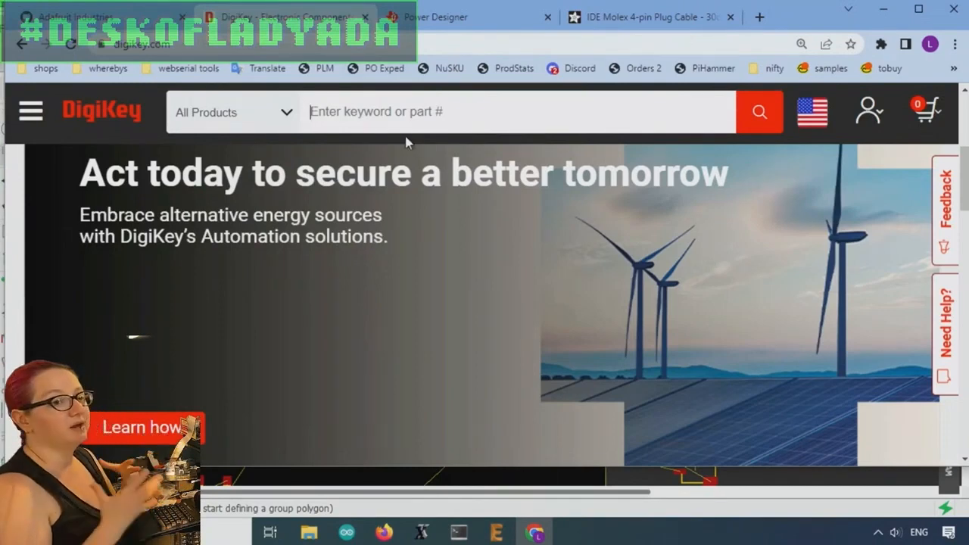
type("a")
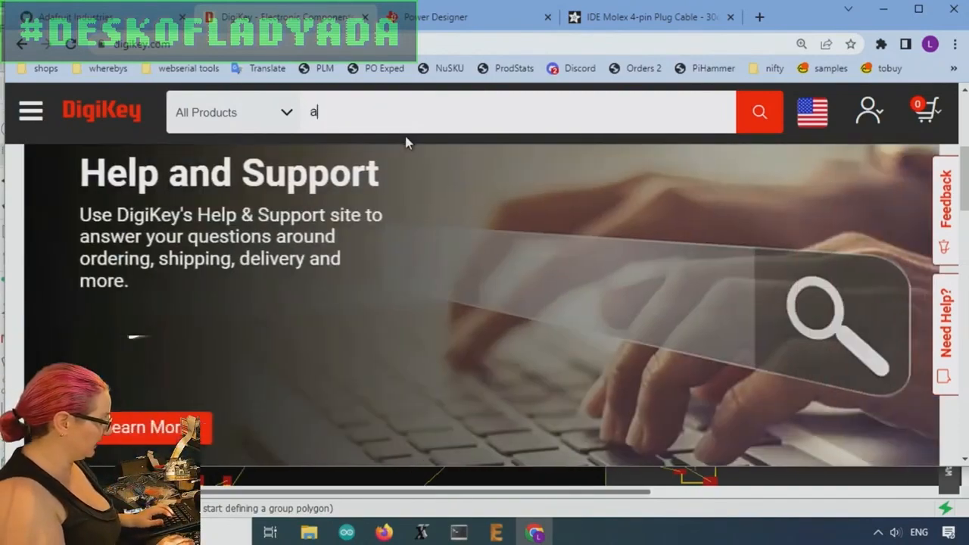
type("z1117")
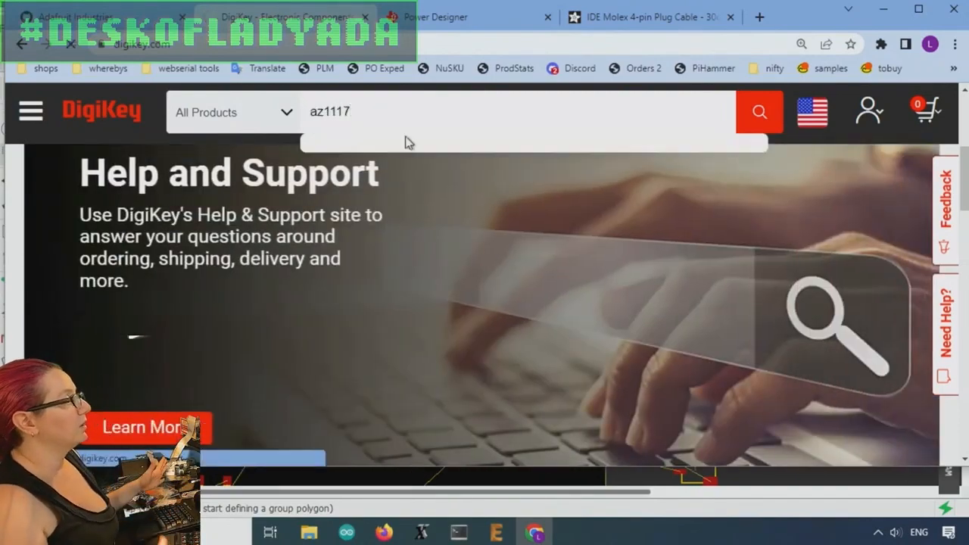
left_click(758, 112)
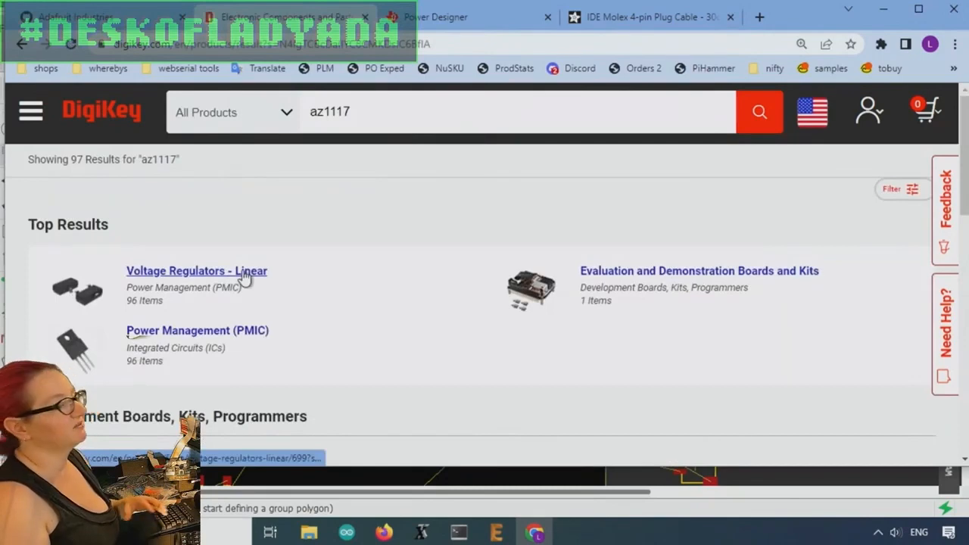
Narrow to Voltage Regulators - Linear and choose a Current - Output value, leaving 15 of 91 results
left_click(197, 270)
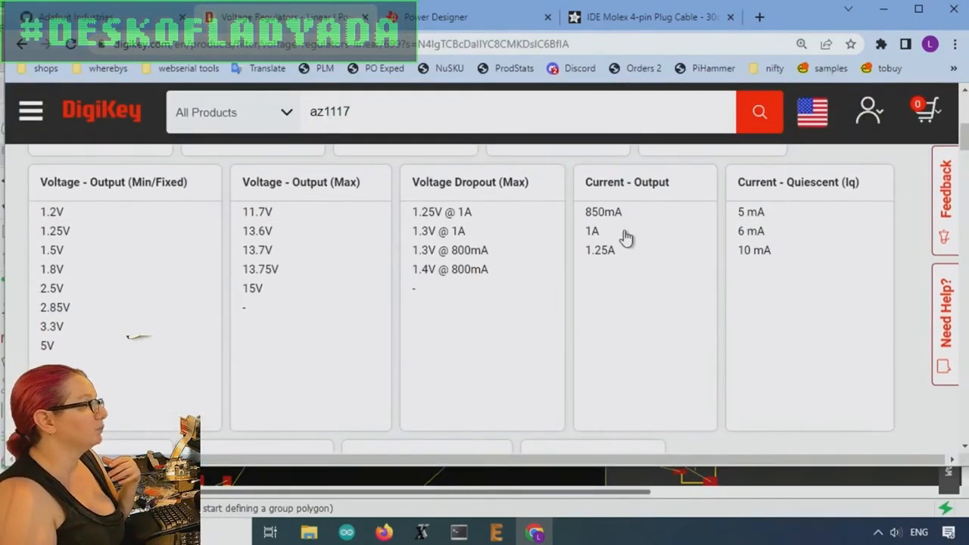
scroll("down", 3)
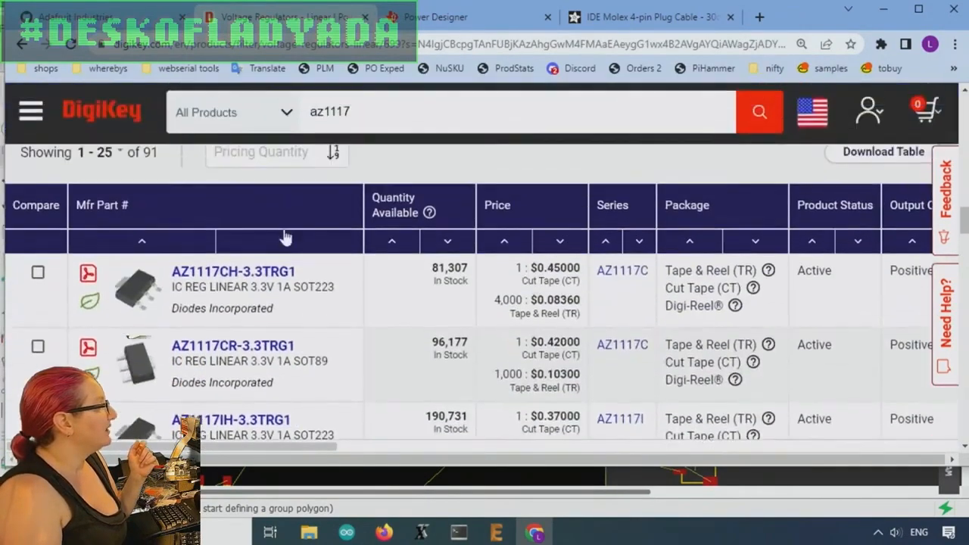
mouse_move(137, 363)
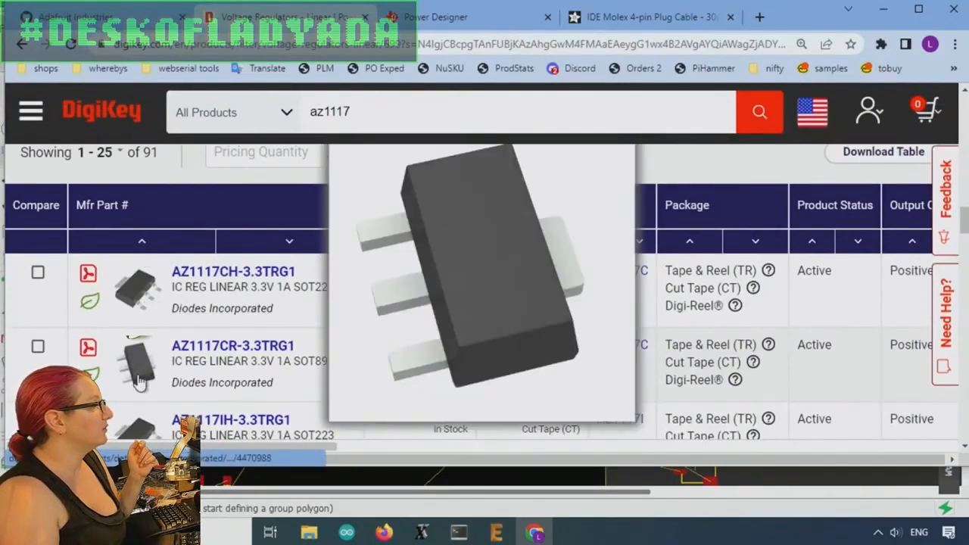
scroll("down", 3)
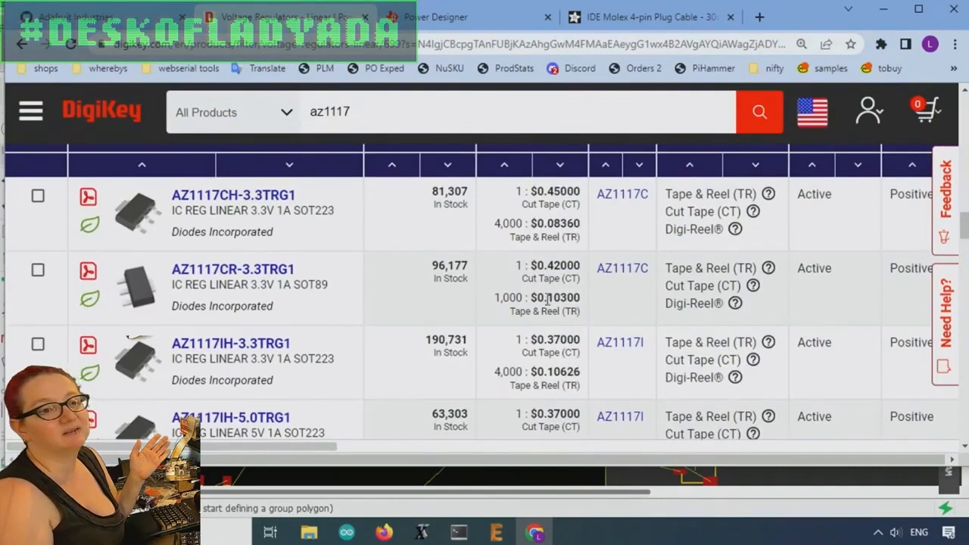
mouse_move(488, 294)
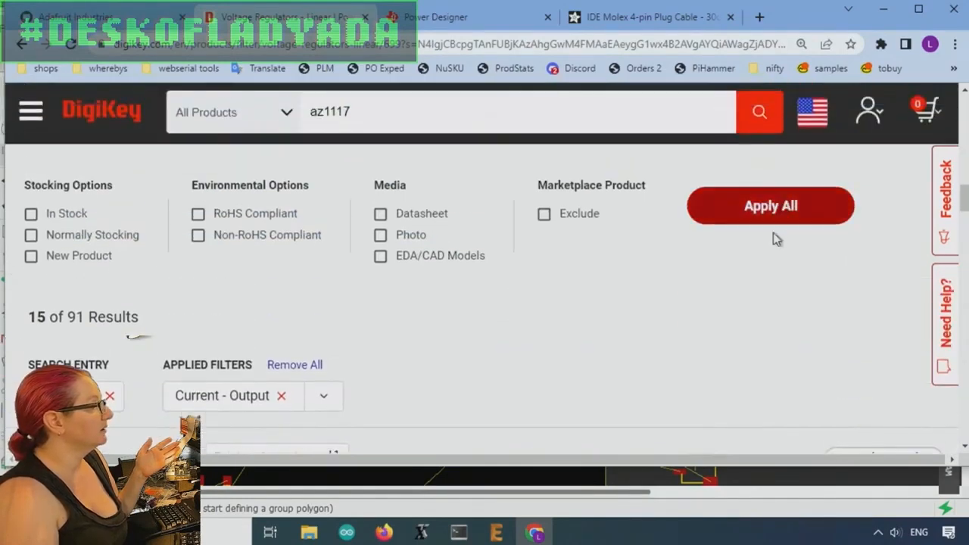
Apply the output filters to show the 15 matching 5V regulators, then launch Windows Calculator
left_click(769, 206)
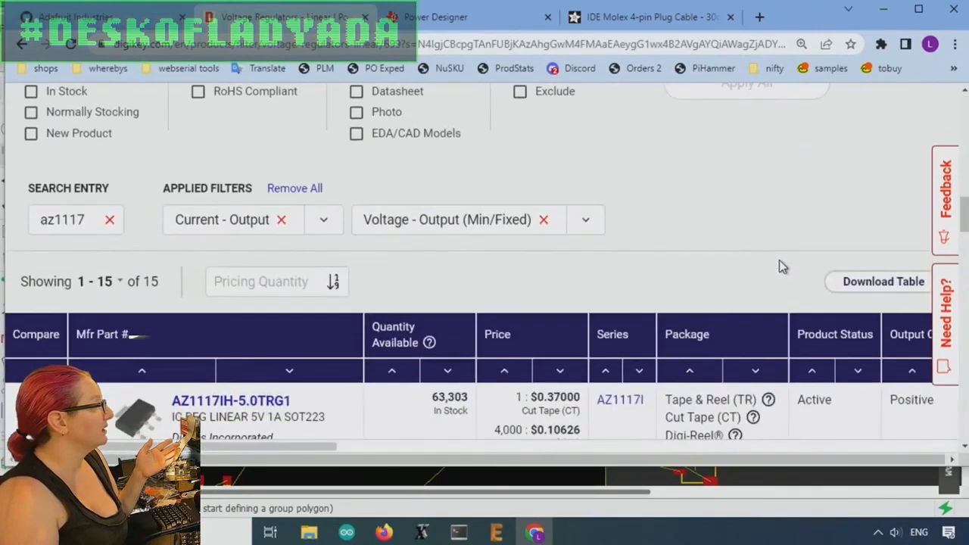
scroll("down", 3)
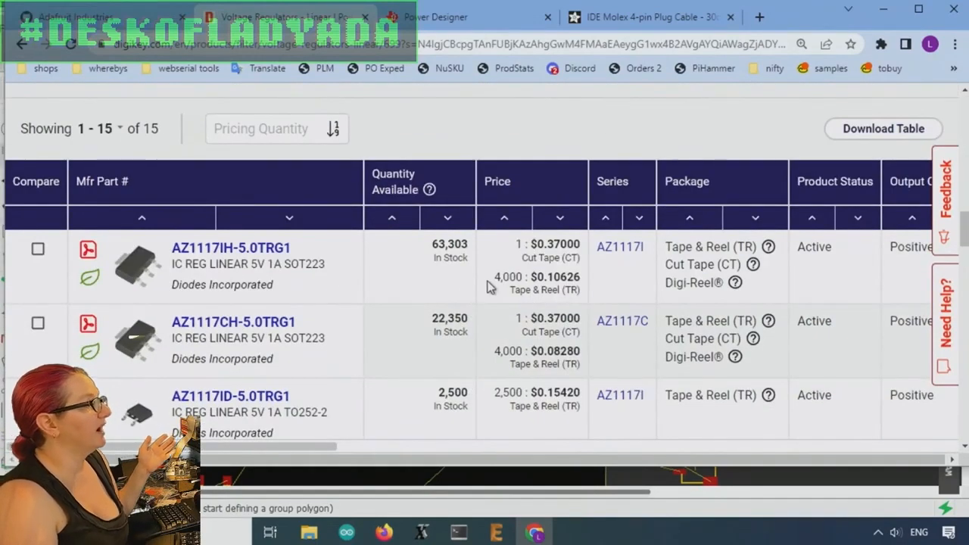
mouse_move(478, 294)
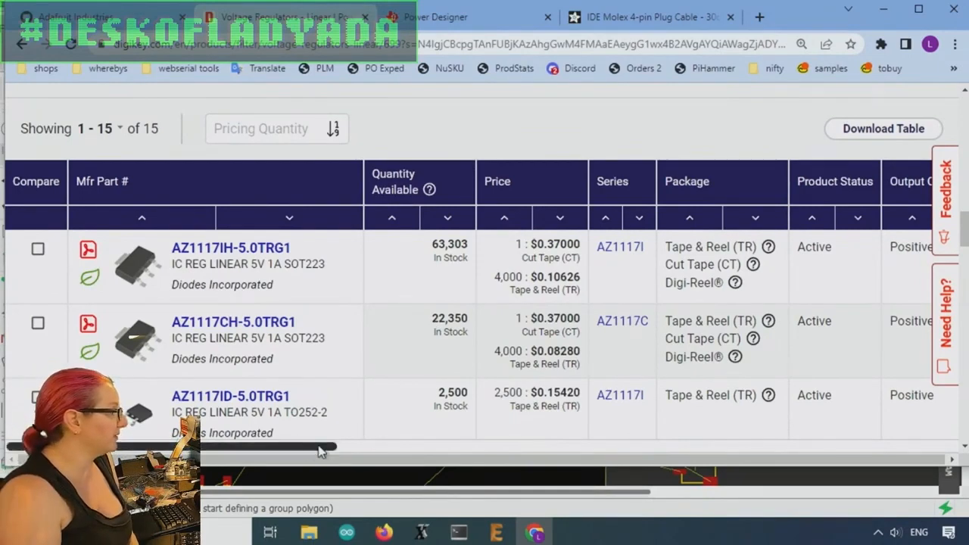
scroll("right", 3)
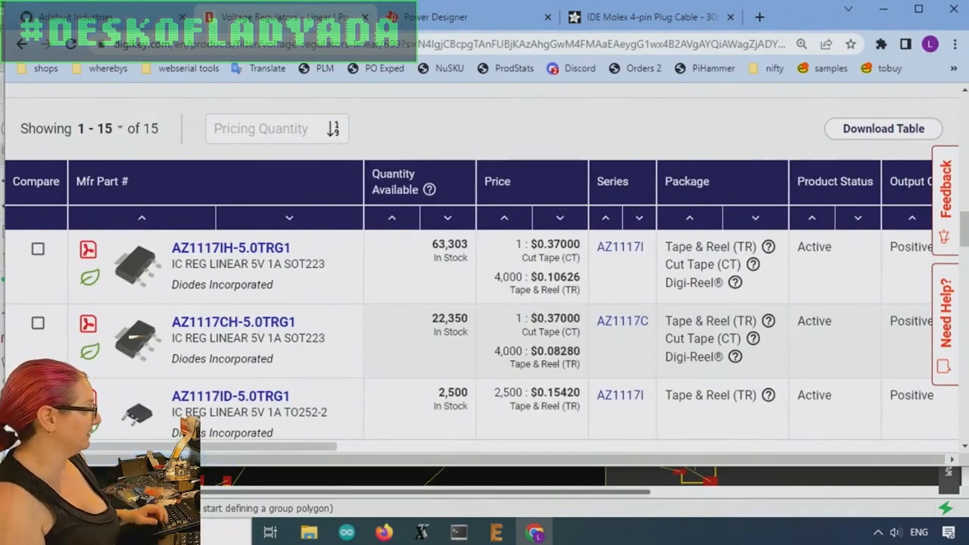
left_click(572, 531)
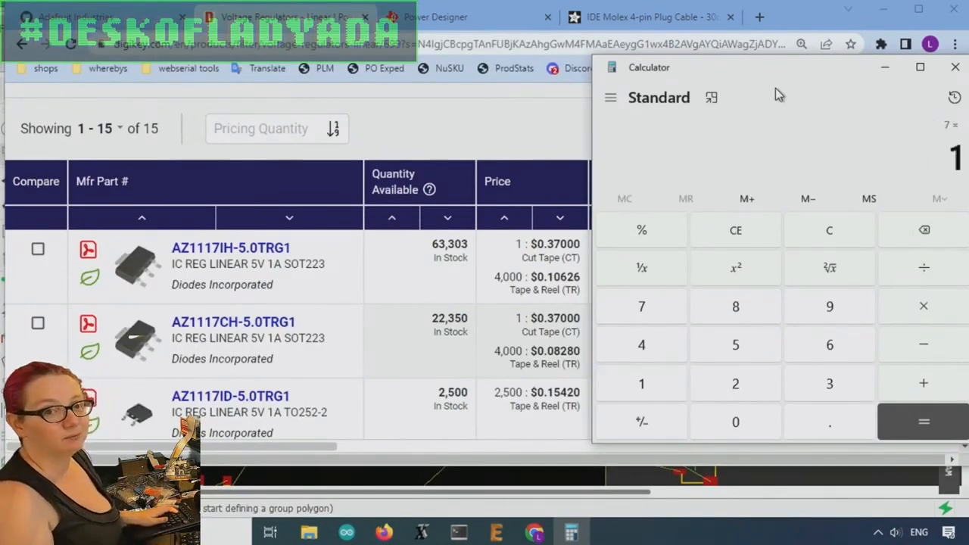
Close Calculator and return to the 15-part AZ1117 results with 15V input and dropout figures
left_click(924, 421)
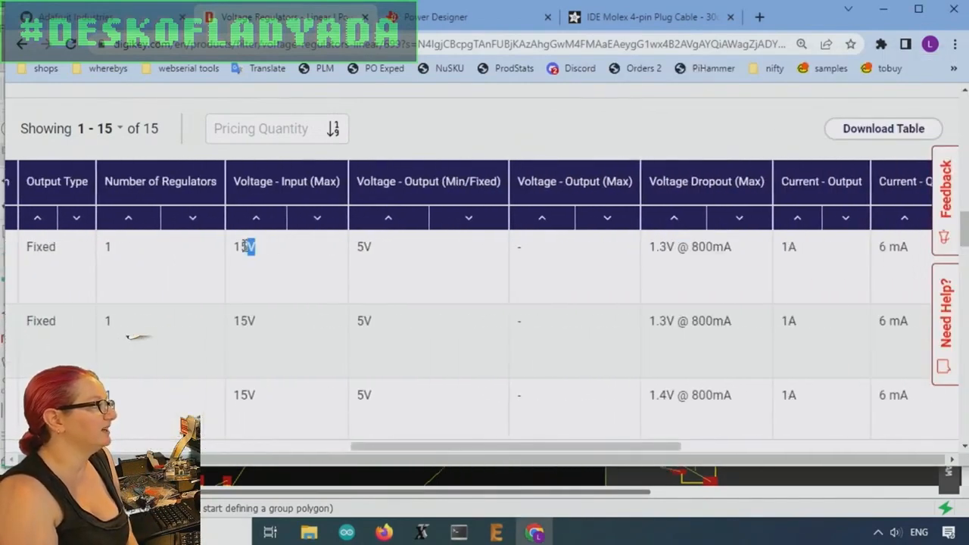
Select the 15V maximum input voltage value on the az1117 results page
double_click(244, 245)
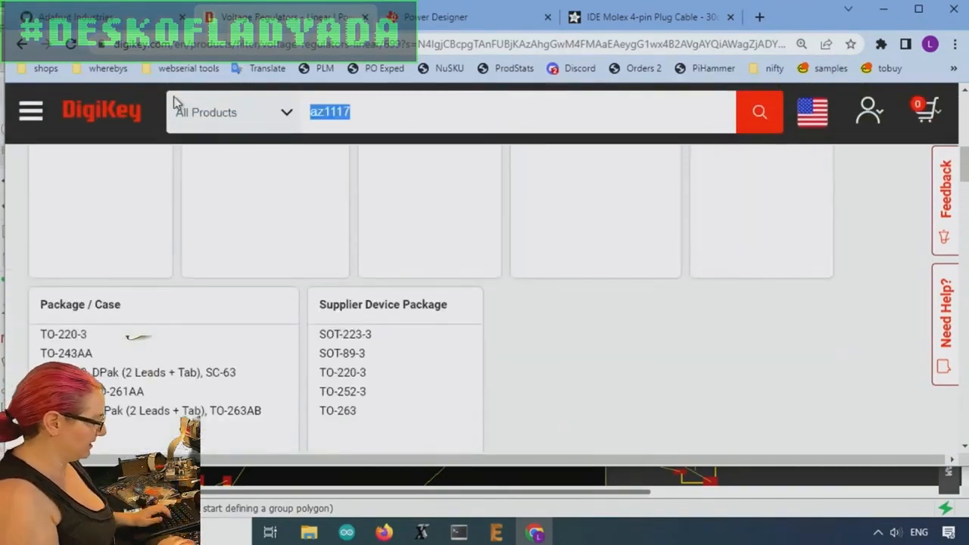
Search DigiKey for dc-dc buck, returning 42,234 results across DC DC converter categories
type("dc-dc buck")
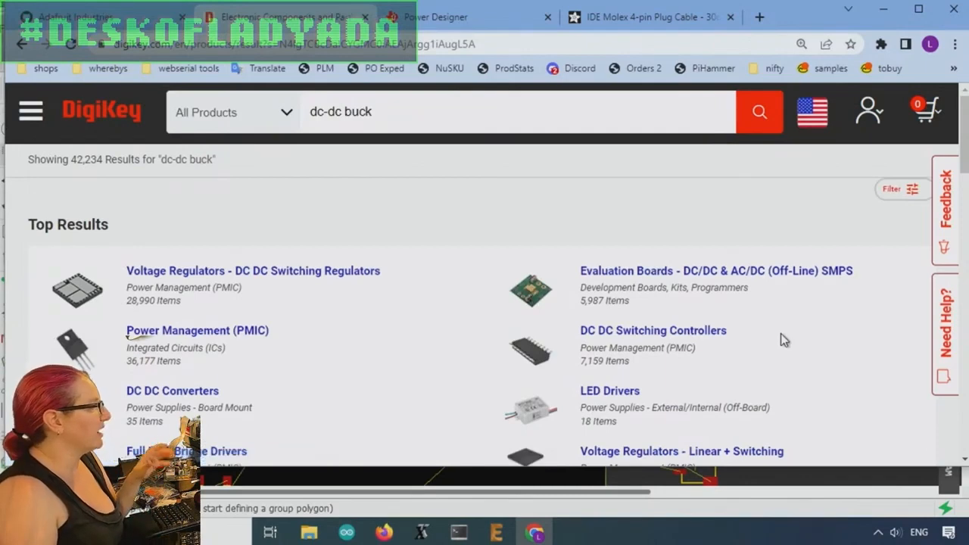
mouse_move(506, 313)
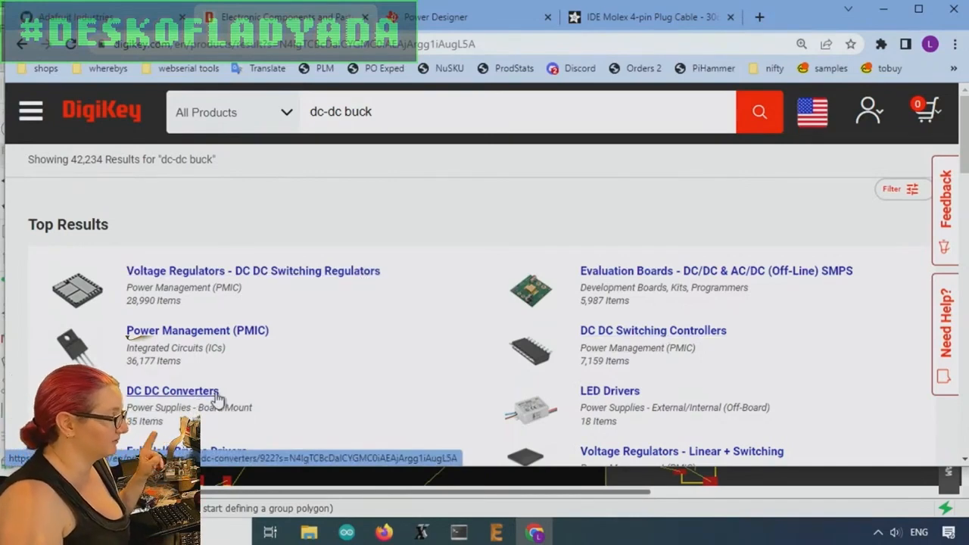
scroll("down", 3)
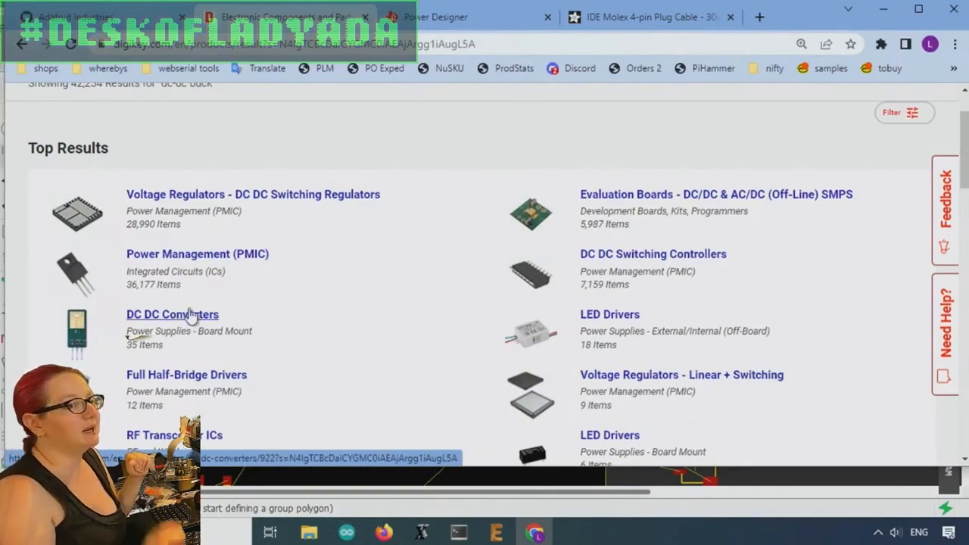
left_click(172, 313)
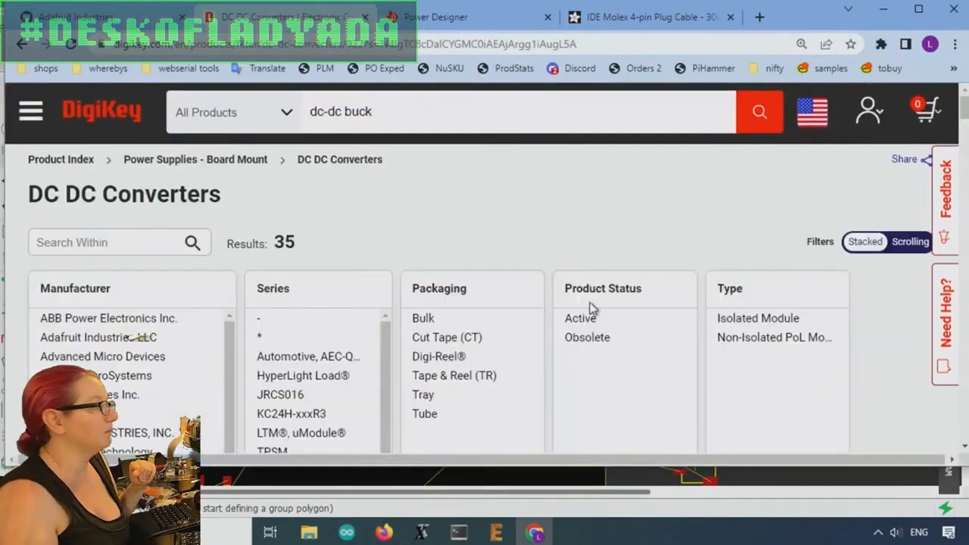
scroll("down", 3)
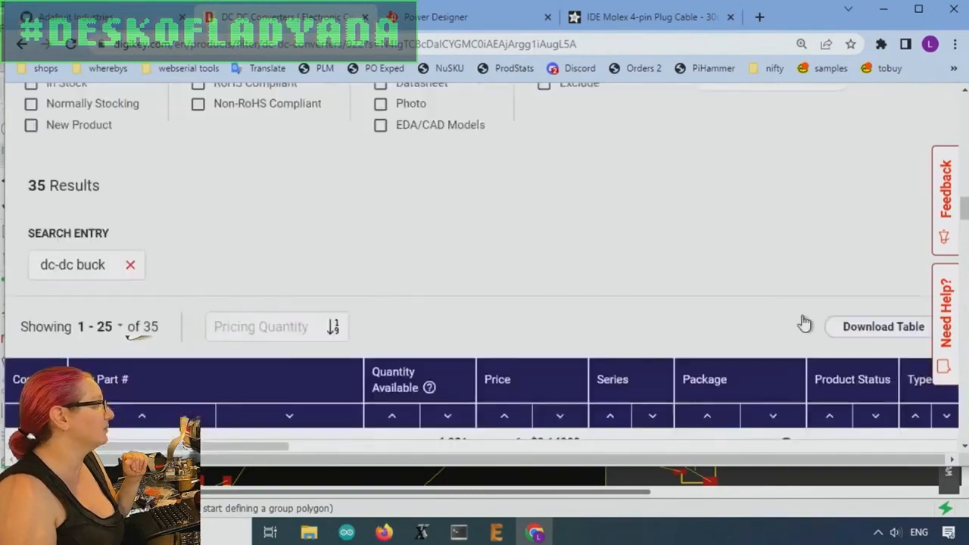
scroll("down", 3)
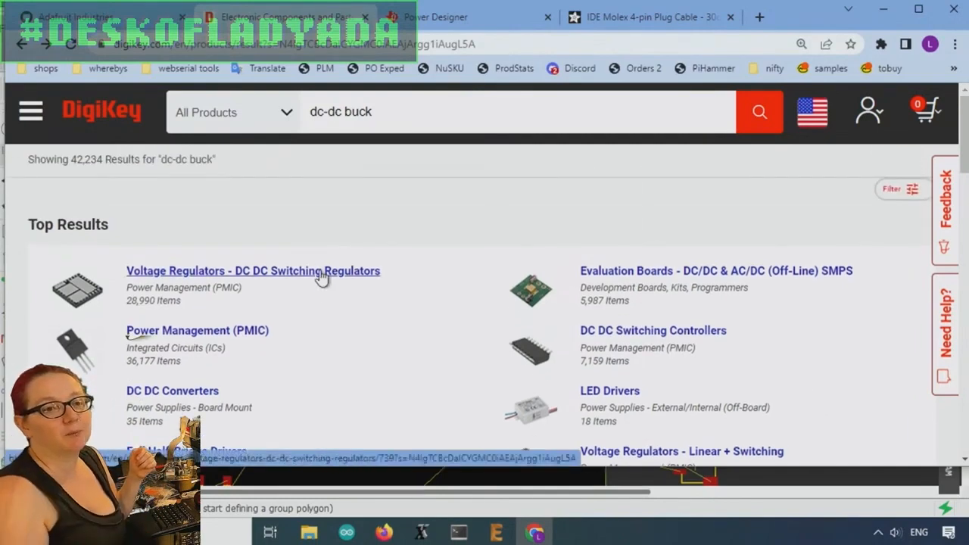
mouse_move(712, 354)
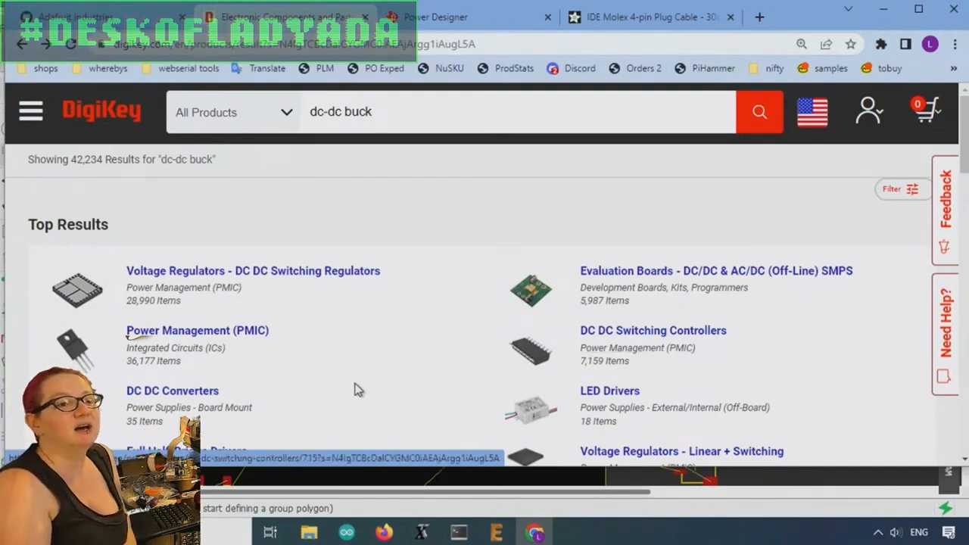
mouse_move(215, 269)
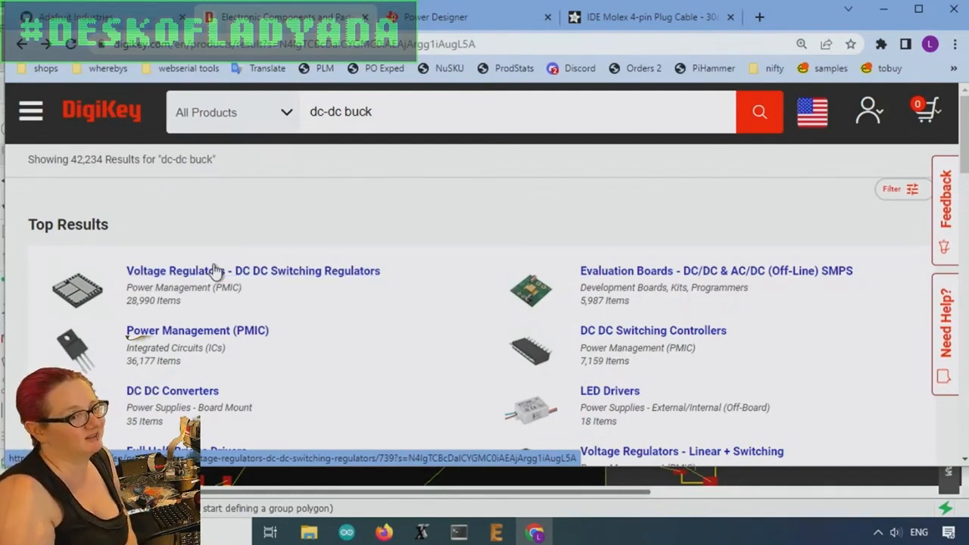
mouse_move(251, 342)
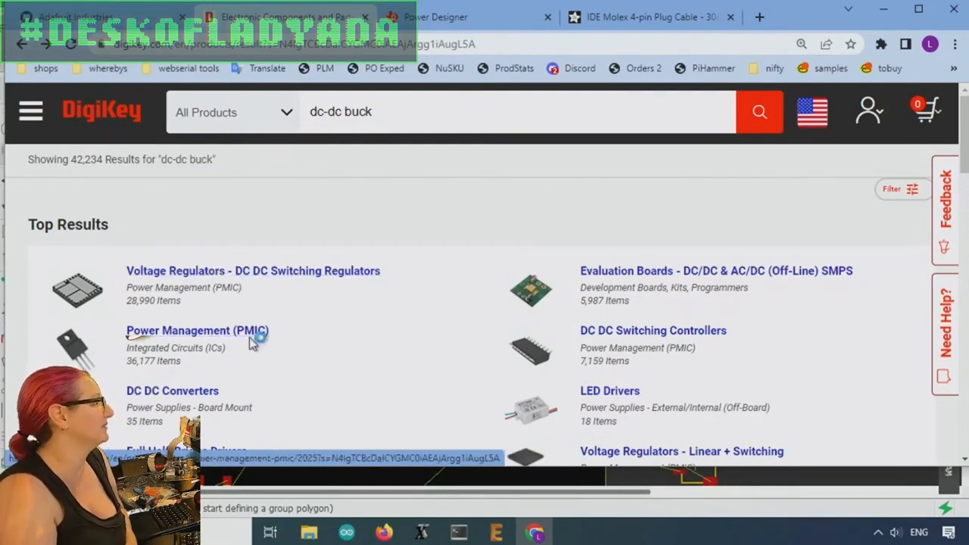
Show DC DC Switching Regulators, normally stocked with marketplace excluded, leaving 7,309 parts
left_click(253, 269)
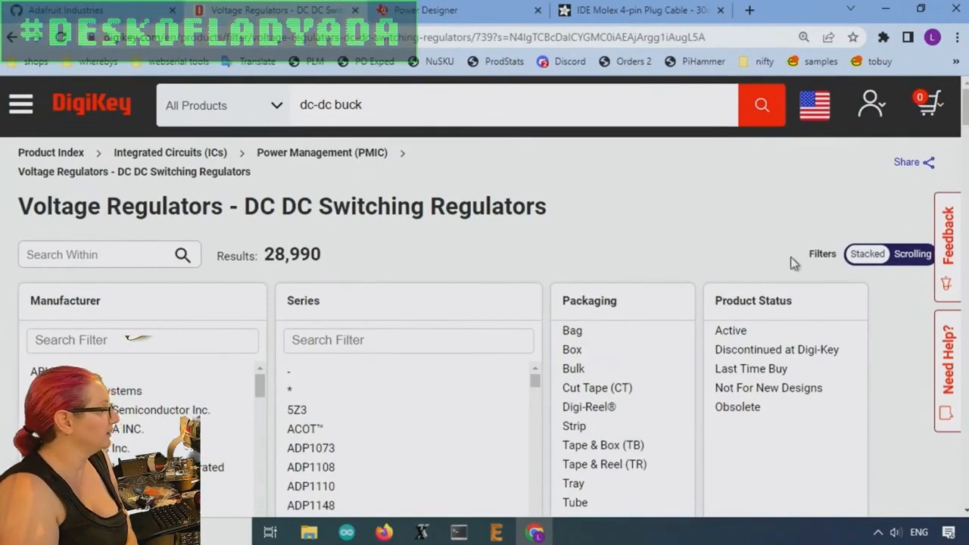
scroll("down", 3)
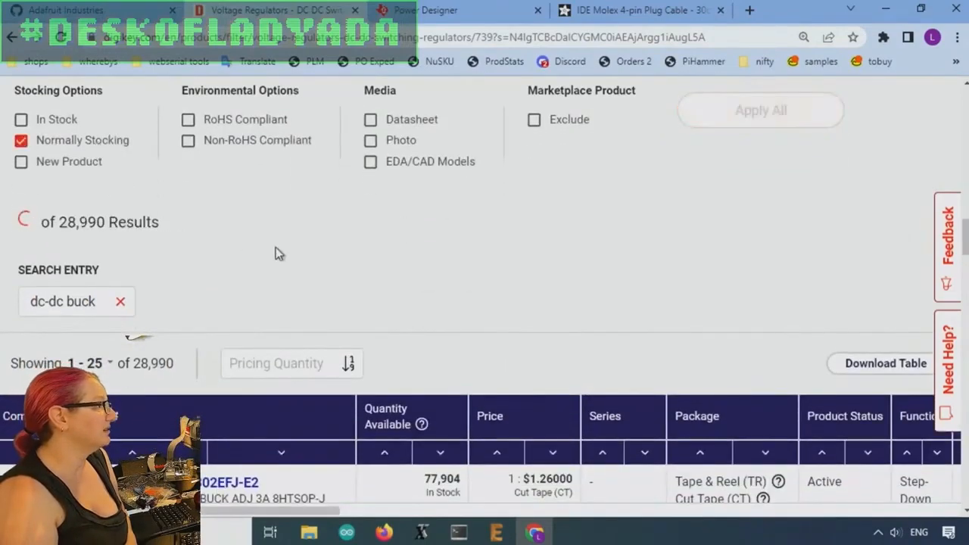
left_click(533, 118)
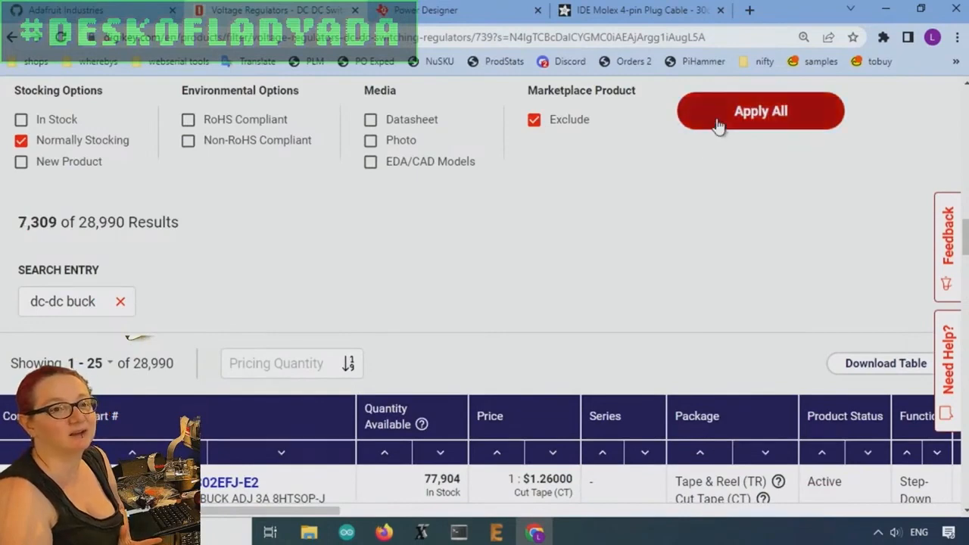
left_click(760, 111)
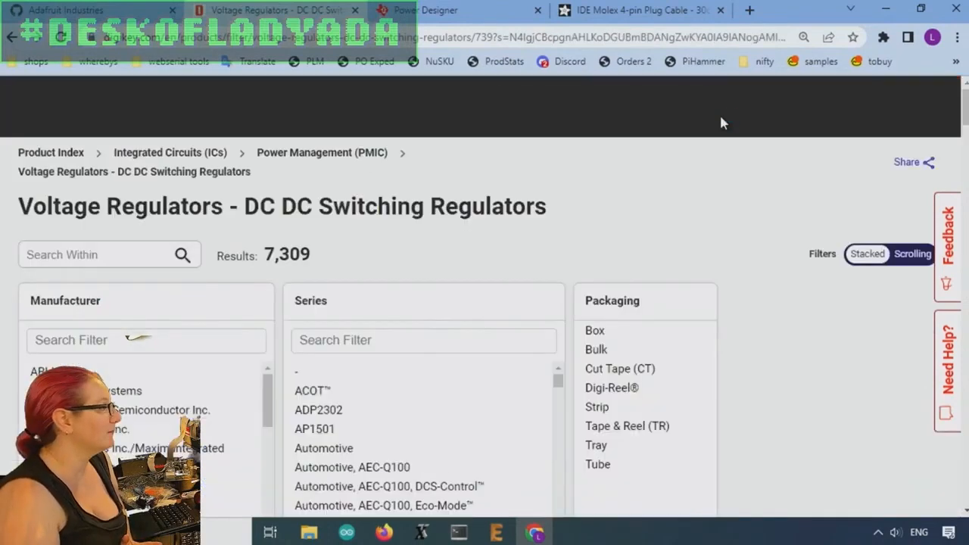
Review the Output Configuration and Number of Outputs filters for positive single-output parts
scroll("down", 3)
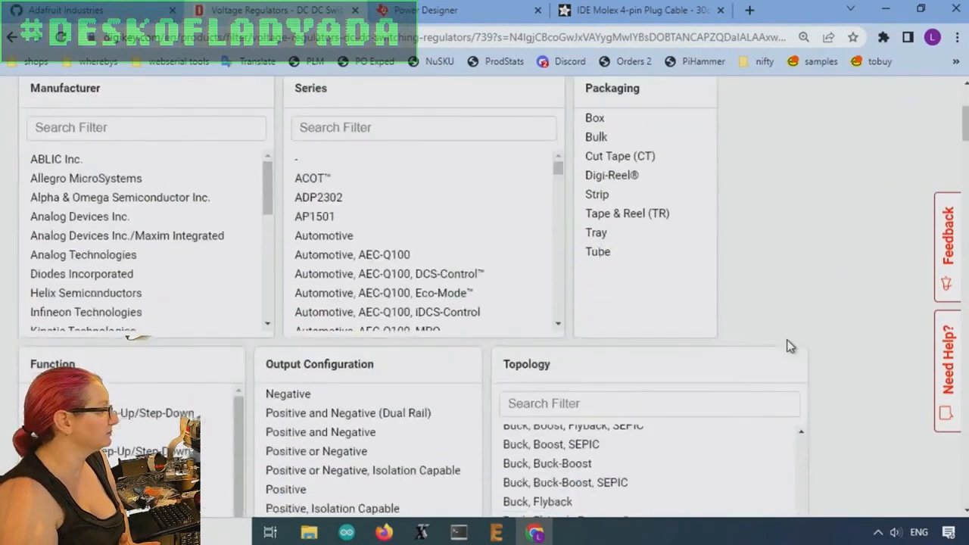
scroll("down", 3)
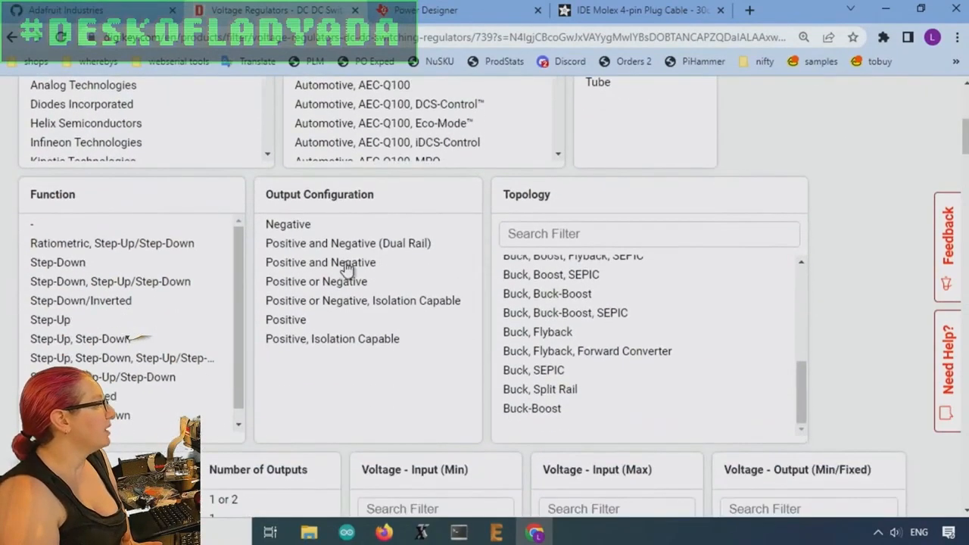
mouse_move(326, 255)
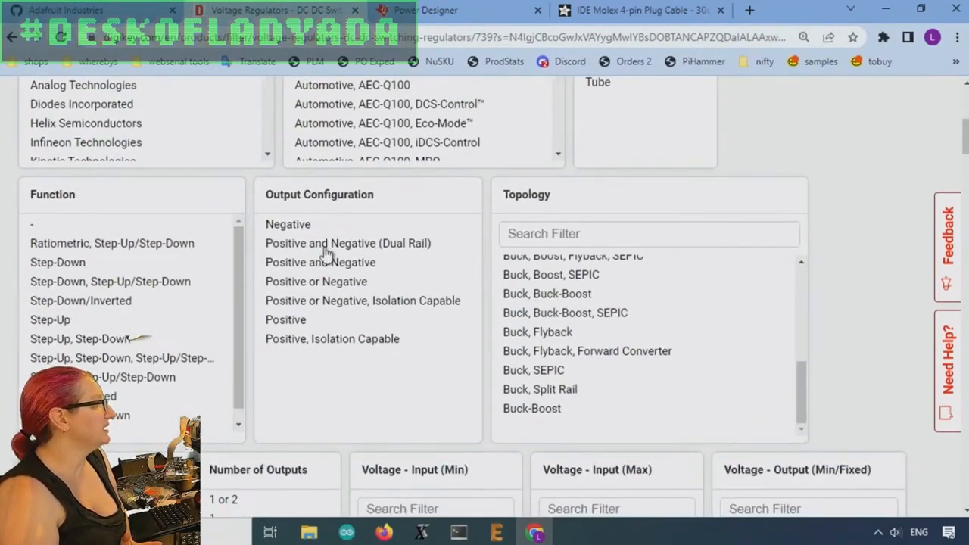
mouse_move(340, 242)
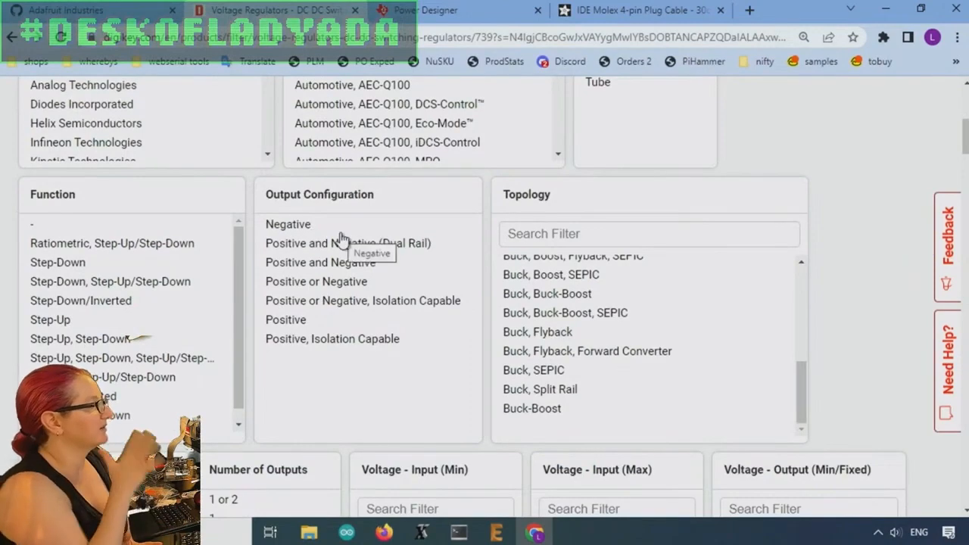
mouse_move(427, 266)
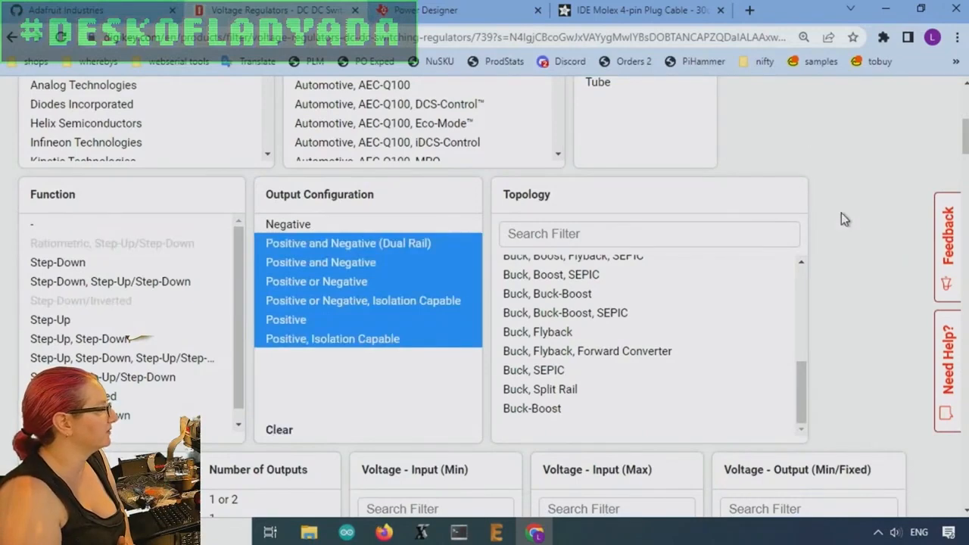
scroll("down", 3)
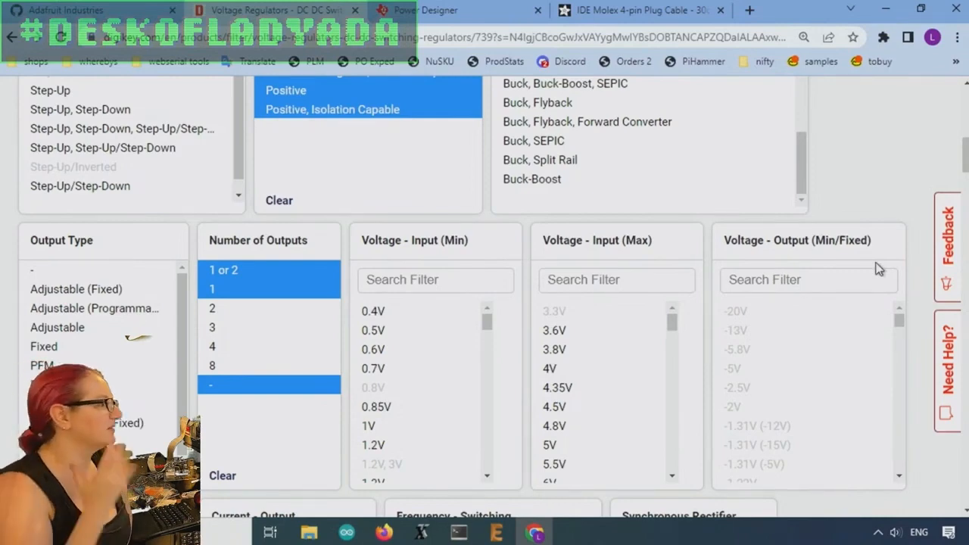
scroll("down", 3)
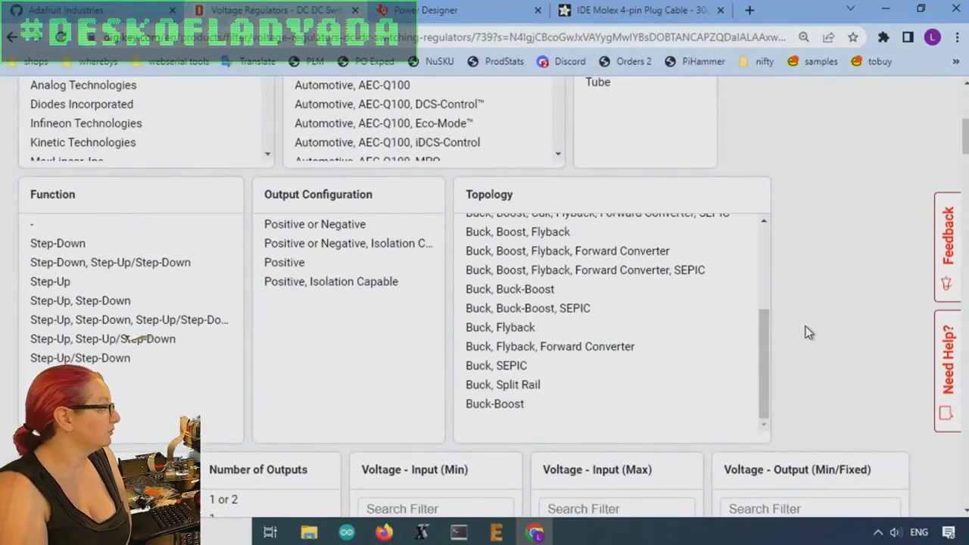
scroll("down", 3)
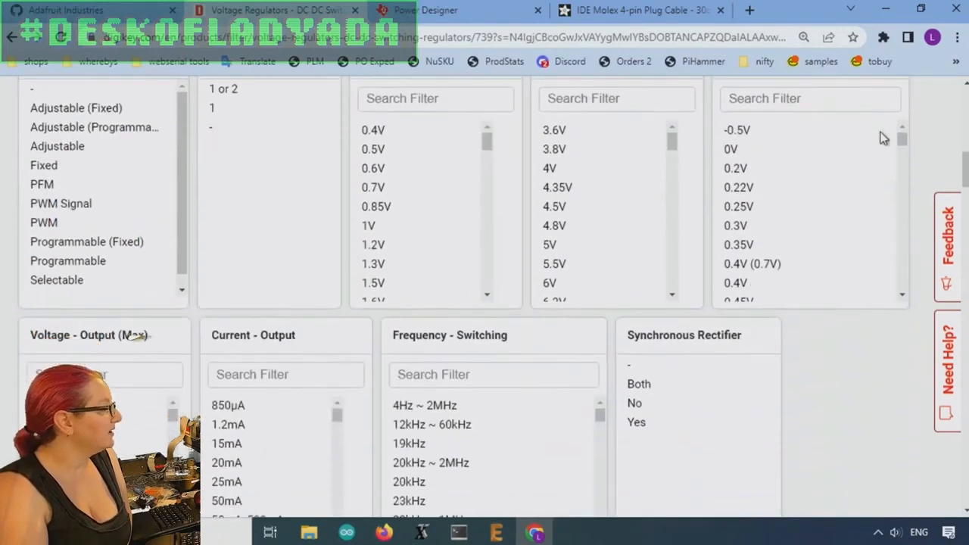
scroll("down", 3)
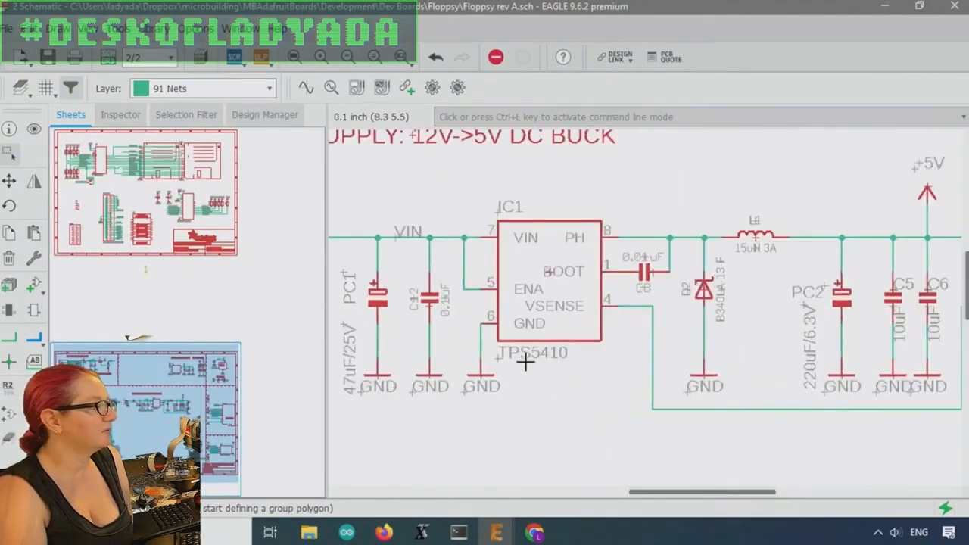
mouse_move(712, 327)
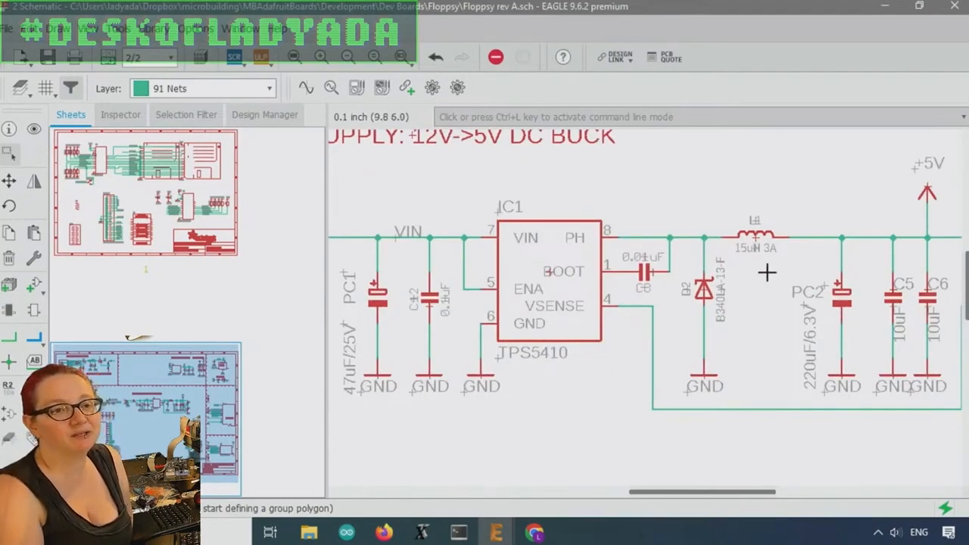
mouse_move(695, 274)
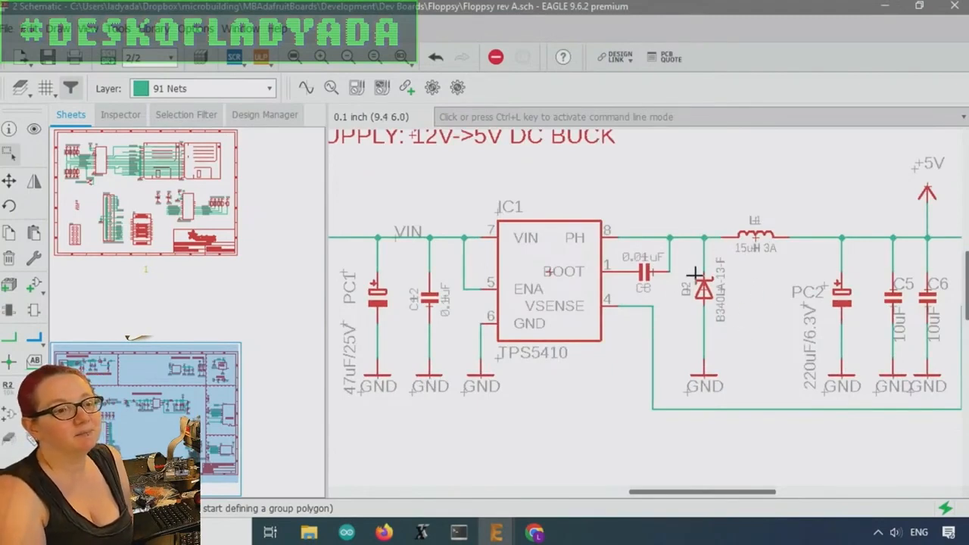
mouse_move(884, 17)
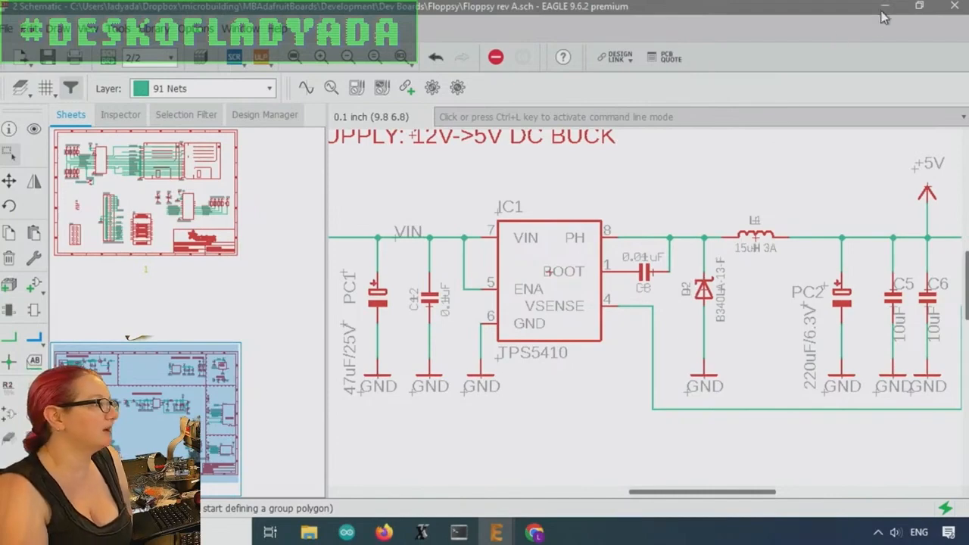
mouse_move(905, 7)
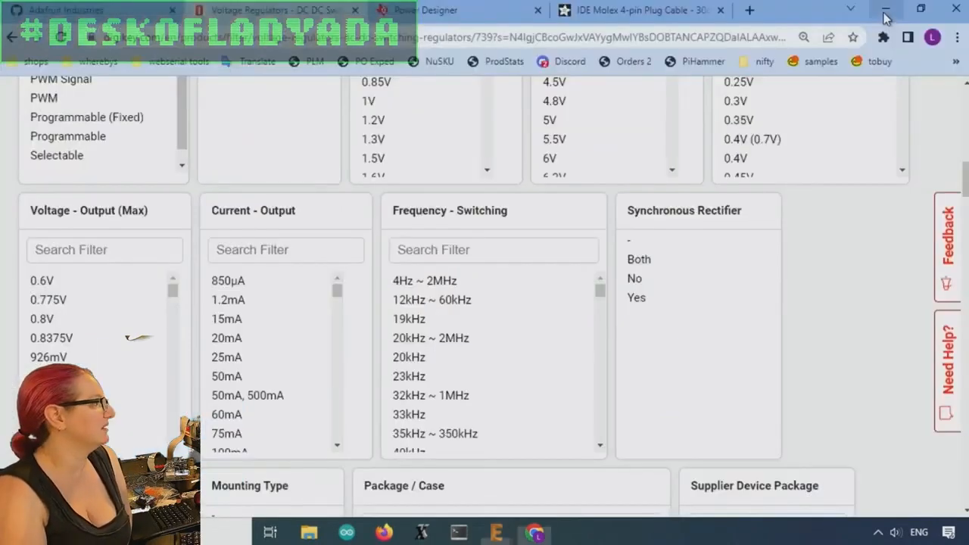
Apply the parametric filters, then the Buck topology filters to the regulator results
left_click(635, 297)
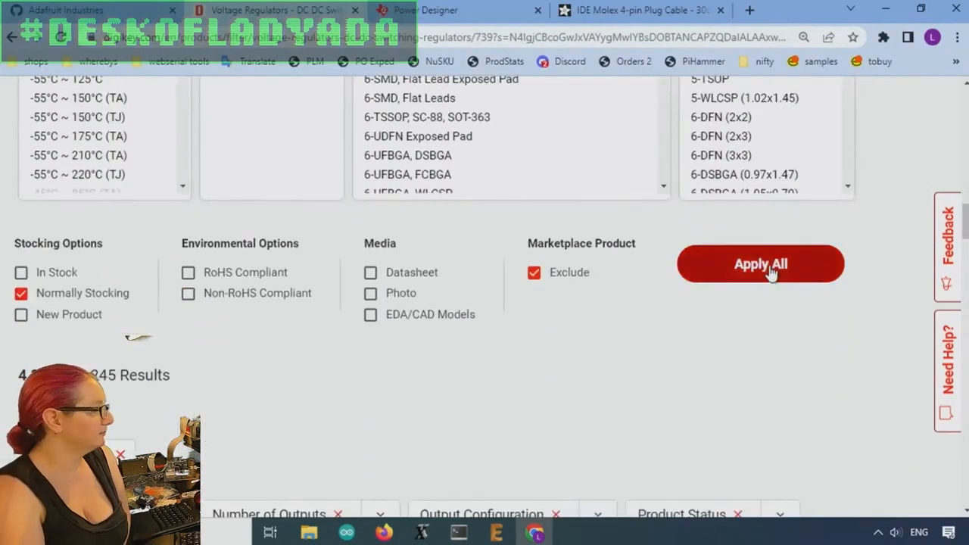
left_click(760, 264)
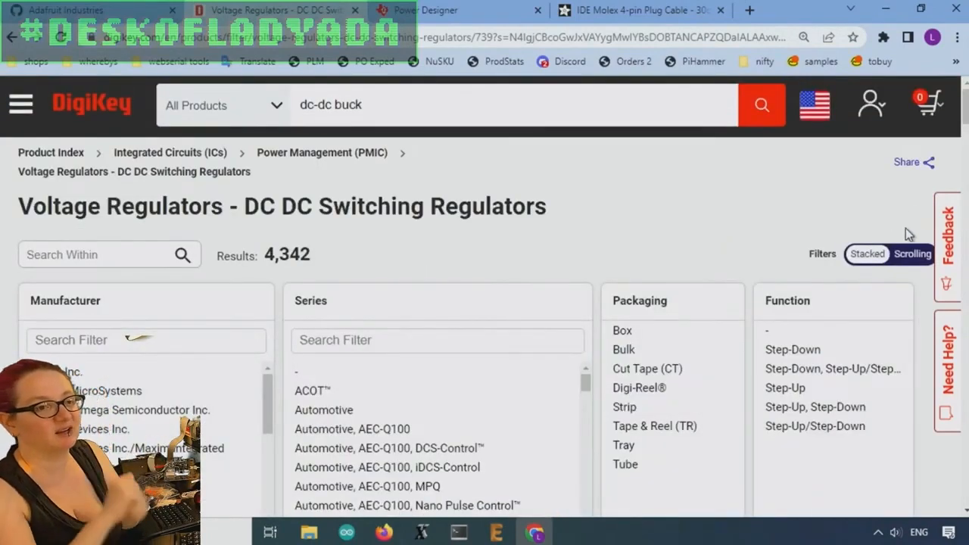
scroll("down", 3)
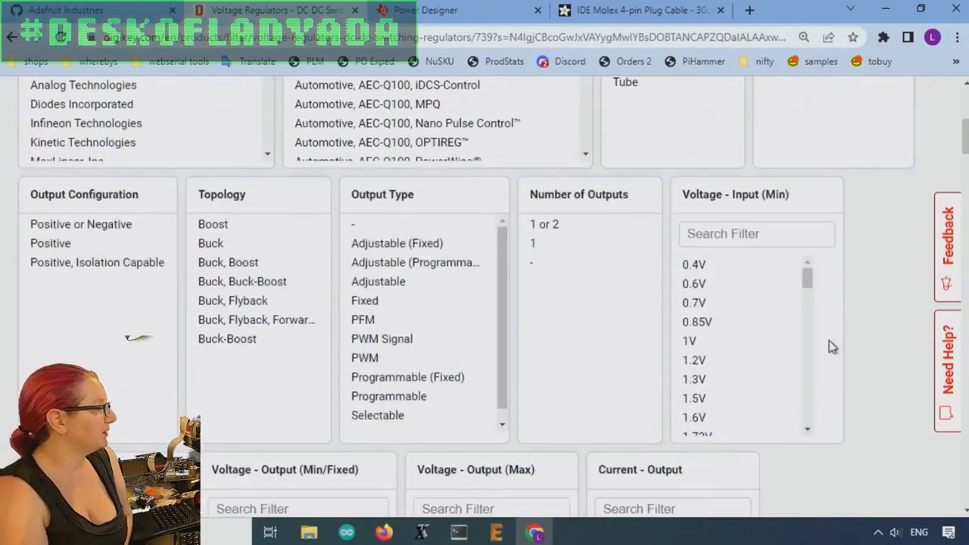
mouse_move(804, 333)
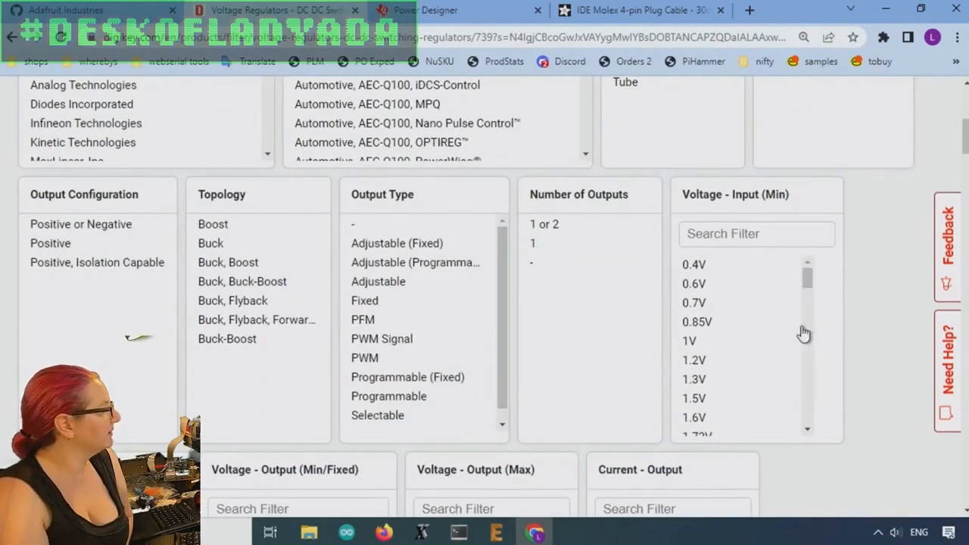
scroll("down", 3)
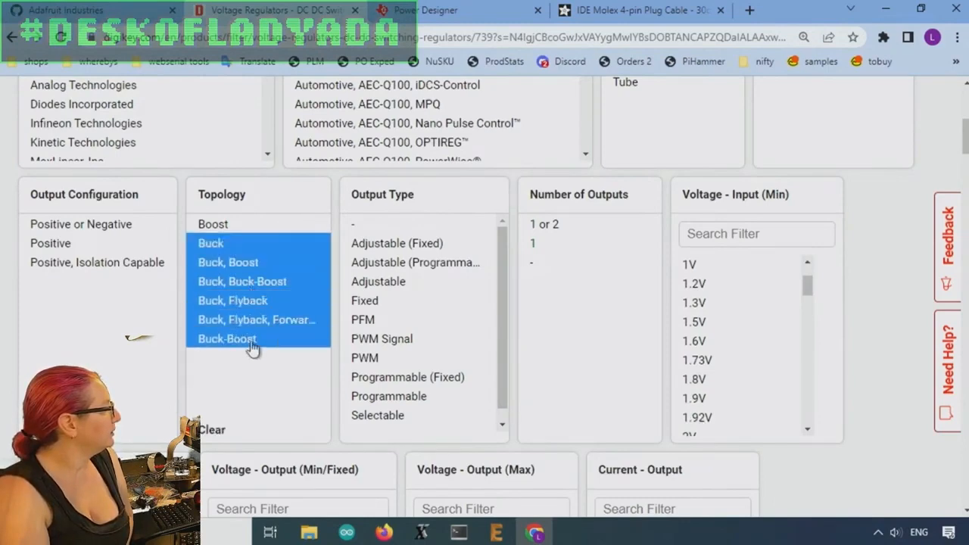
mouse_move(159, 325)
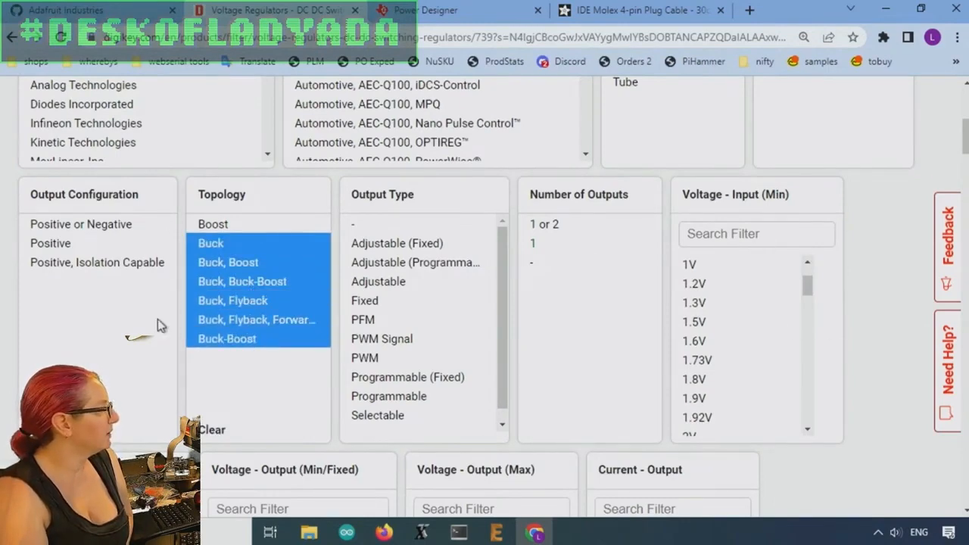
scroll("down", 3)
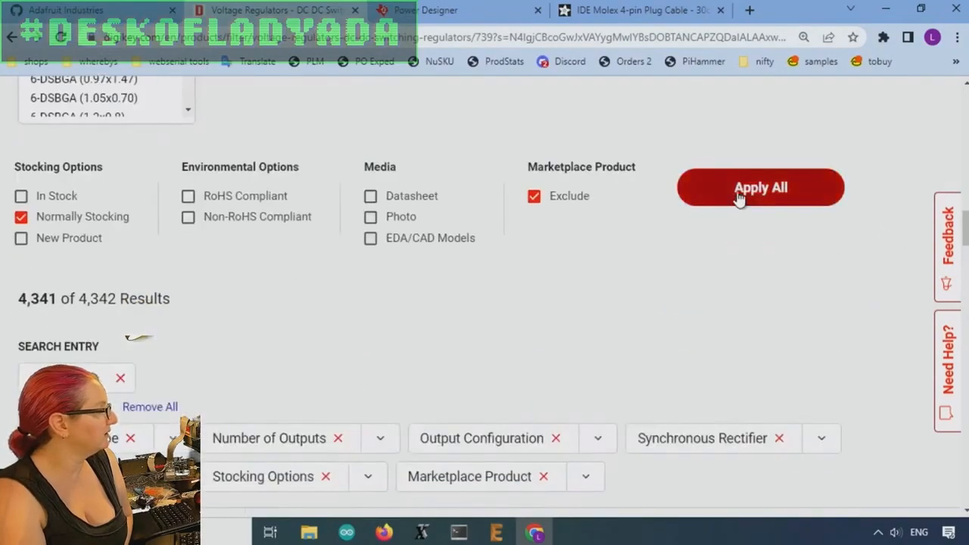
left_click(760, 188)
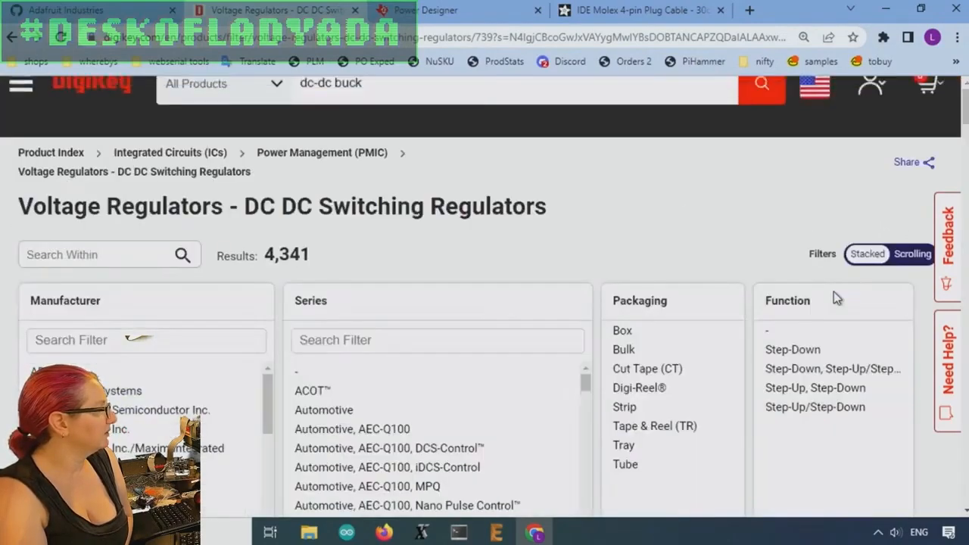
Select low Voltage - Input (Min) values and apply them, narrowing to 2,637 parts
scroll("down", 3)
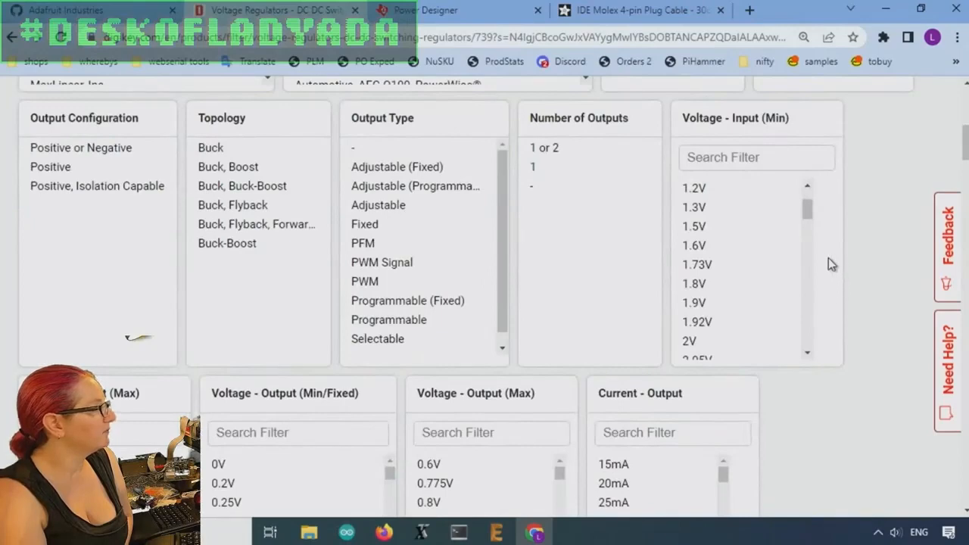
scroll("down", 3)
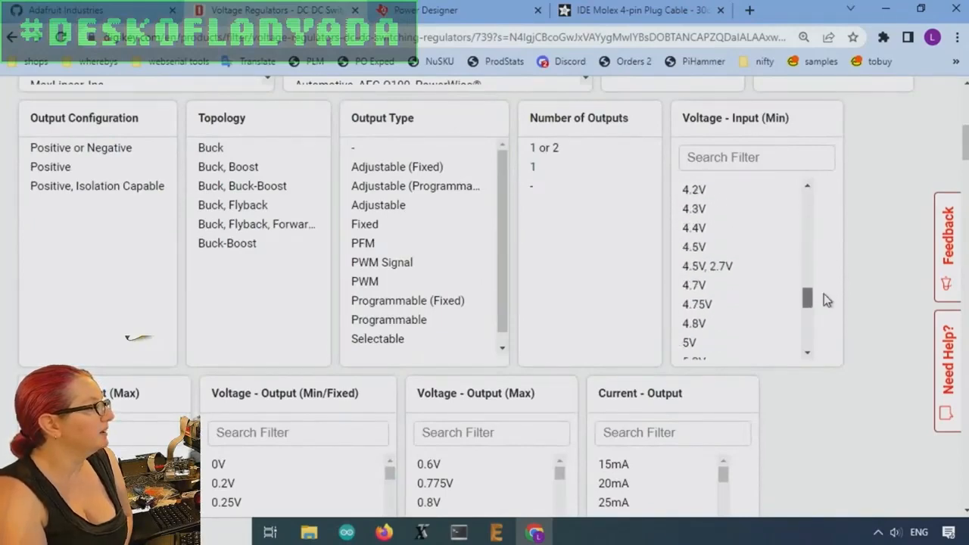
scroll("down", 3)
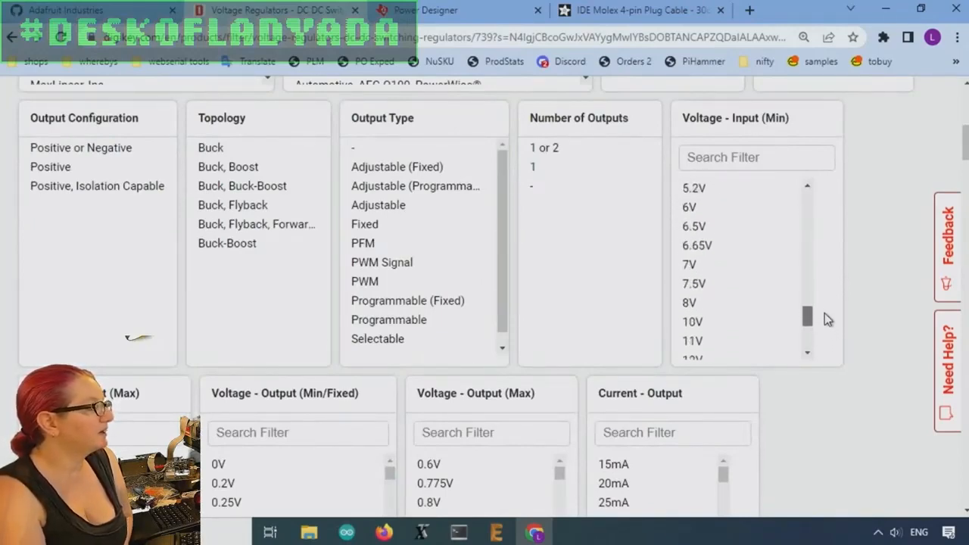
mouse_move(734, 335)
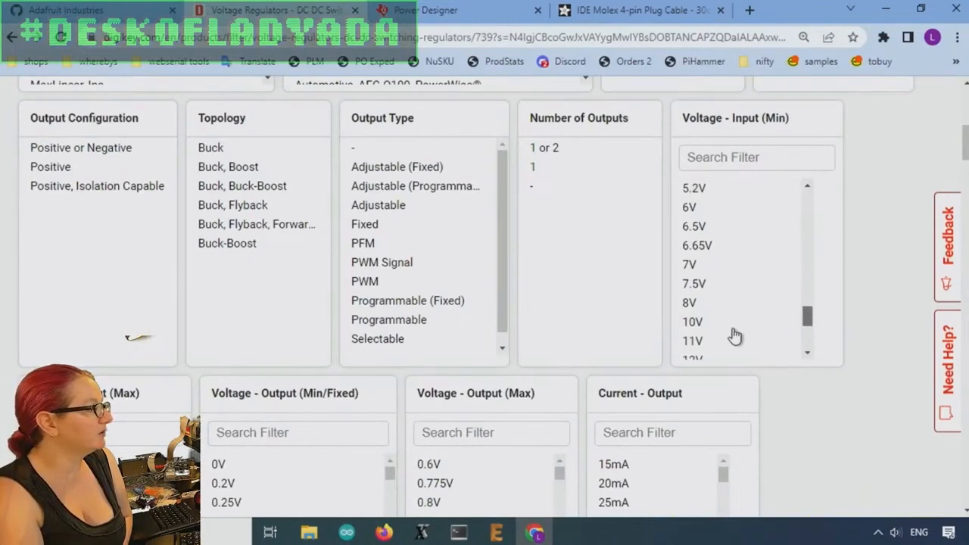
scroll("down", 3)
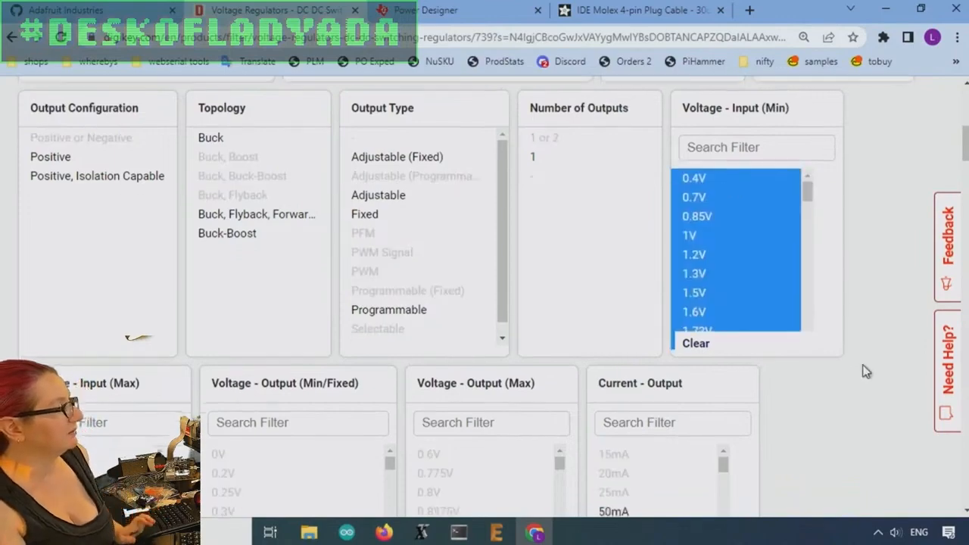
scroll("down", 3)
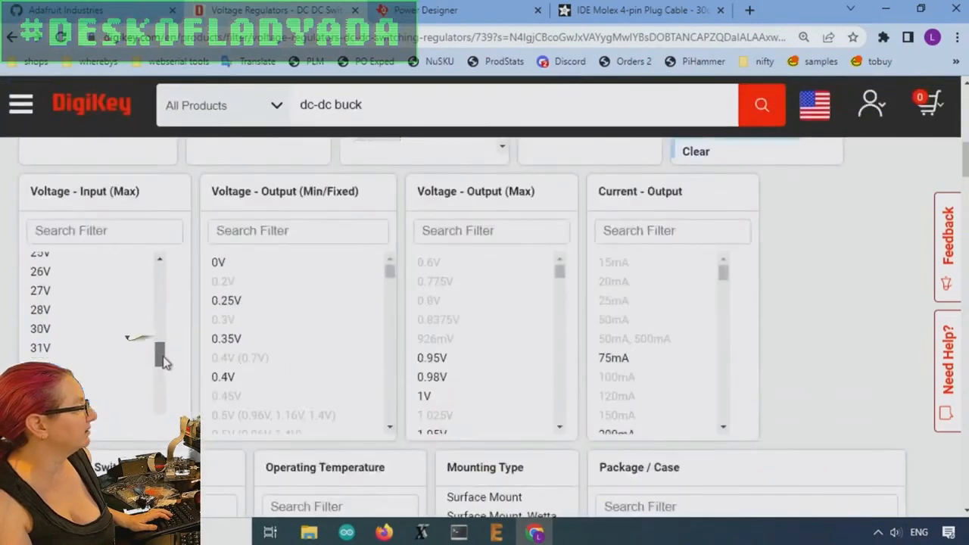
scroll("down", 3)
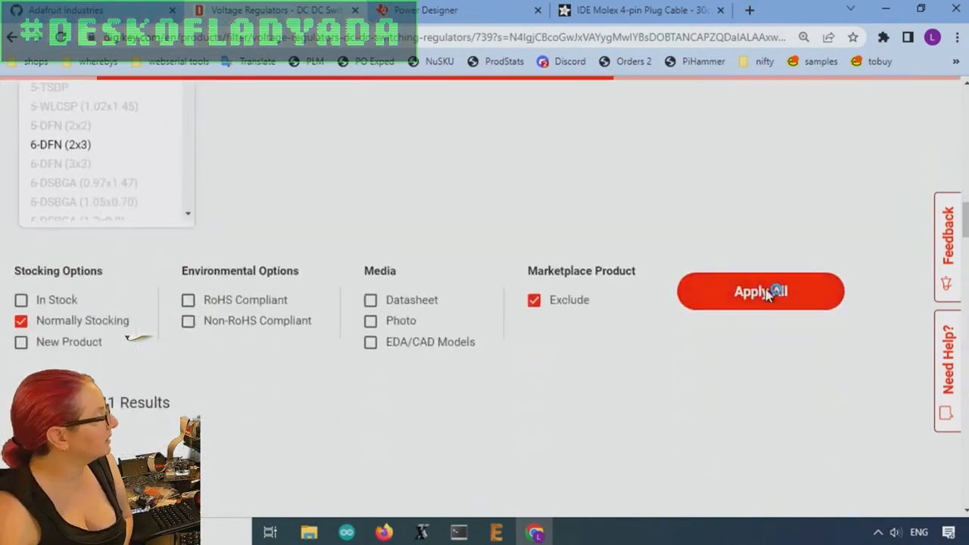
left_click(760, 291)
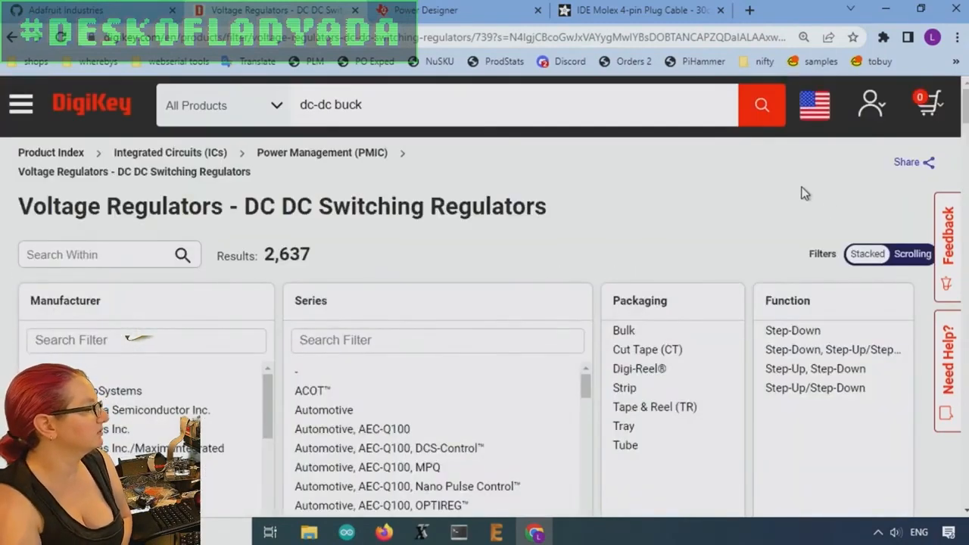
Restrict Packaging to Tape & Reel (TR), leaving 1,970 regulator parts
scroll("down", 3)
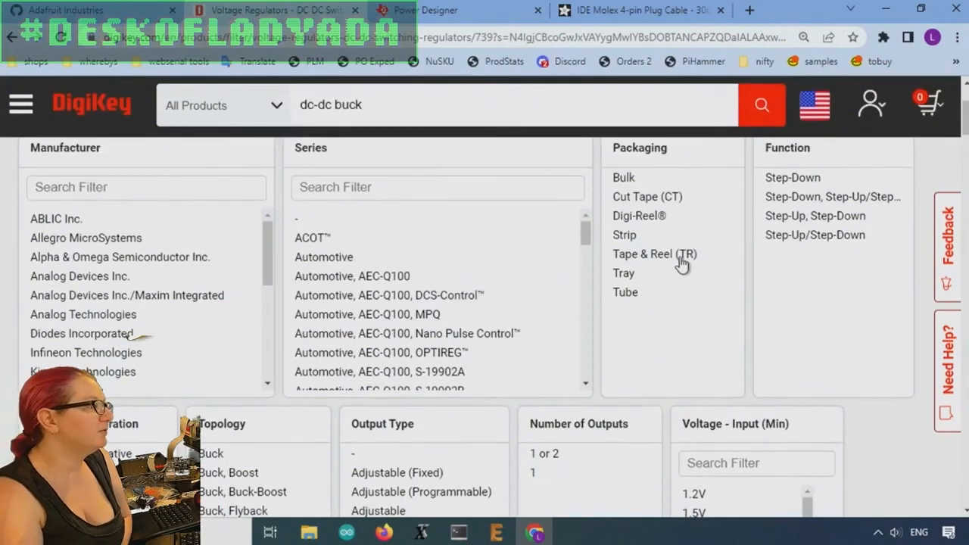
left_click(654, 254)
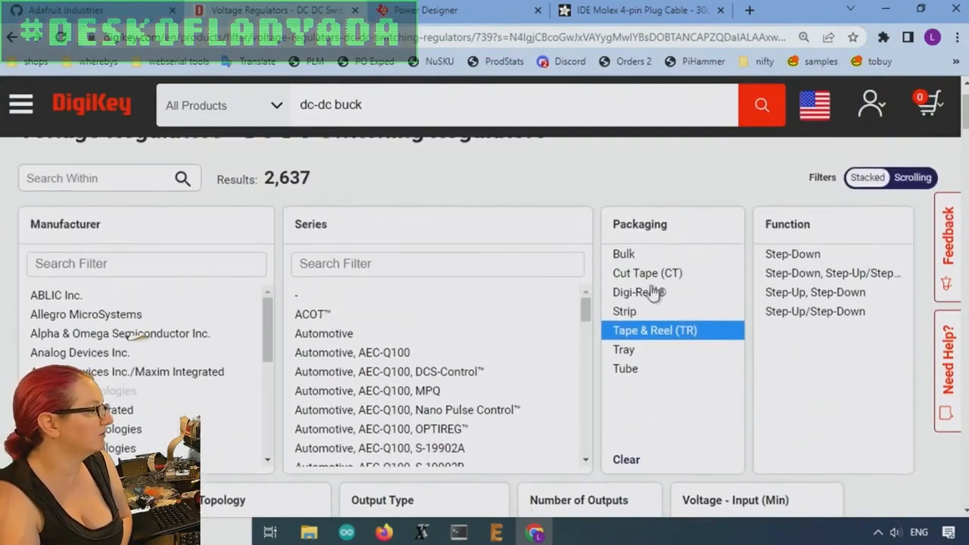
scroll("down", 3)
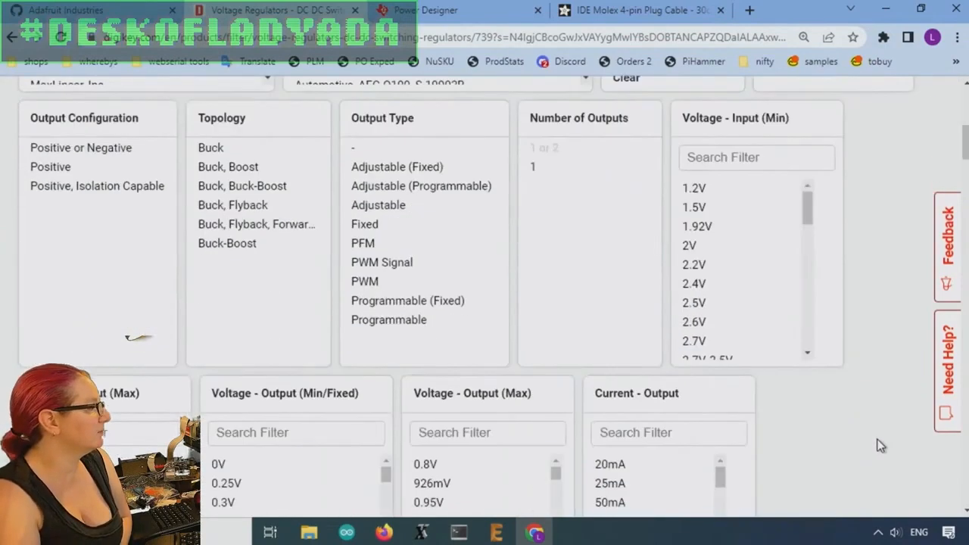
scroll("down", 3)
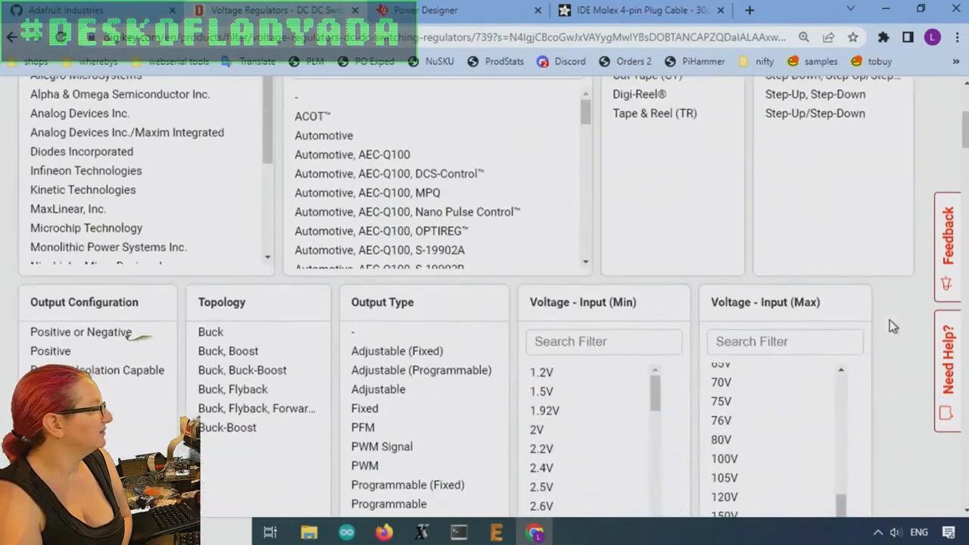
scroll("down", 3)
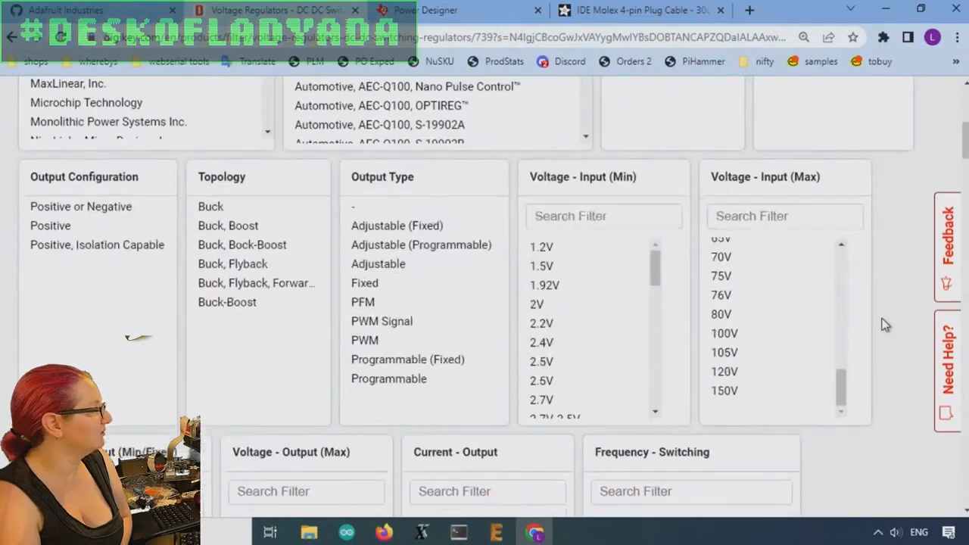
scroll("down", 3)
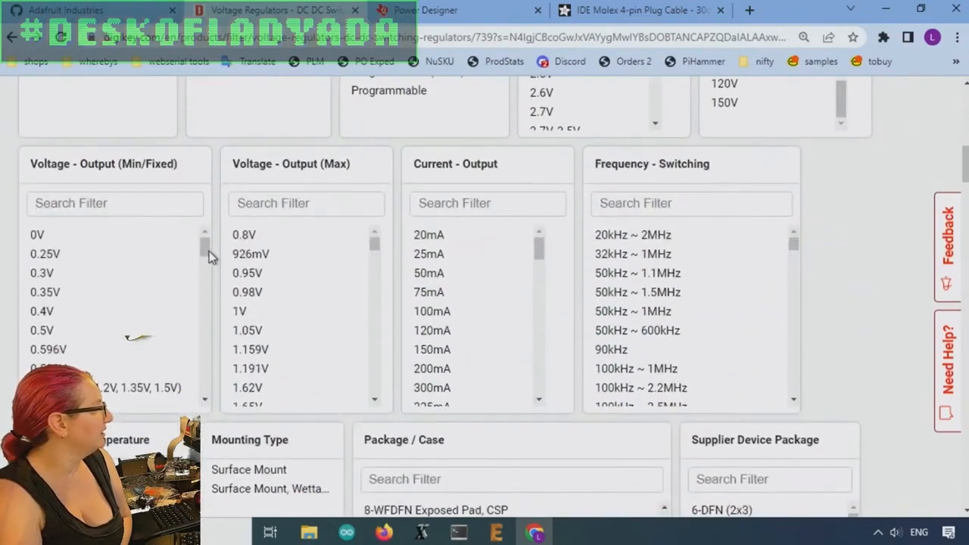
scroll("down", 3)
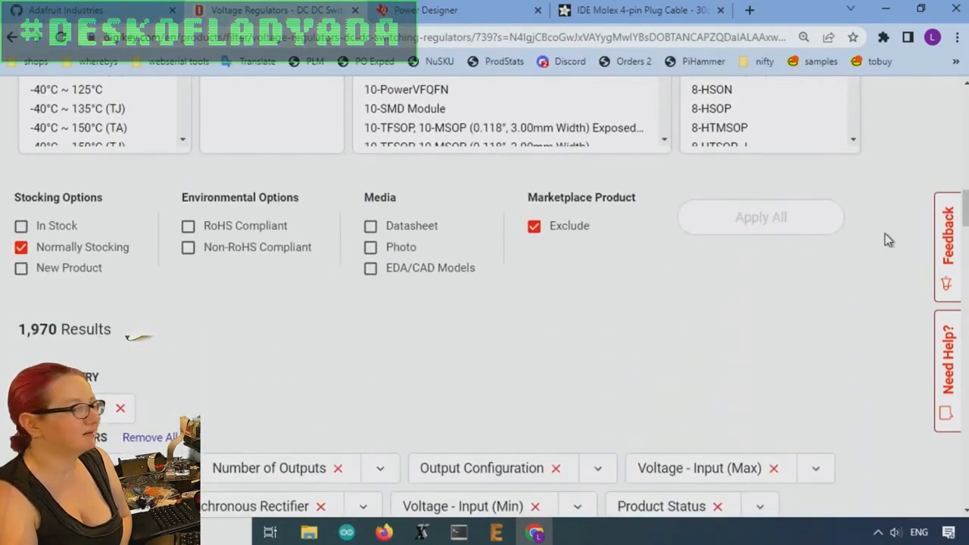
scroll("down", 3)
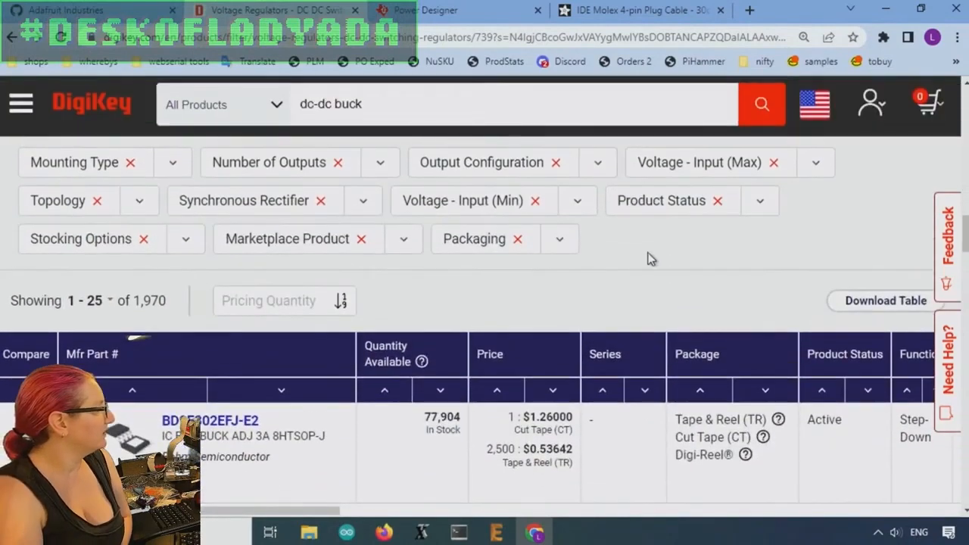
Set quantity 1000 and 2A output current, giving 1,368 parts sorted cheapest-first, led by TPS562202DRLR
type("100")
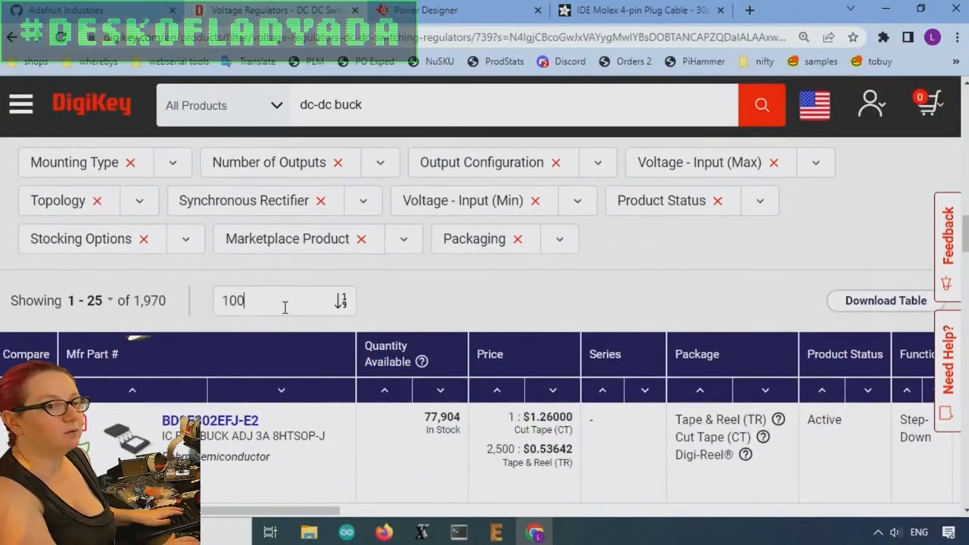
type("0")
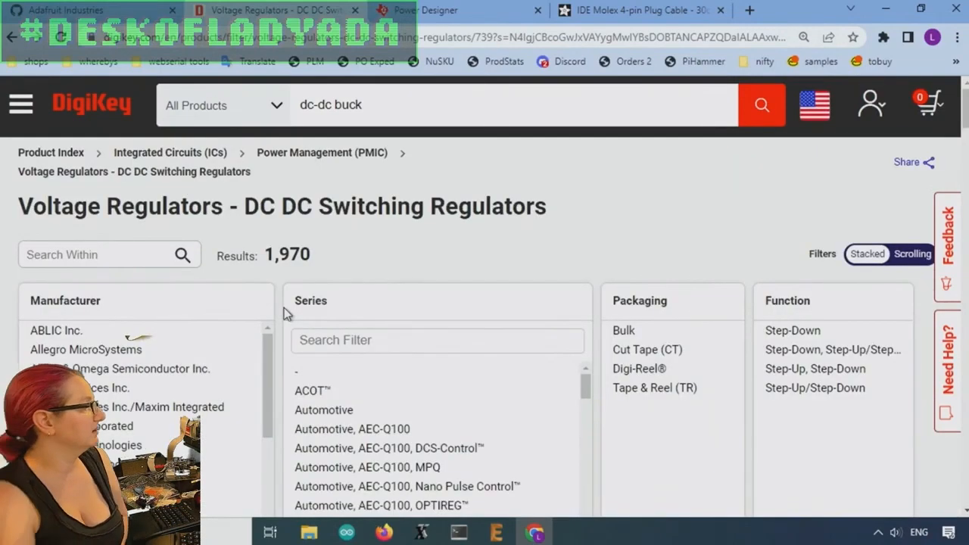
scroll("down", 3)
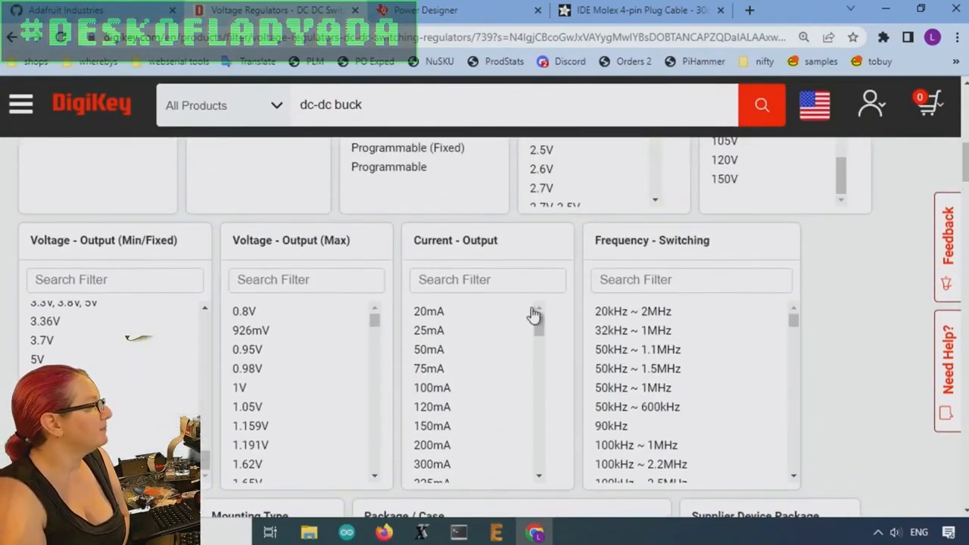
scroll("down", 3)
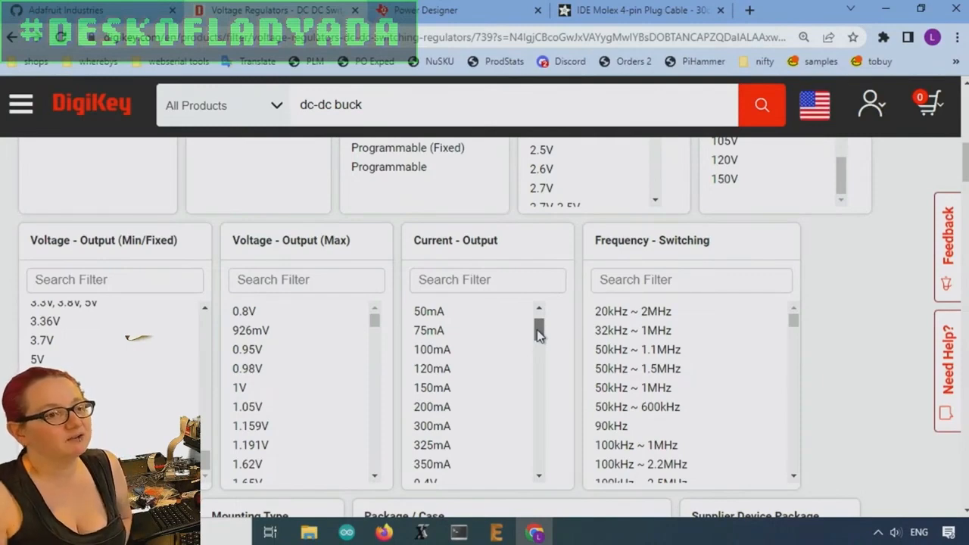
left_click_drag(539, 336, 538, 382)
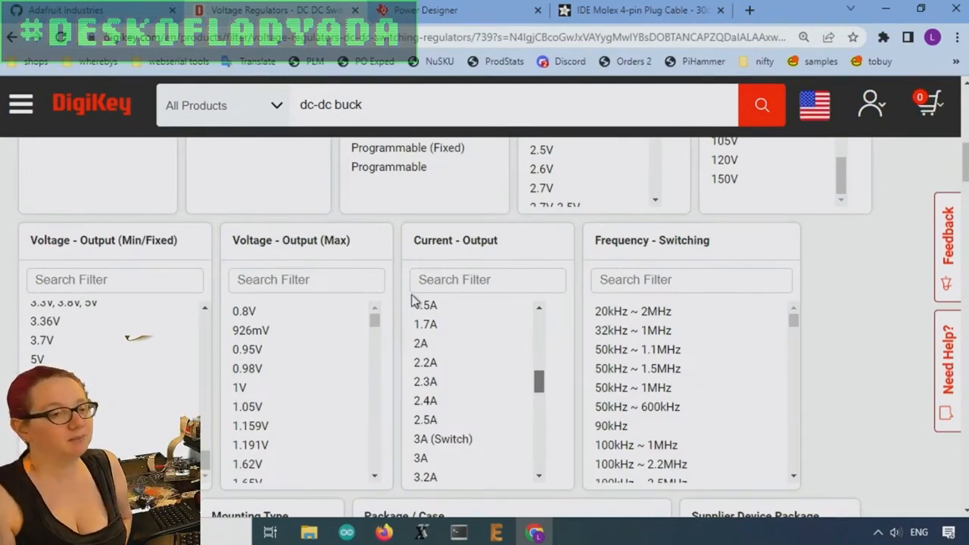
left_click(421, 342)
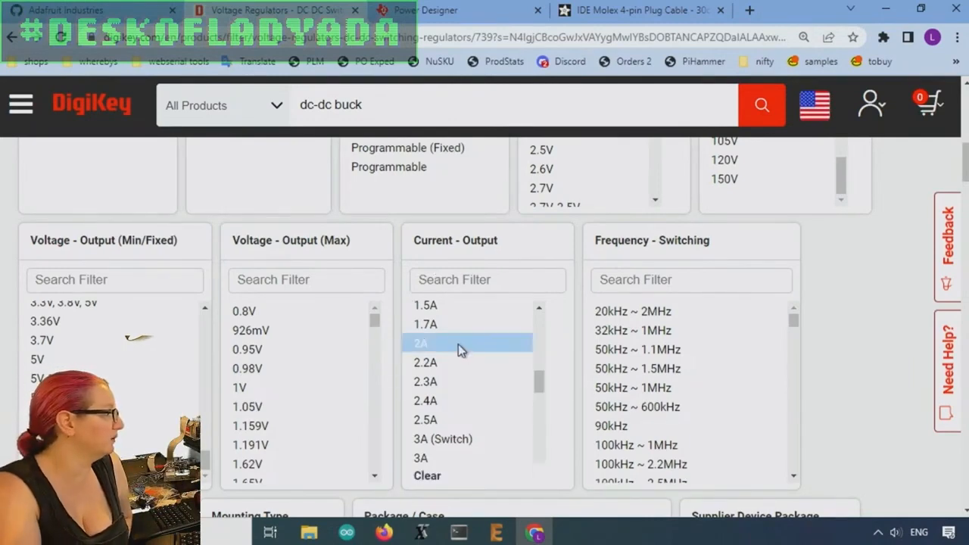
scroll("down", 3)
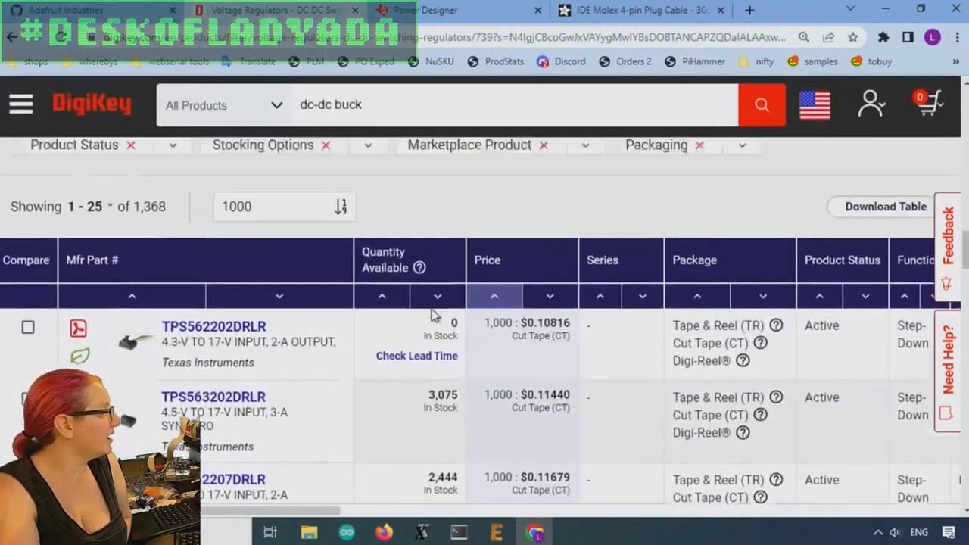
Review the low-cost TI buck results: TPS562202DRLR out of stock, TPS563202DRLR at $0.114 available
scroll("down", 3)
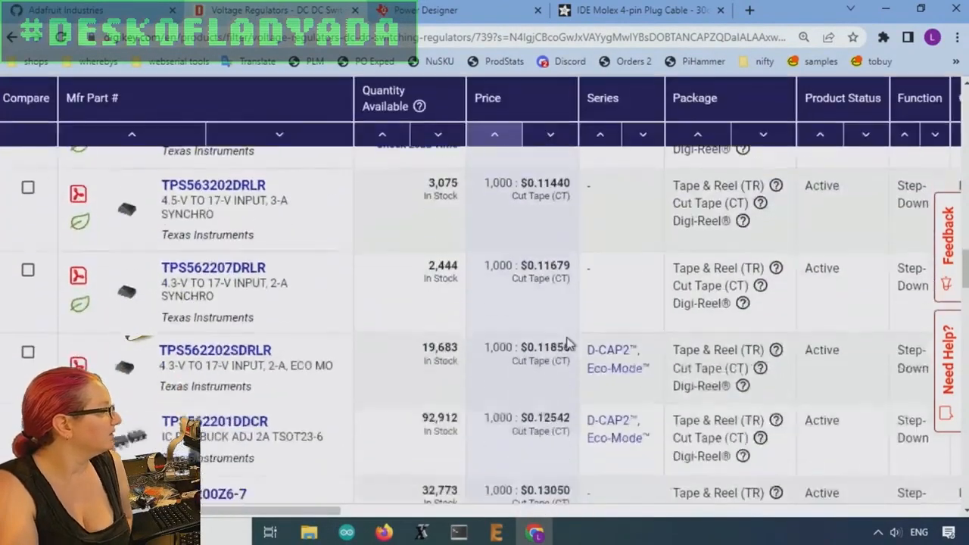
scroll("down", 3)
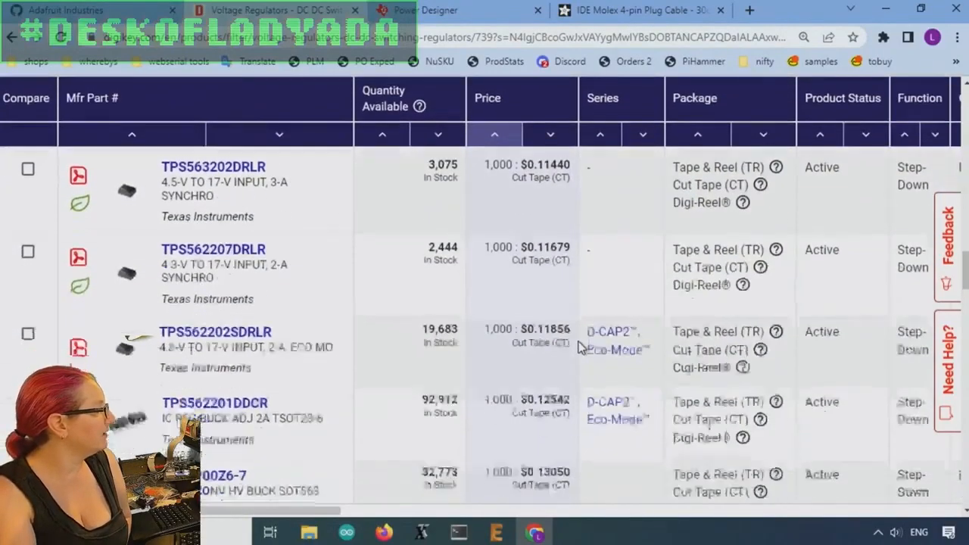
scroll("down", 3)
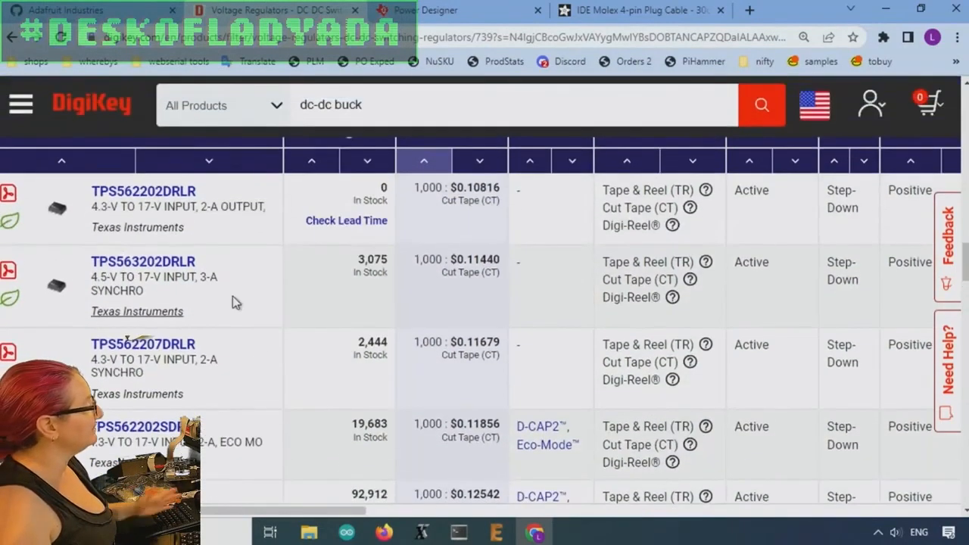
mouse_move(261, 246)
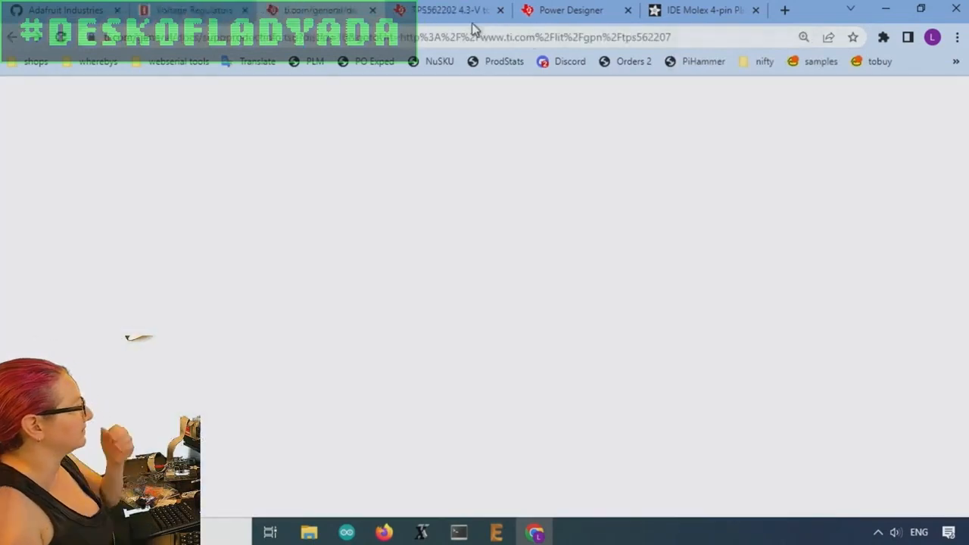
mouse_move(726, 210)
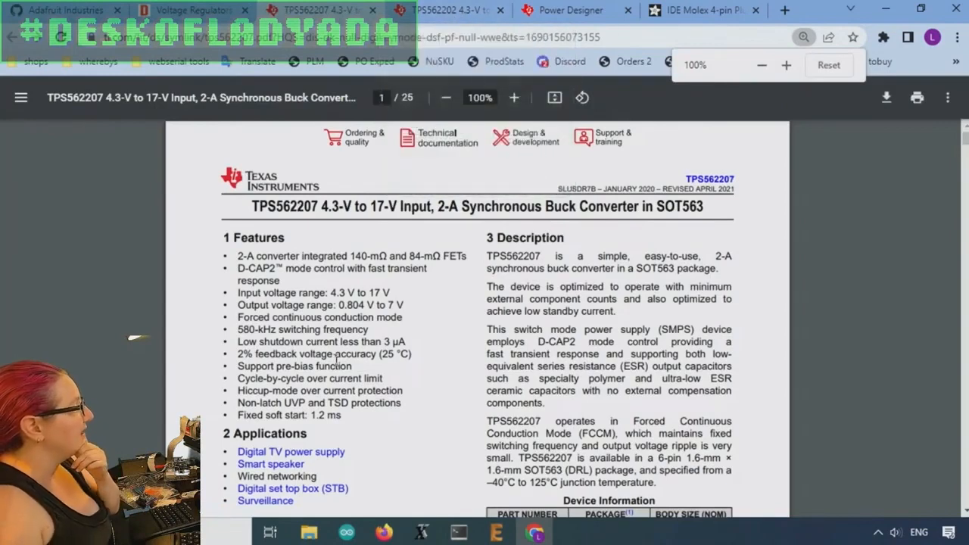
Mark the 580-kHz switching frequency and the input/output voltage ranges in the TPS562207 datasheet
left_click_drag(238, 355, 412, 354)
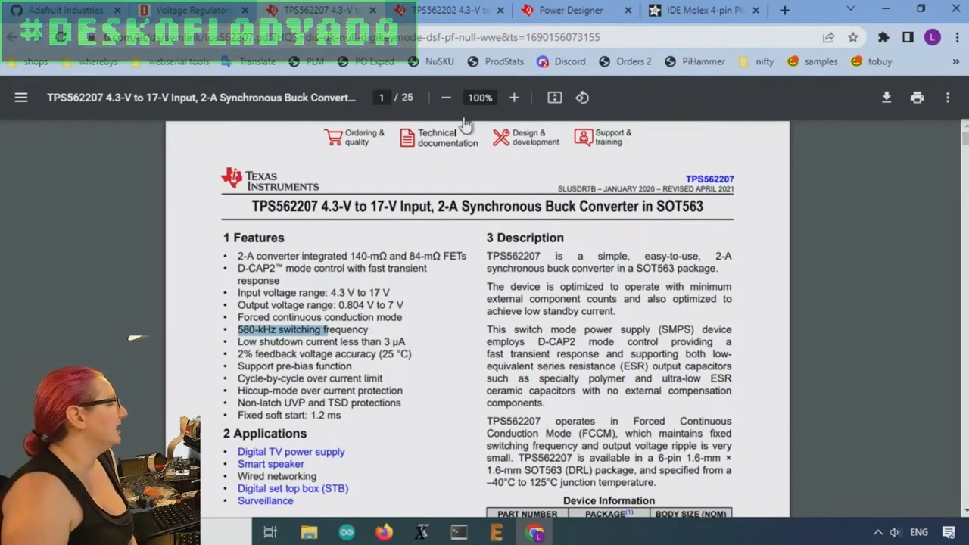
mouse_move(433, 163)
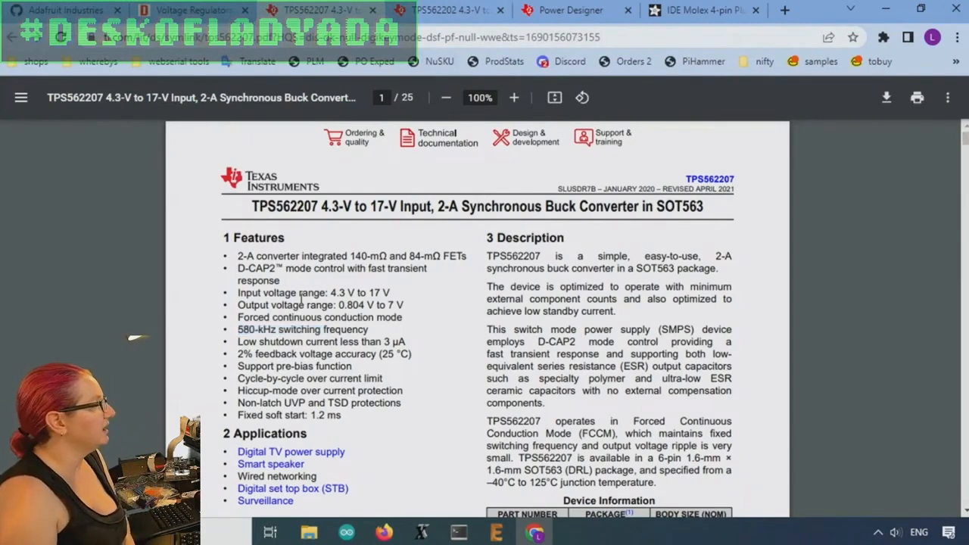
left_click_drag(239, 292, 402, 306)
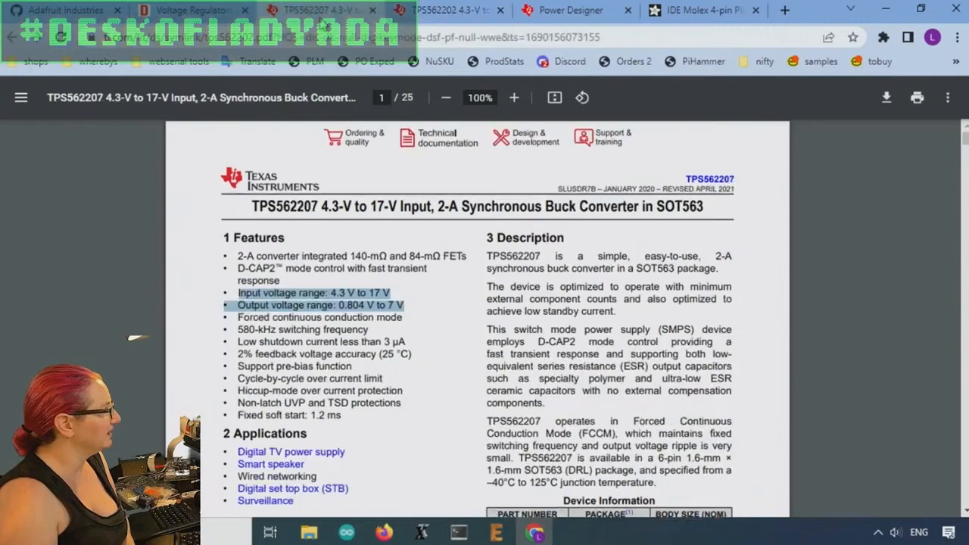
Compare the TPS562202 and TPS562207 datasheets, both listing 4.3–17 V input, ending on TPS562207
left_click(442, 9)
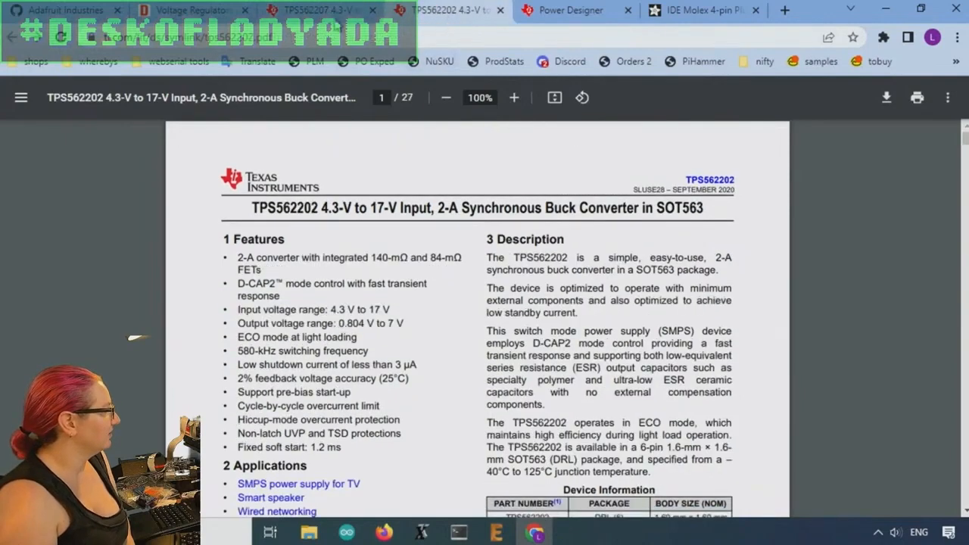
left_click(451, 9)
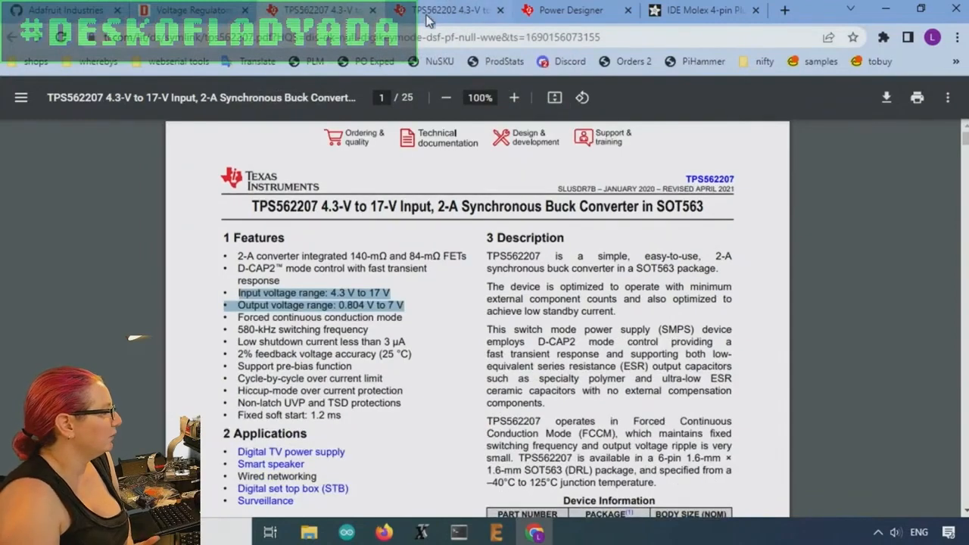
scroll("down", 3)
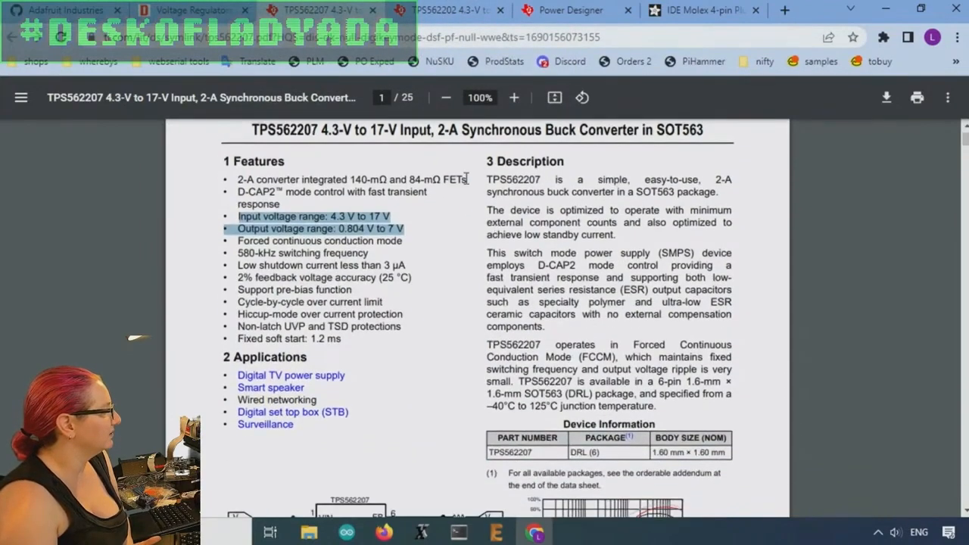
left_click(439, 9)
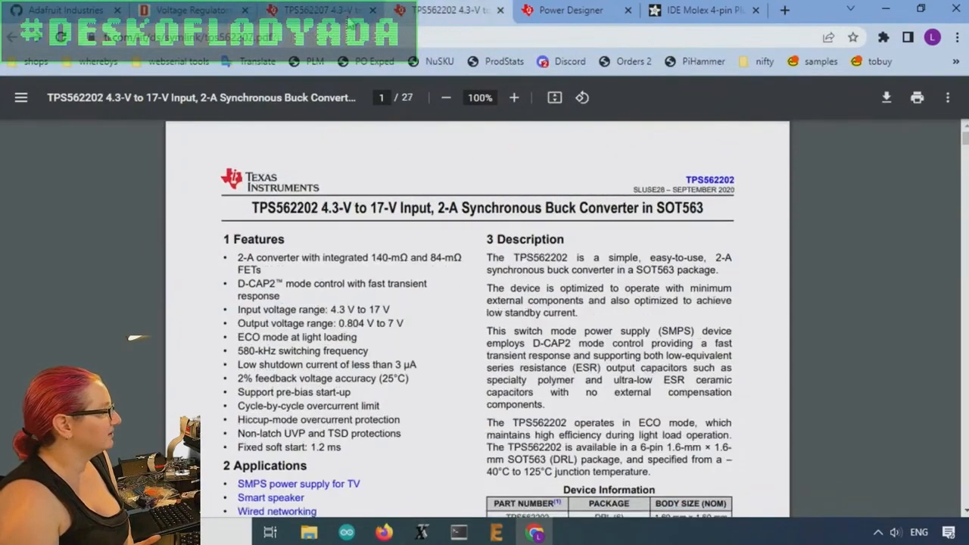
scroll("down", 3)
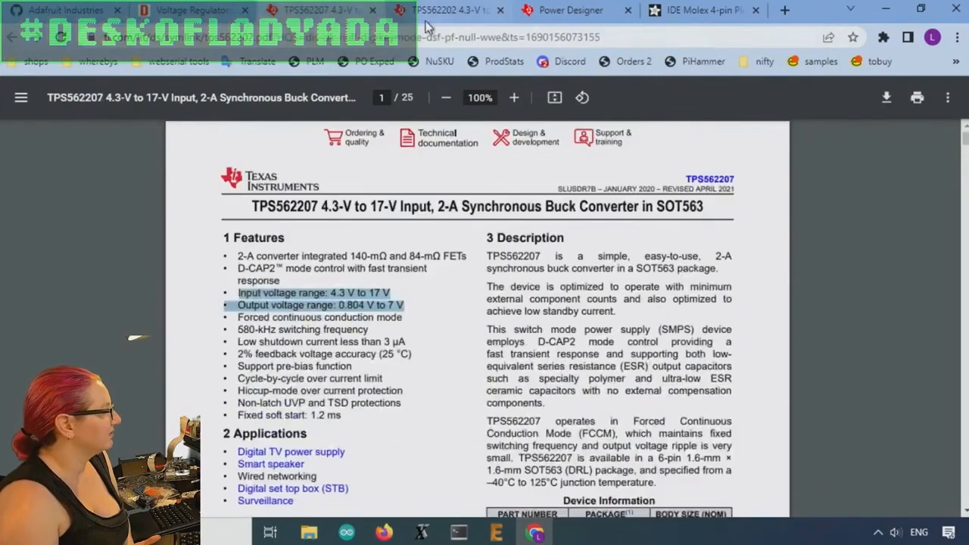
mouse_move(436, 9)
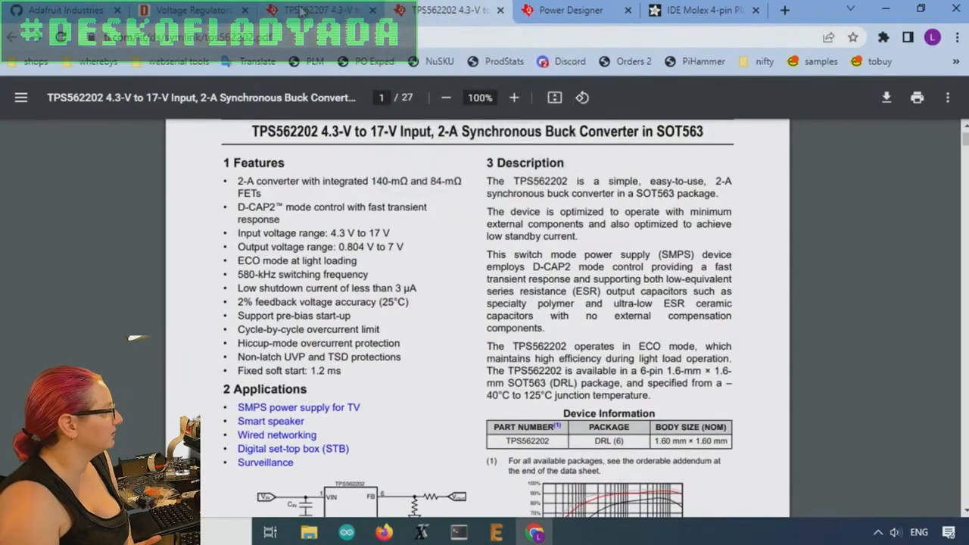
left_click(310, 9)
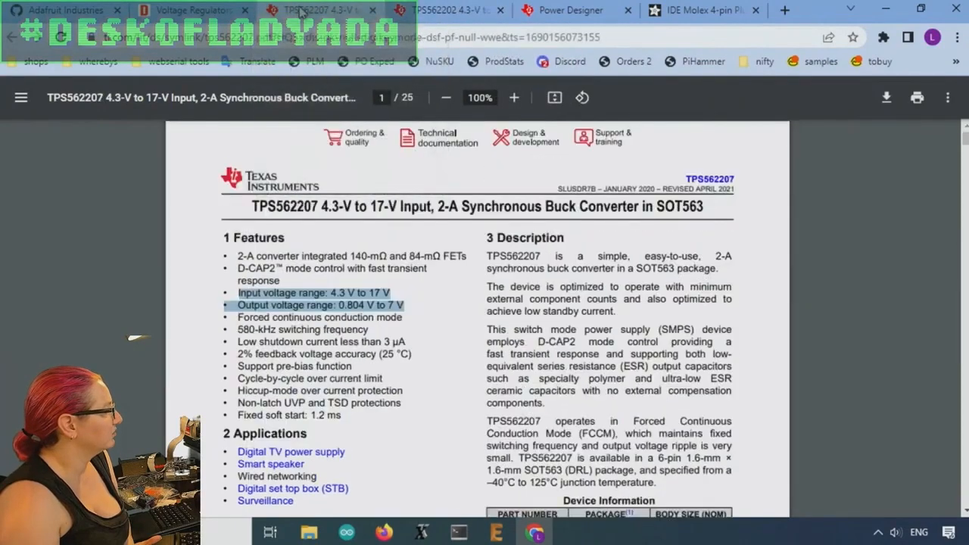
mouse_move(449, 148)
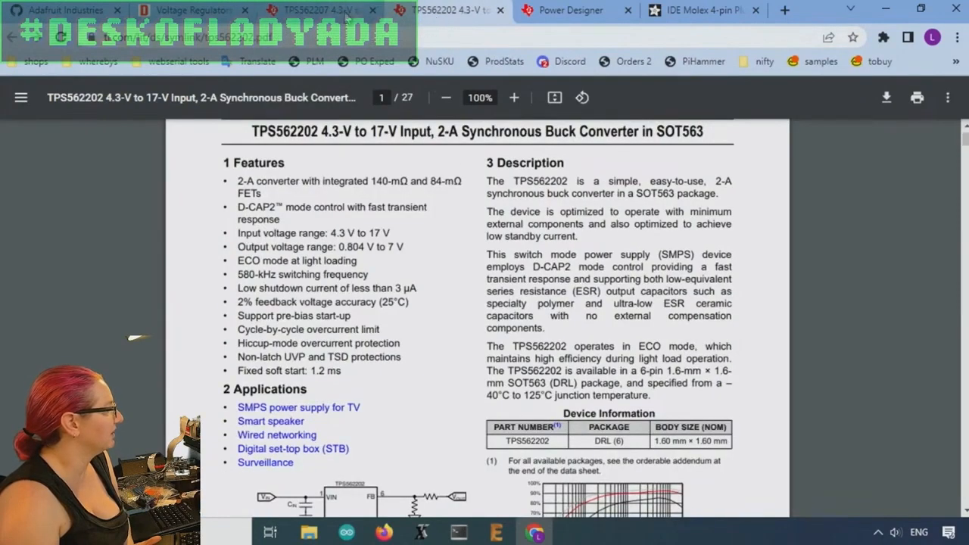
Glance at the WEBENCH Power Designer page, then resume reading the TPS562207 datasheet
left_click(569, 9)
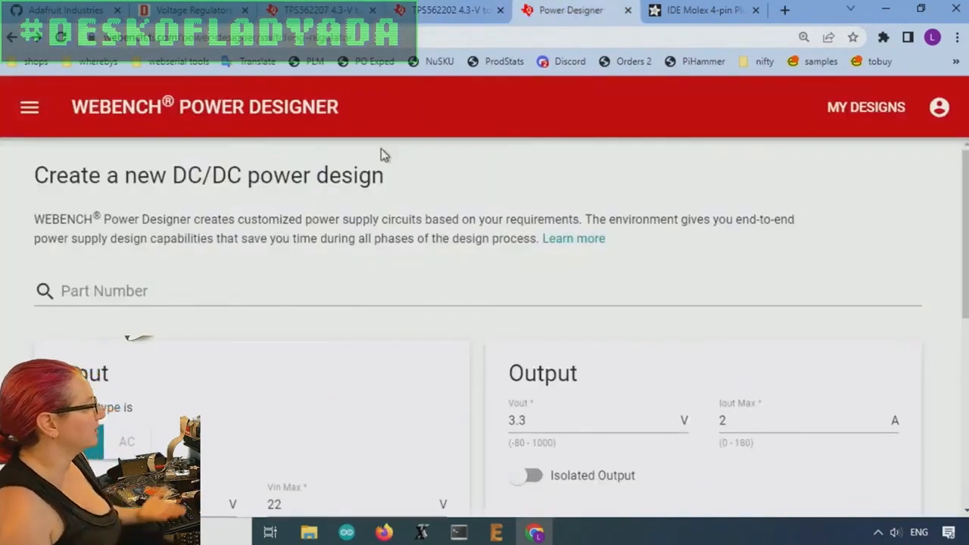
mouse_move(447, 21)
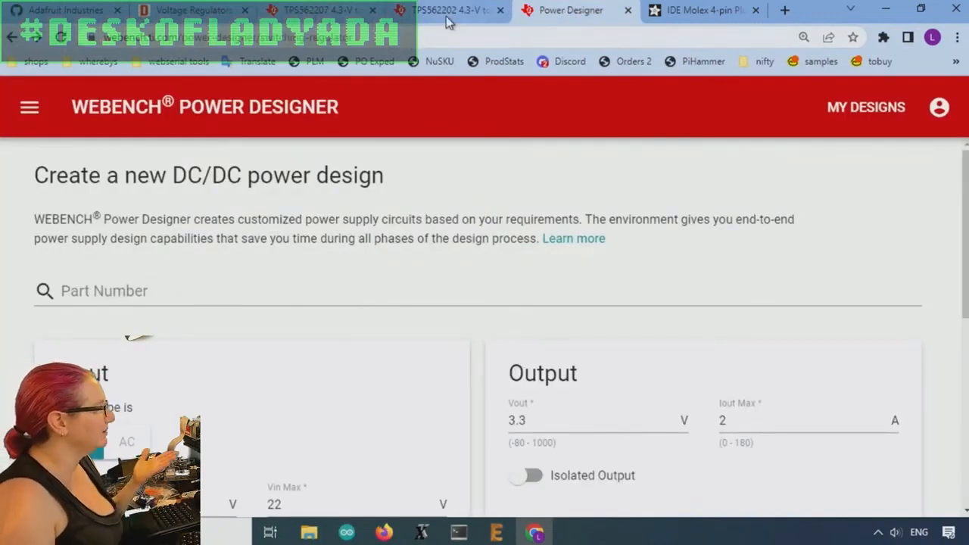
left_click(447, 9)
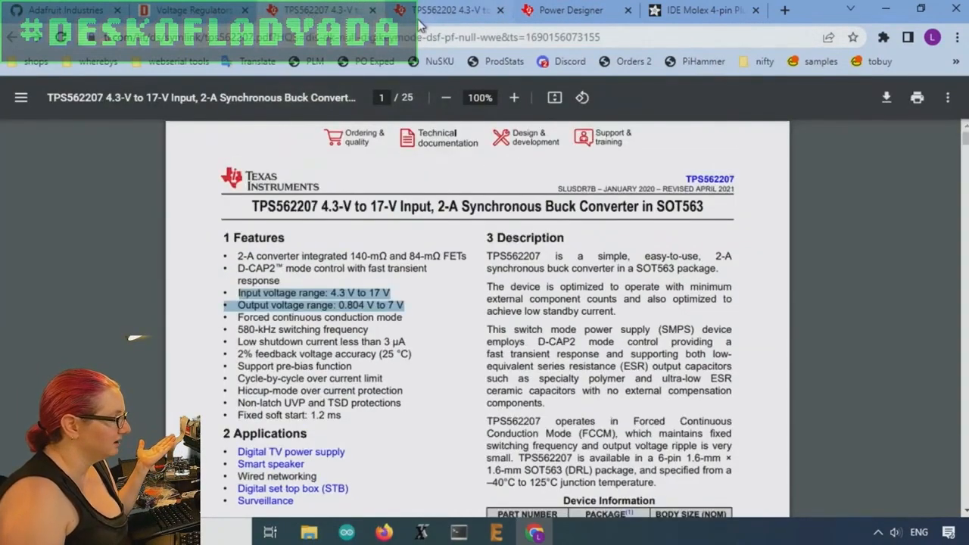
scroll("down", 3)
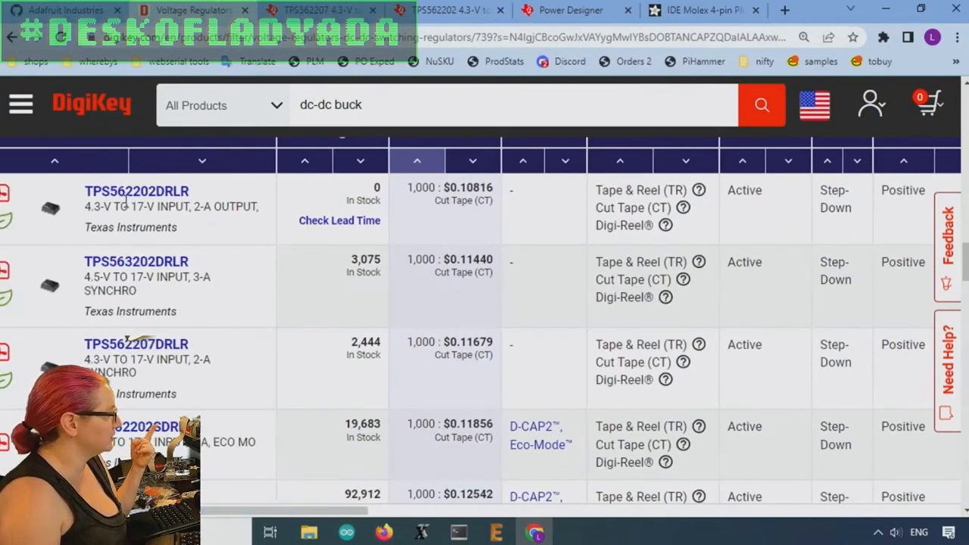
mouse_move(130, 227)
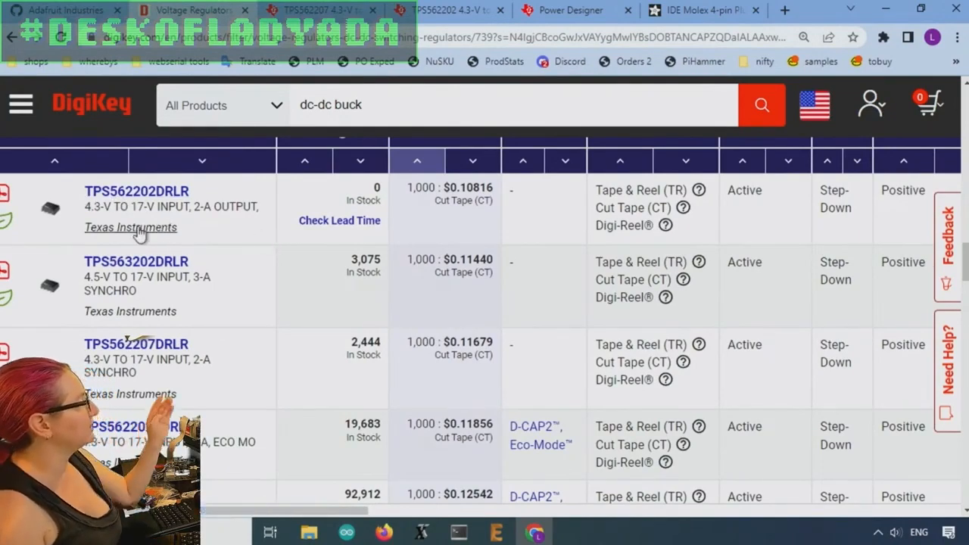
mouse_move(136, 191)
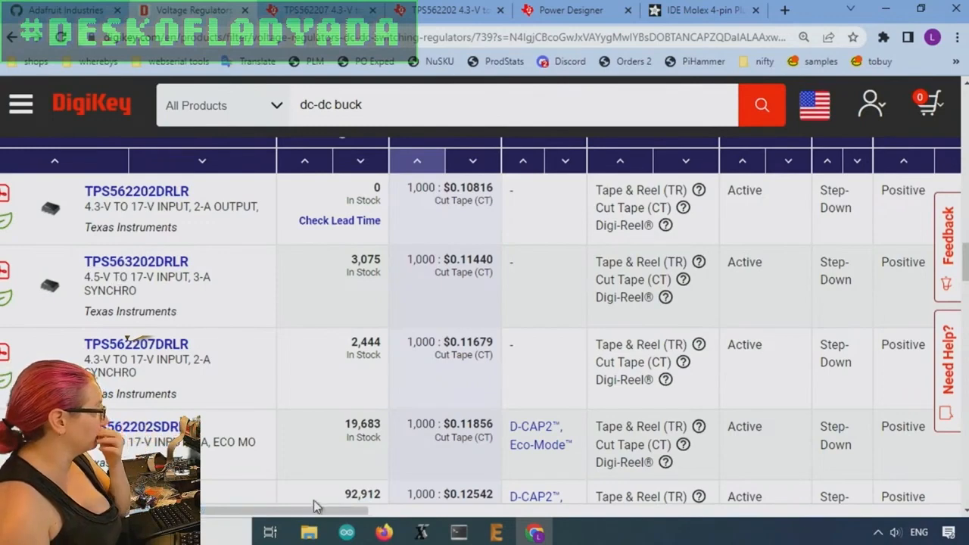
Scroll the DigiKey buck regulator results toward the TPS562201 datasheet link
scroll("down", 3)
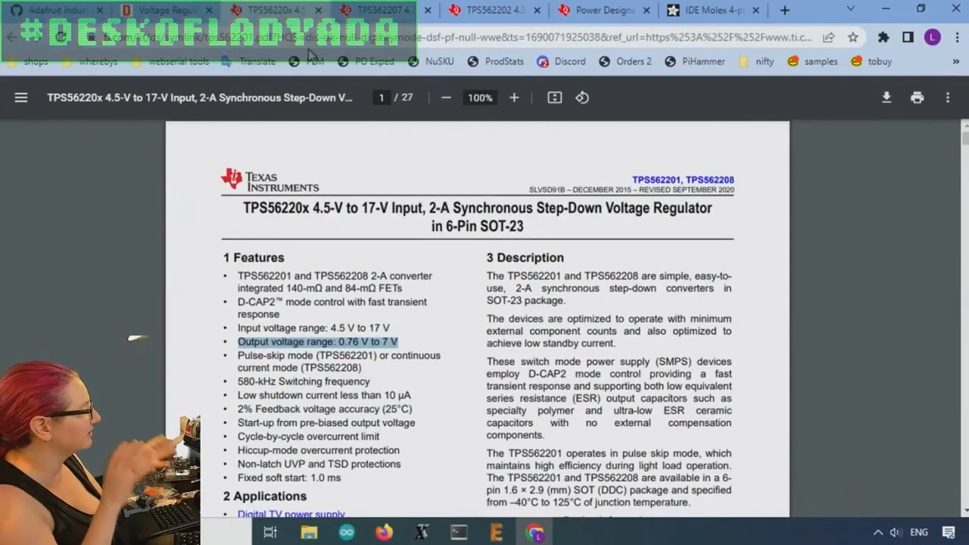
mouse_move(256, 61)
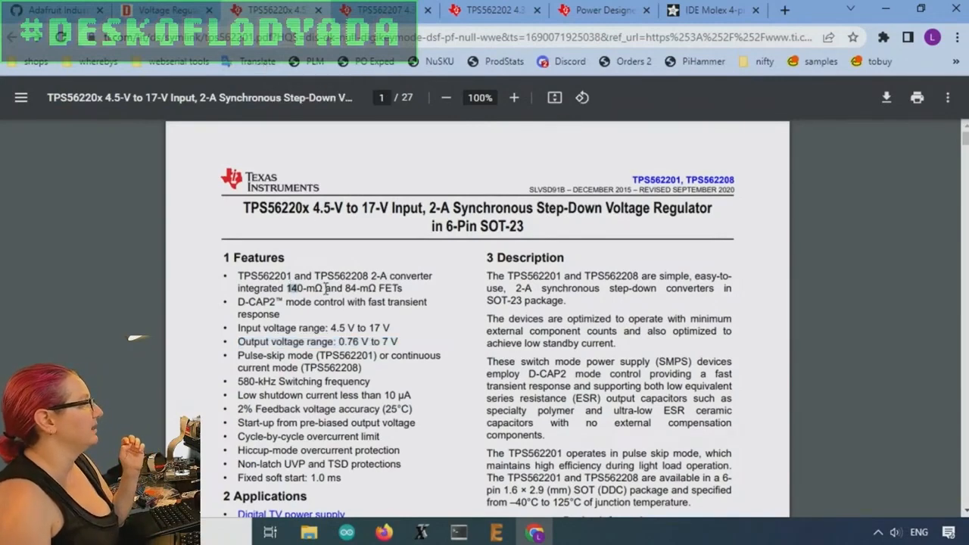
Mark the 140-mΩ and 84-mΩ FET ratings in the TPS56220x datasheet and read further down
left_click_drag(287, 288, 386, 288)
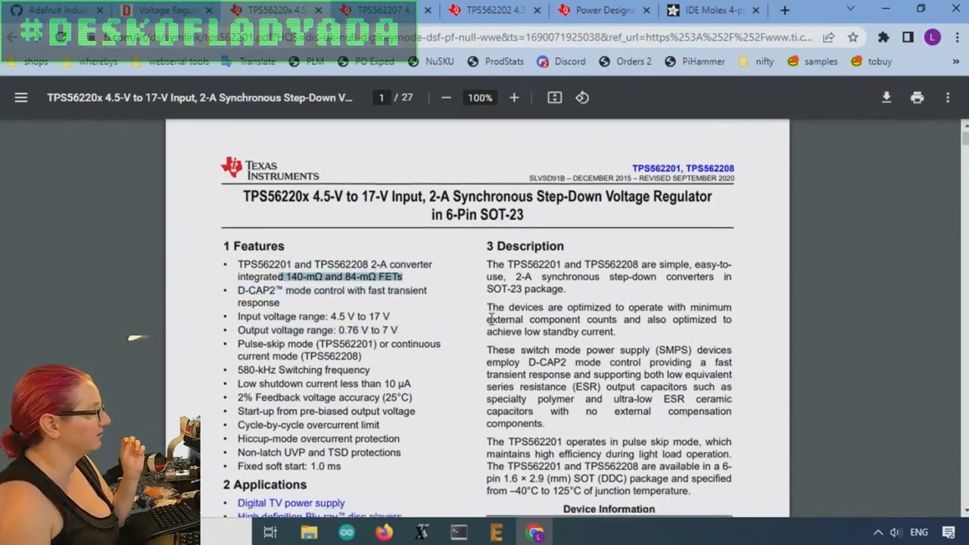
scroll("down", 3)
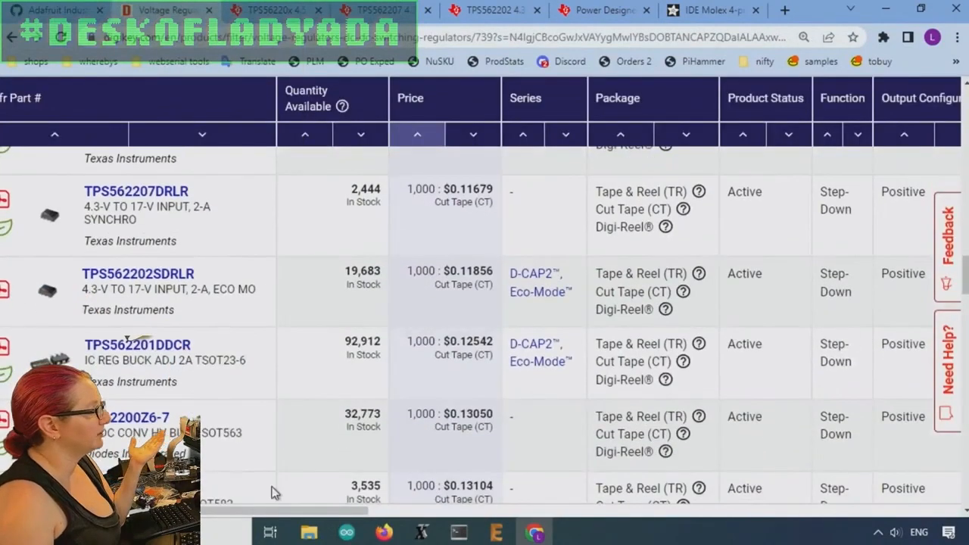
Scroll the DC-DC buck results right and down to compare specs near TPS562202SDRLR
scroll("right", 3)
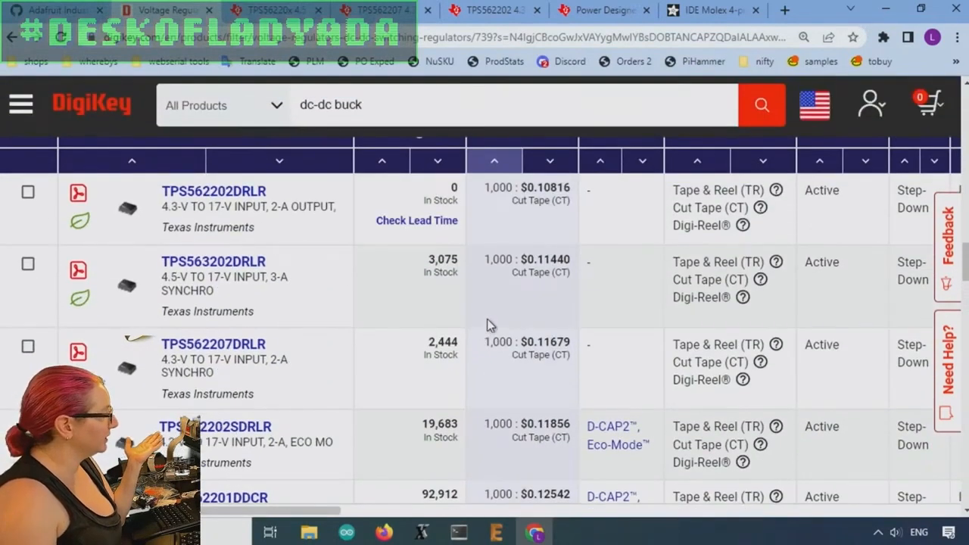
mouse_move(605, 417)
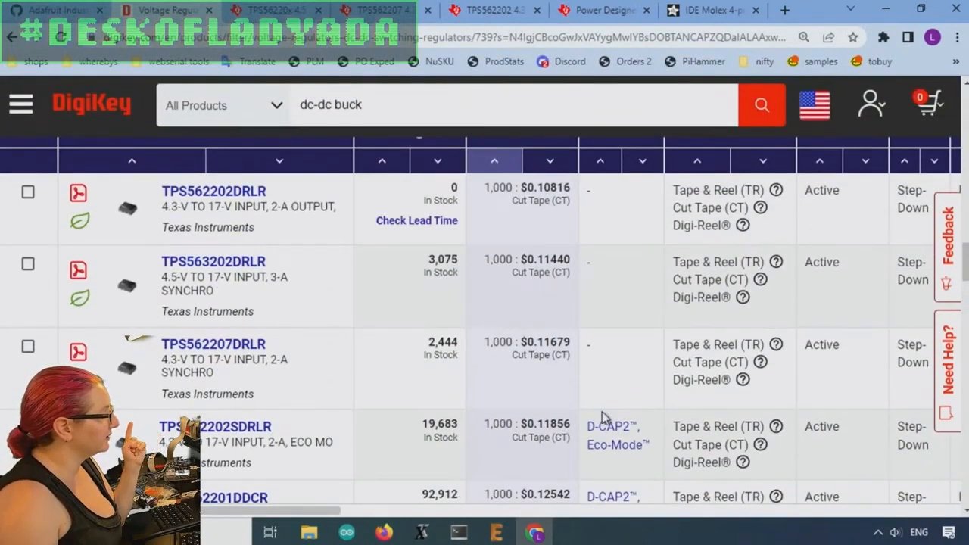
scroll("down", 3)
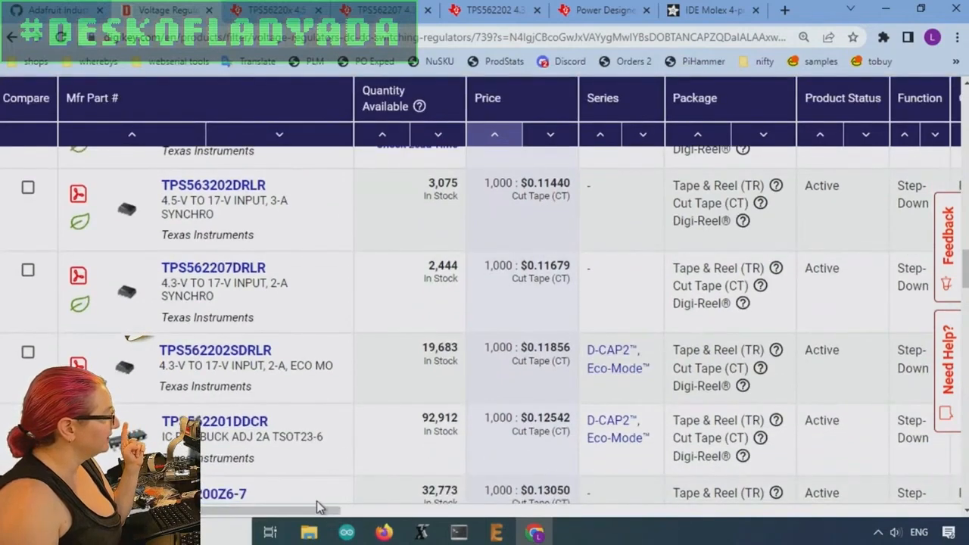
scroll("right", 3)
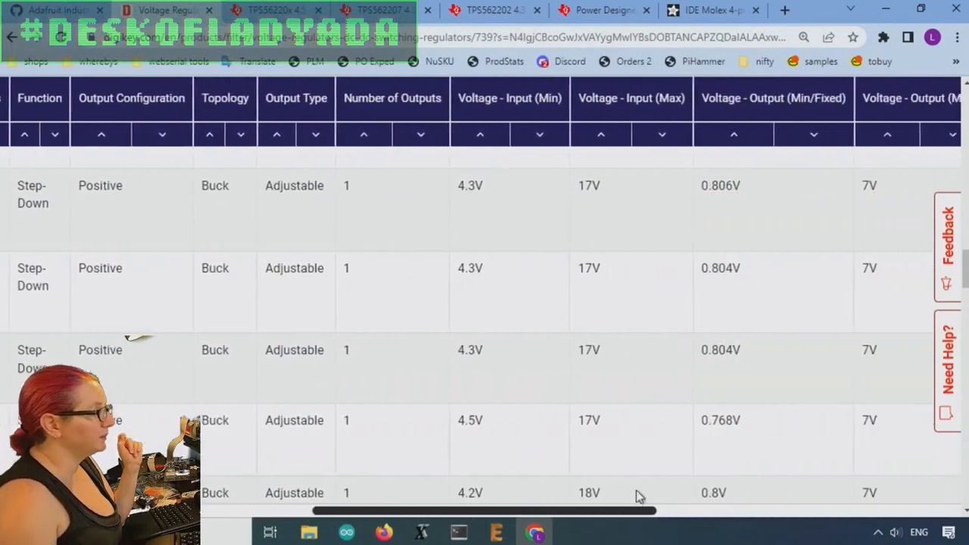
scroll("right", 3)
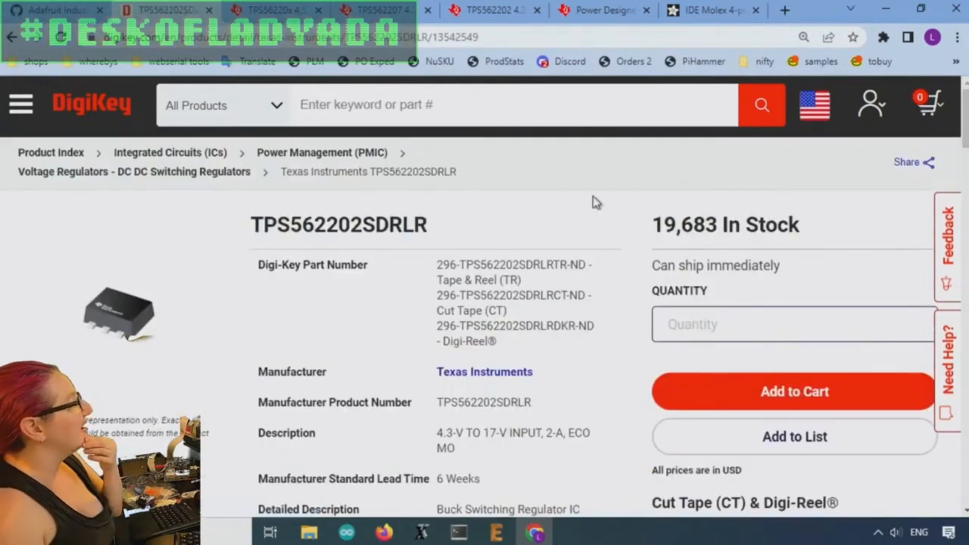
Enter Vin Min 10 V and Vin Max 14 V in the WEBENCH design requirements form
left_click(603, 9)
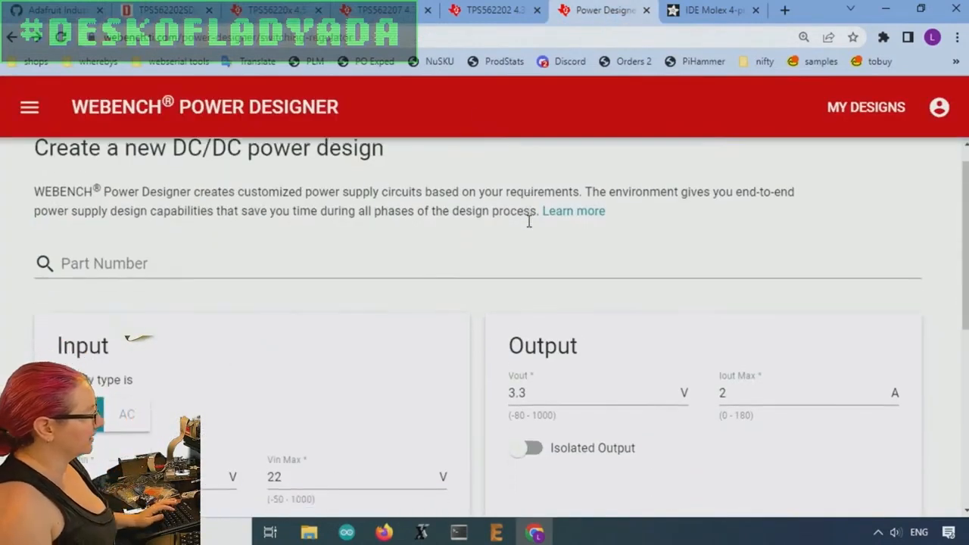
scroll("down", 3)
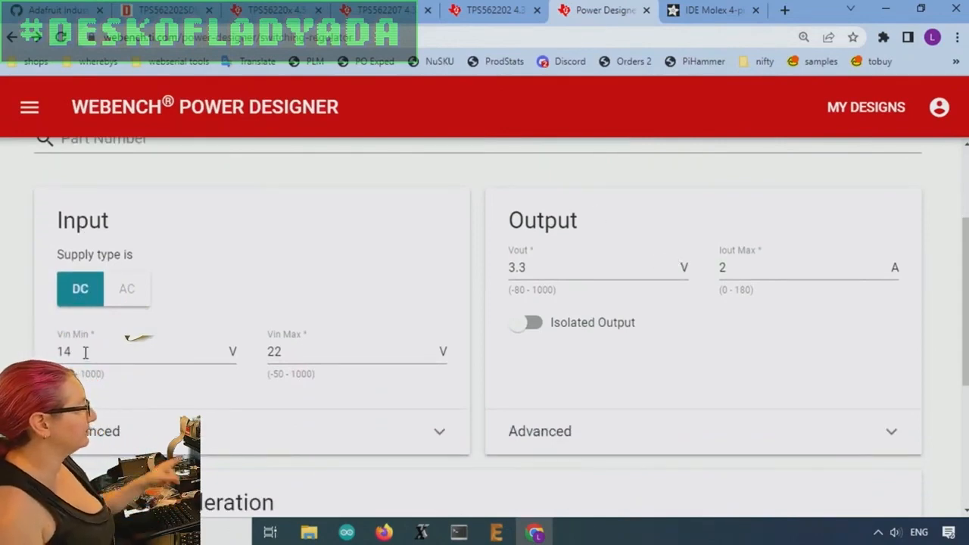
type("10")
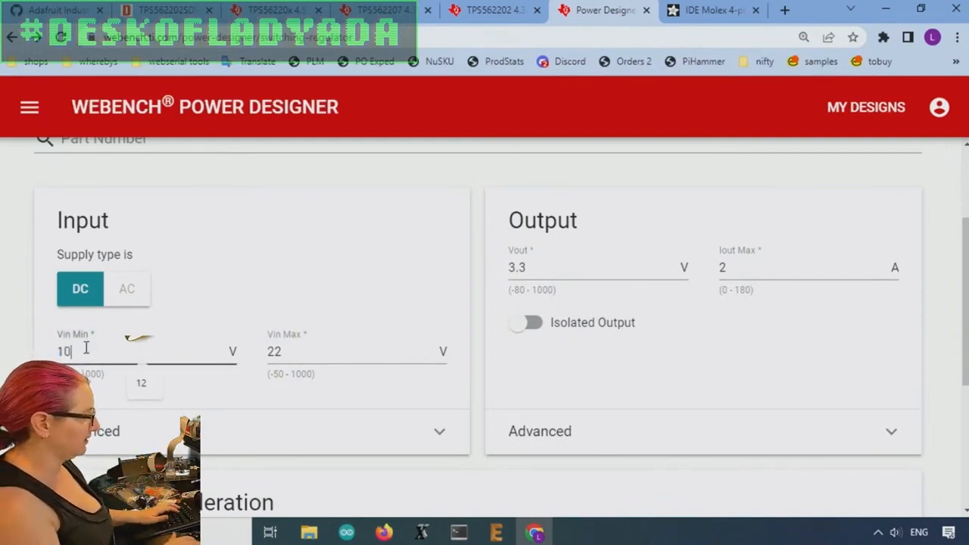
type("14")
left_click(808, 268)
type("1.5")
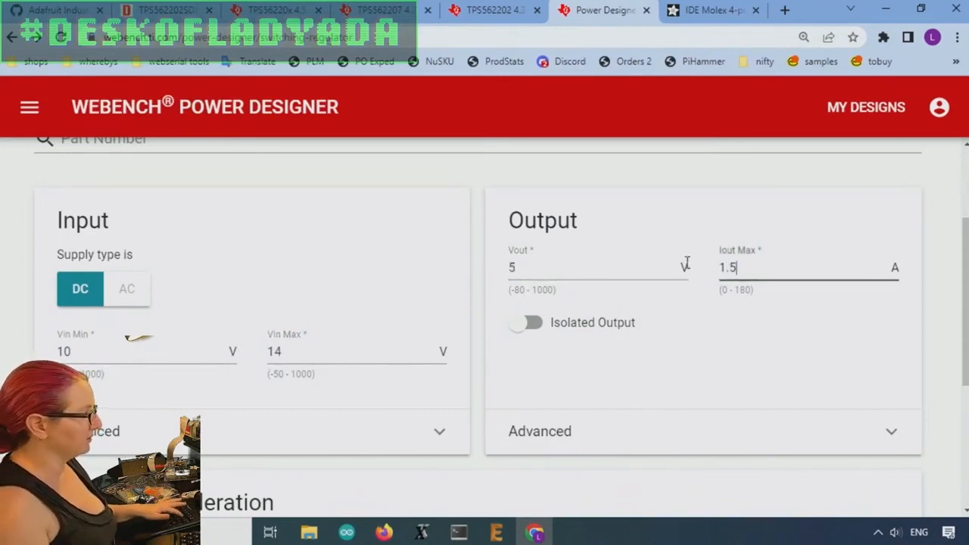
scroll("down", 3)
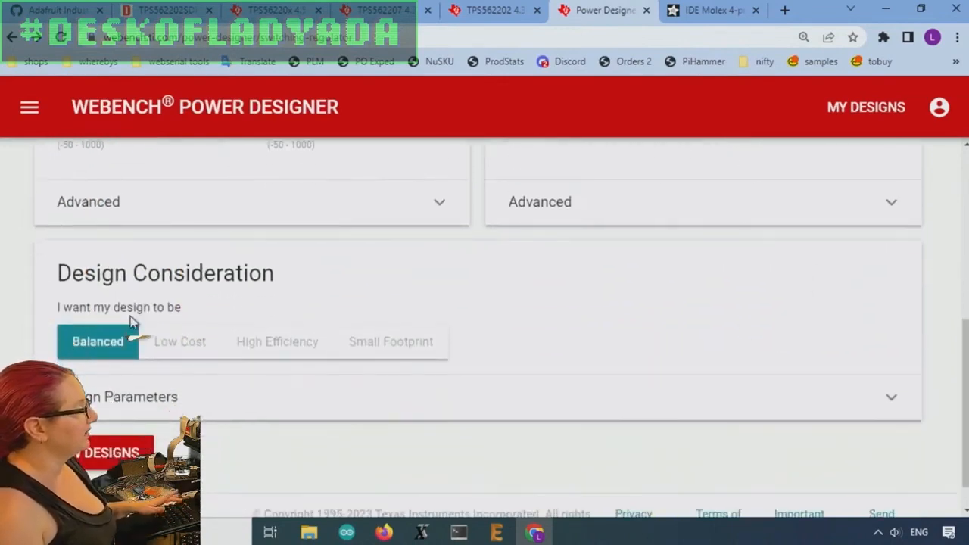
Prioritise low cost and generate candidate designs for 5 V at 1.5 A output
left_click(179, 342)
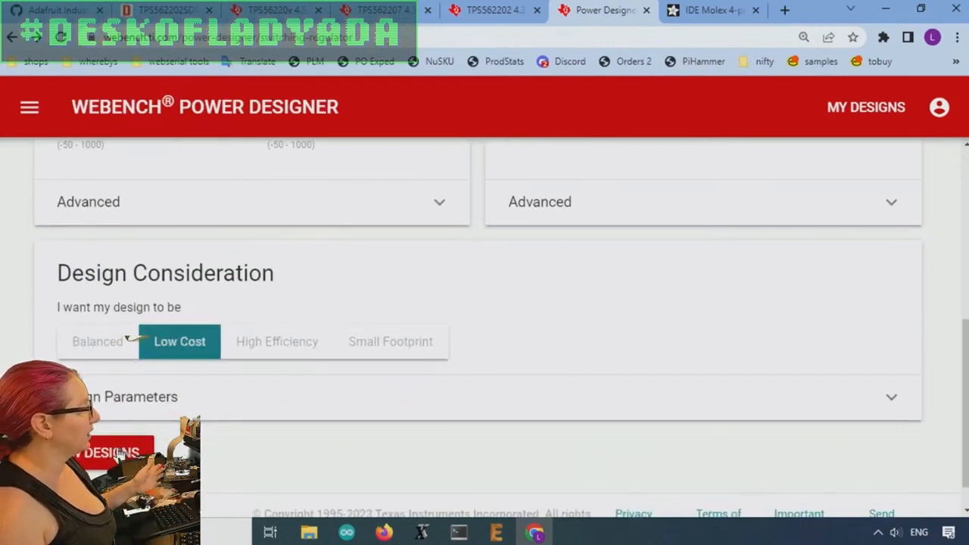
left_click(106, 452)
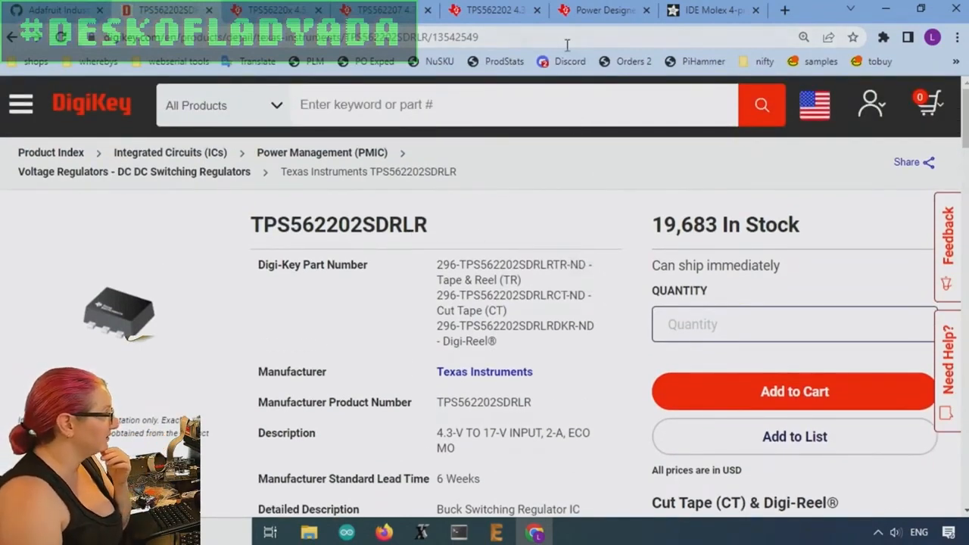
left_click(602, 9)
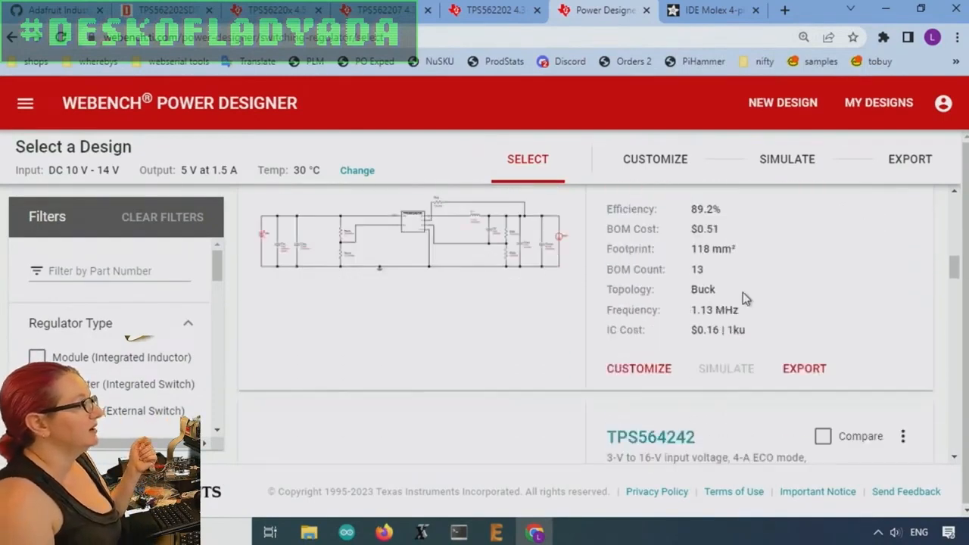
scroll("down", 3)
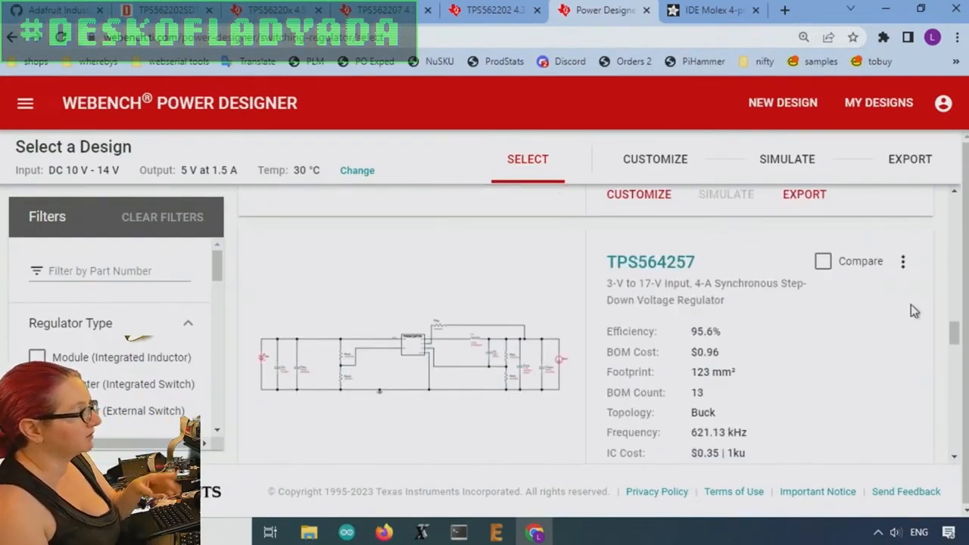
scroll("down", 3)
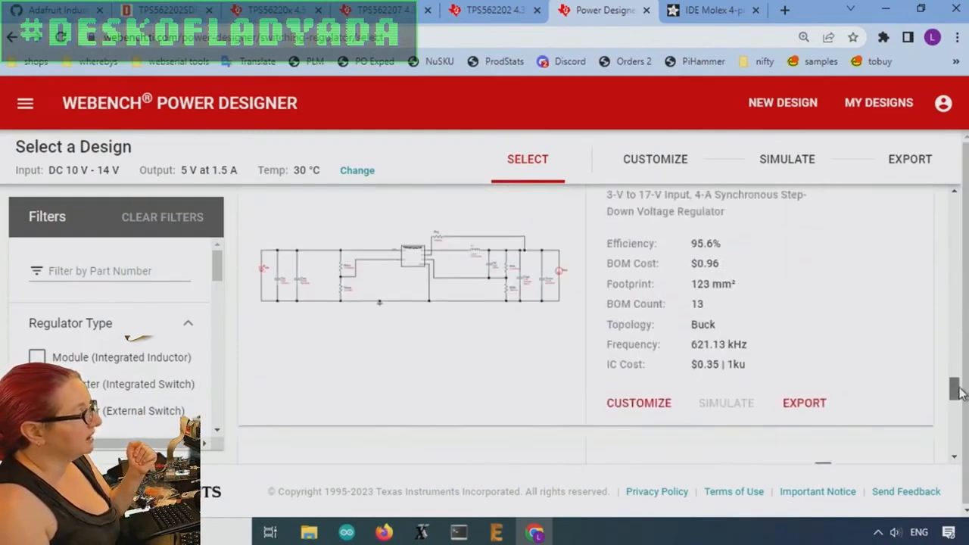
scroll("down", 3)
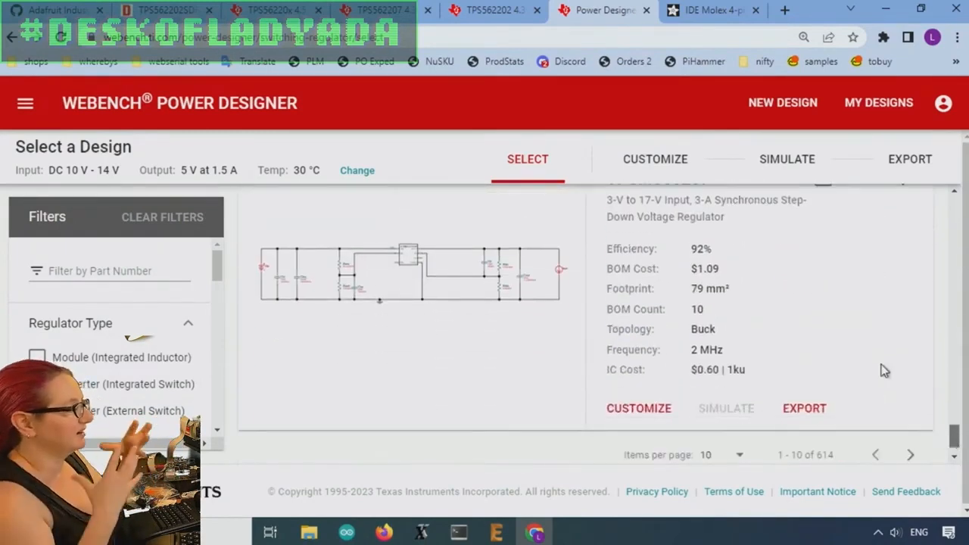
scroll("down", 3)
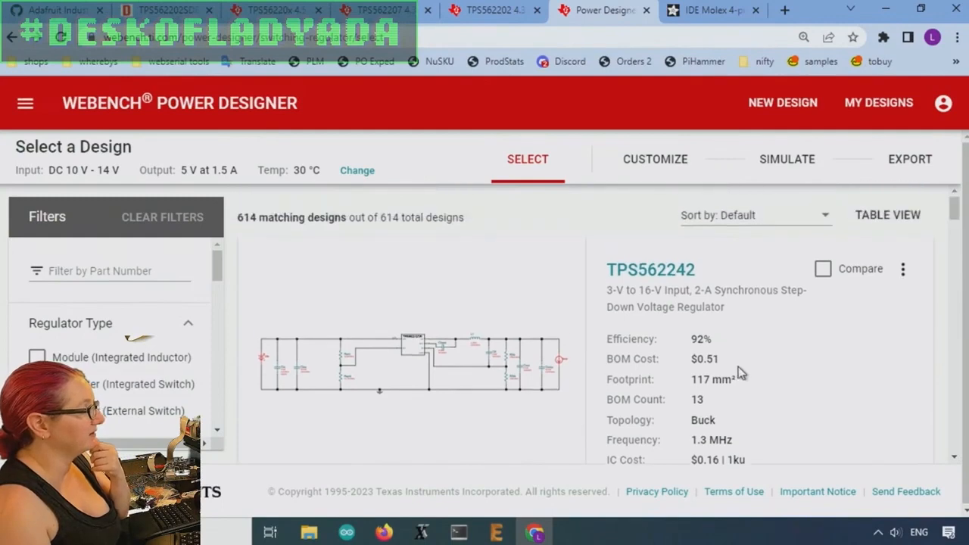
mouse_move(724, 369)
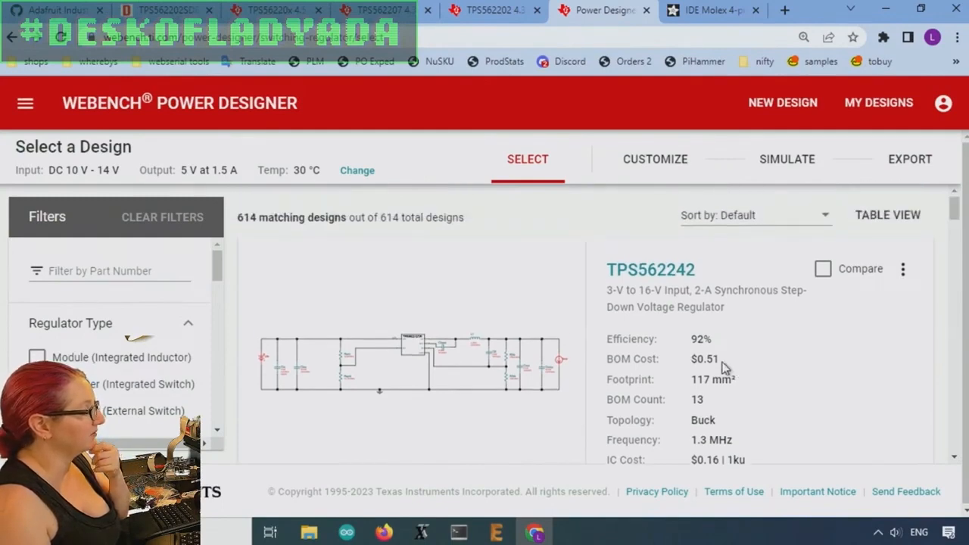
mouse_move(730, 463)
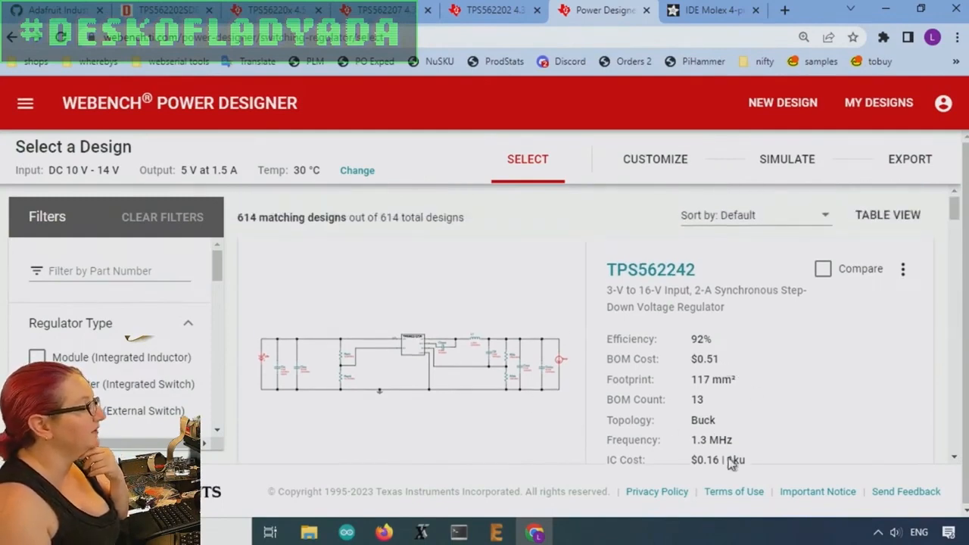
scroll("down", 3)
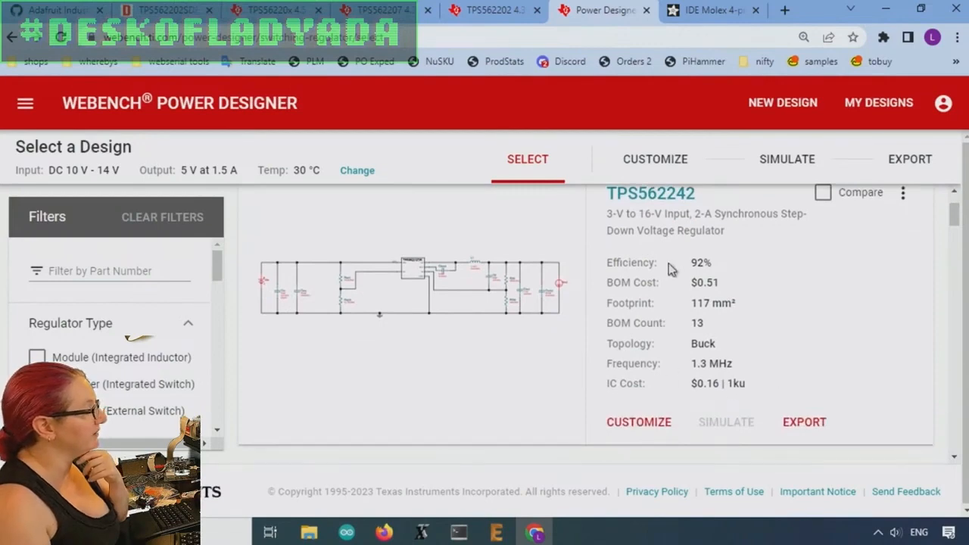
mouse_move(672, 203)
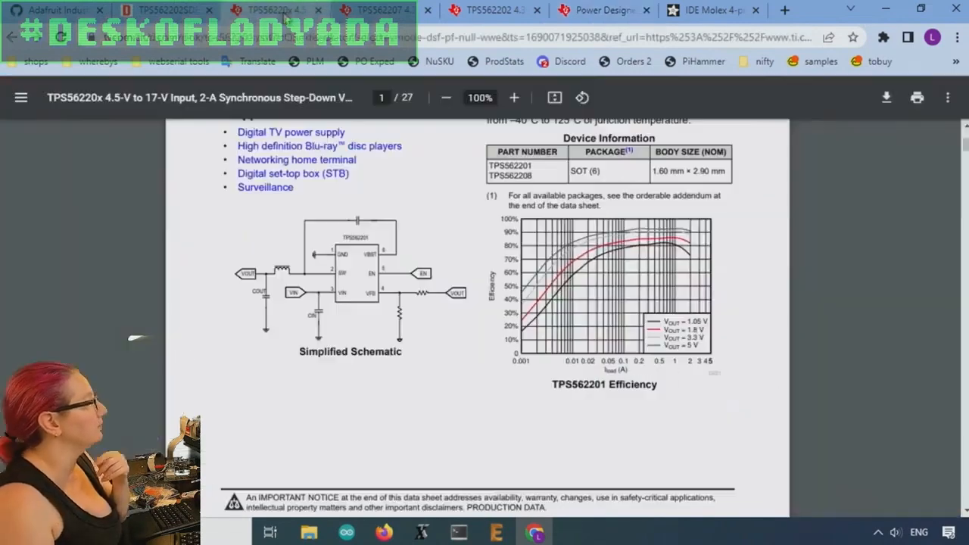
Scroll the TPS56220x datasheet's first page through its features, schematic and efficiency graph
scroll("up", 3)
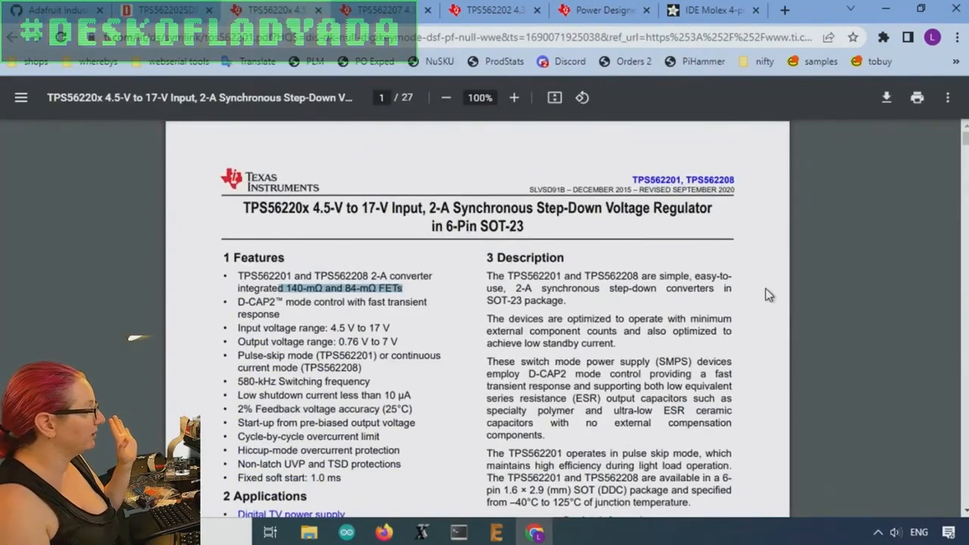
scroll("down", 3)
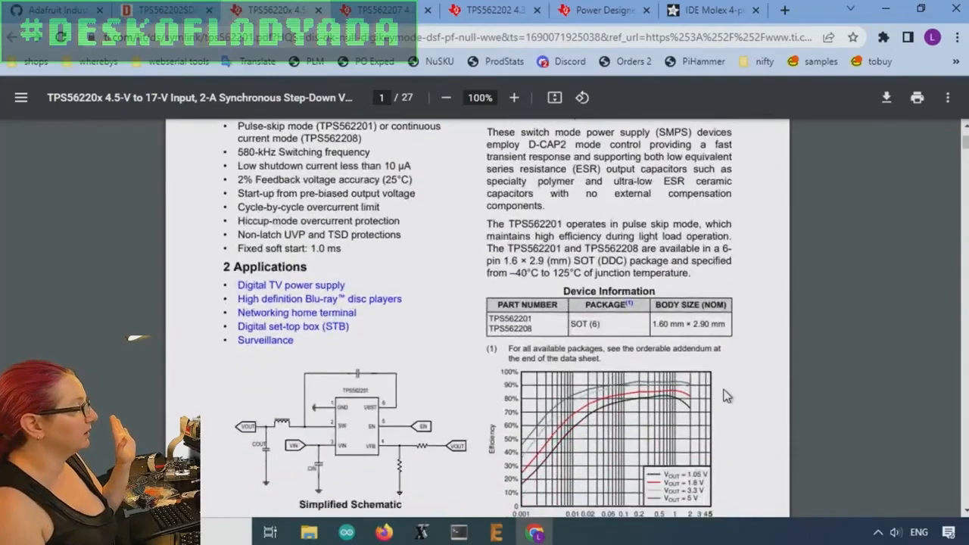
scroll("down", 3)
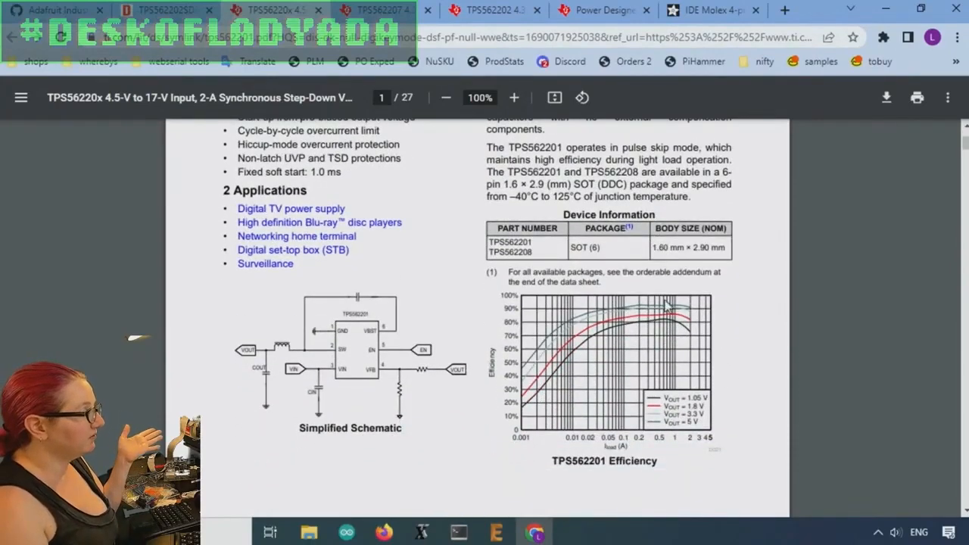